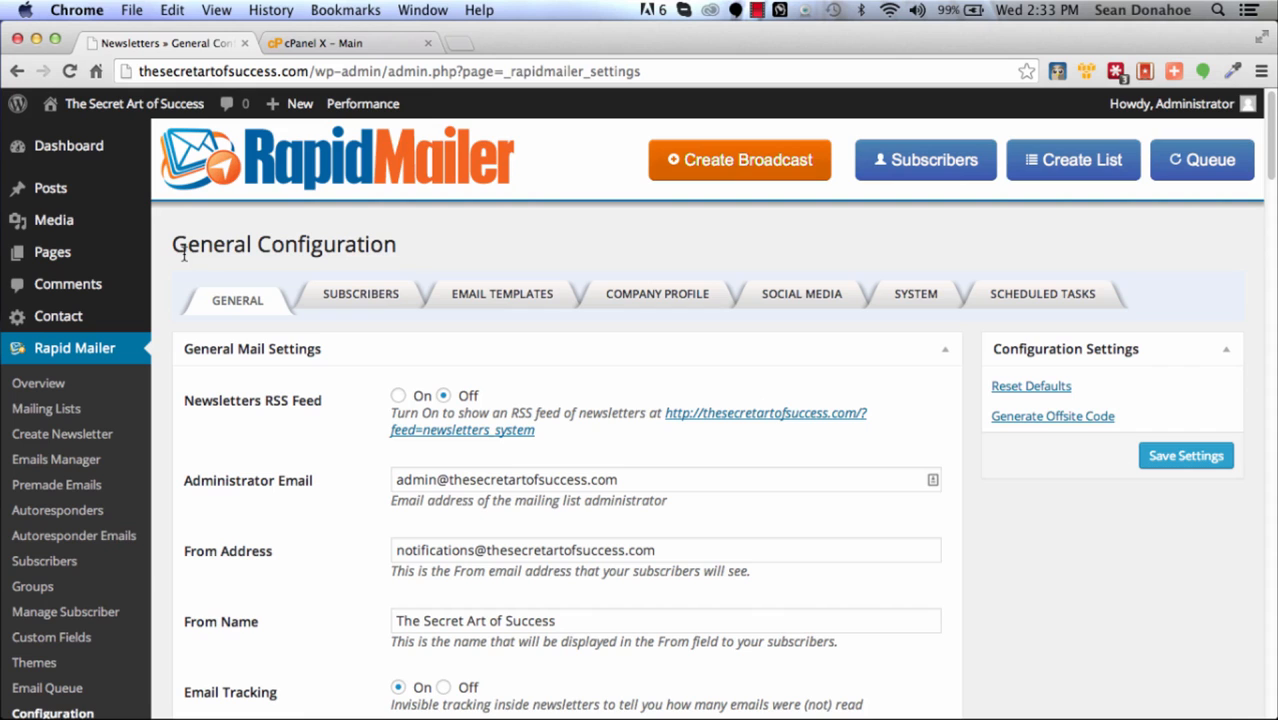
- Review the Rapid Mailer settings, briefly enabling shortlinks to see the Bit.ly fields, then disabling them again
scroll(down, 3)
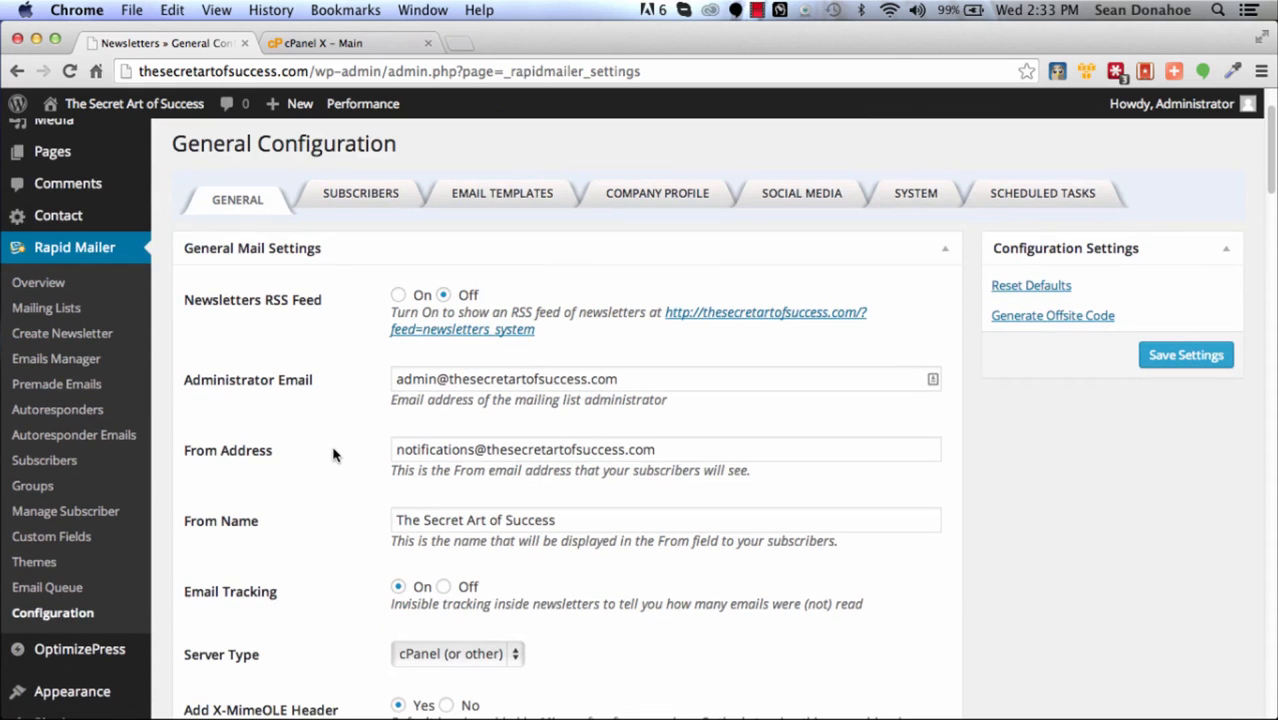
scroll(down, 3)
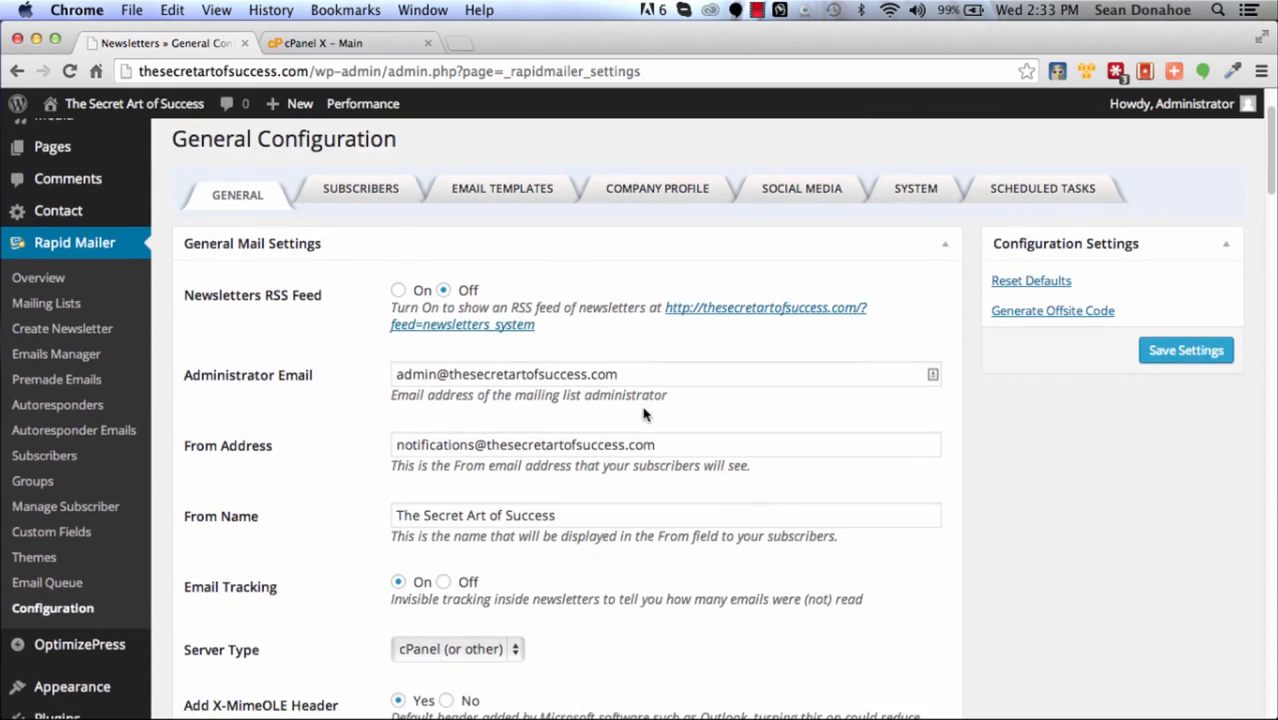
scroll(down, 3)
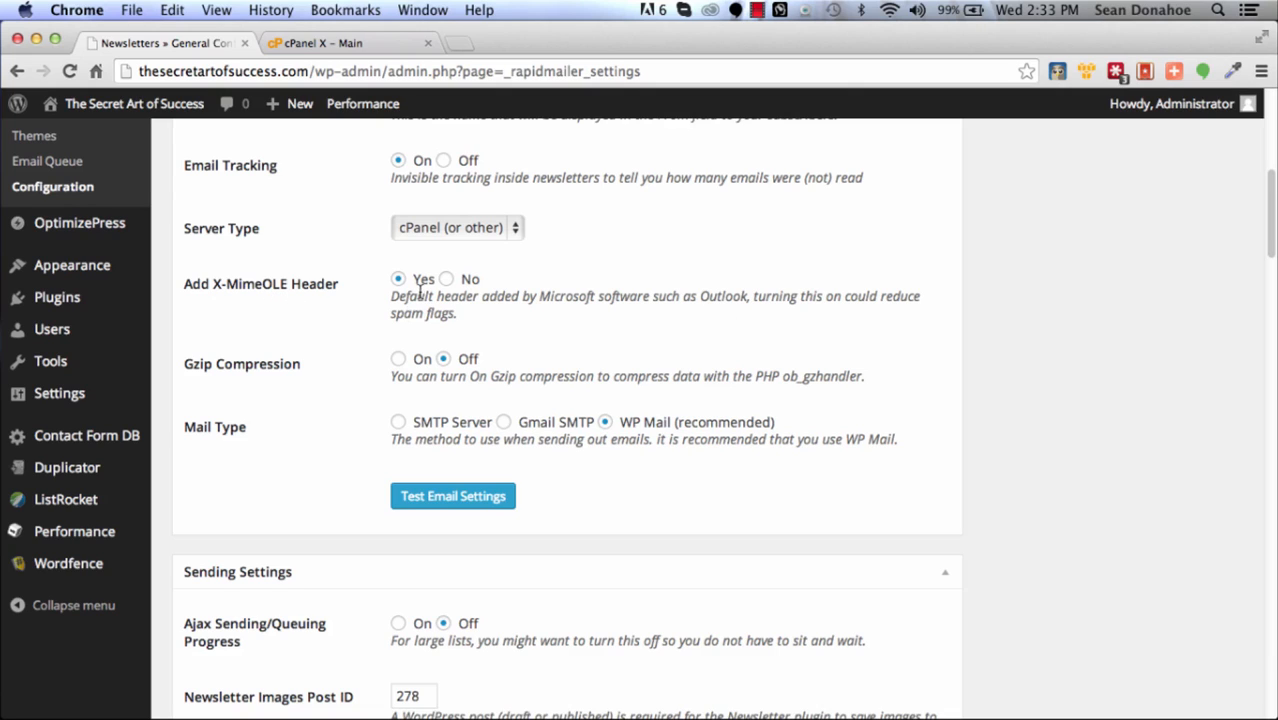
mouse_move(716, 300)
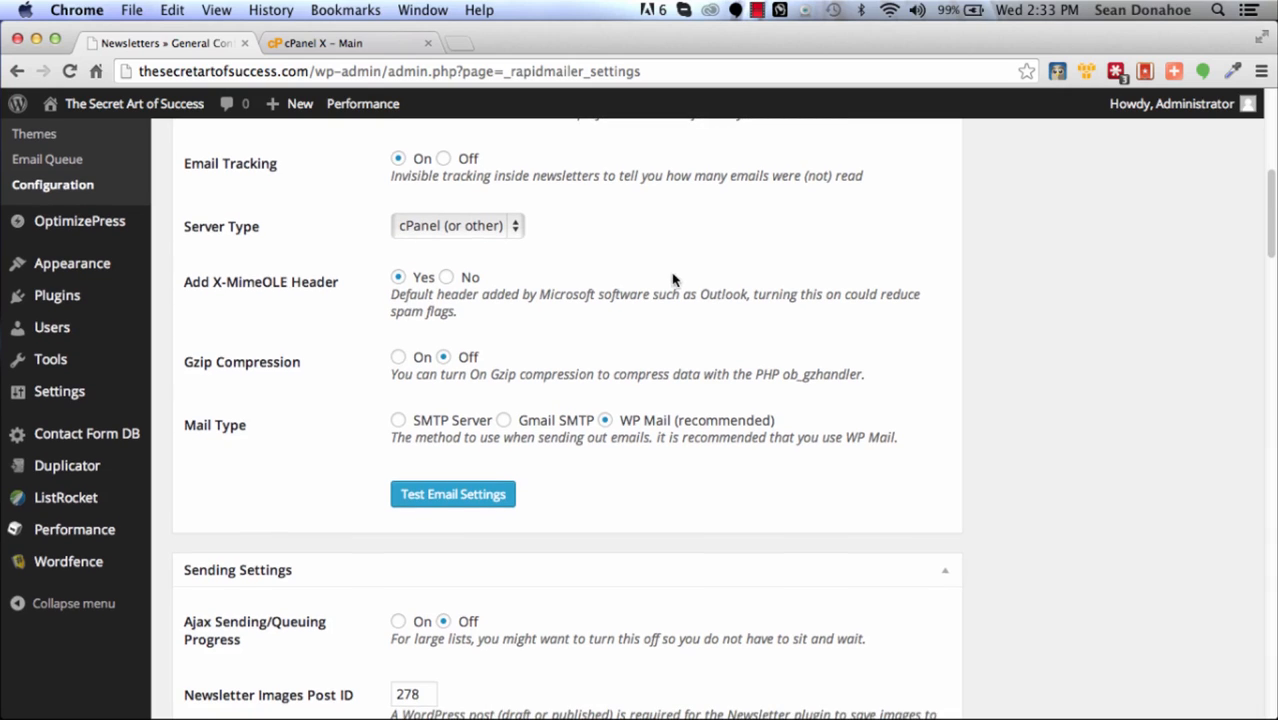
mouse_move(676, 432)
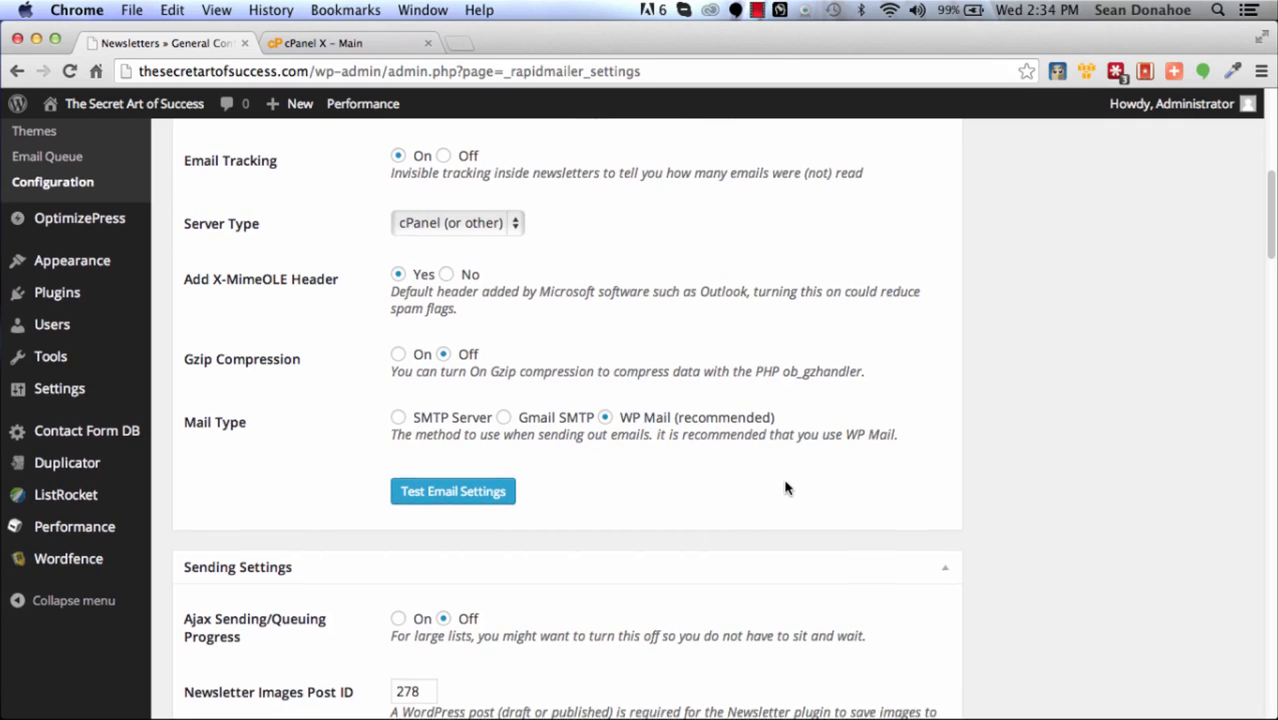
scroll(down, 3)
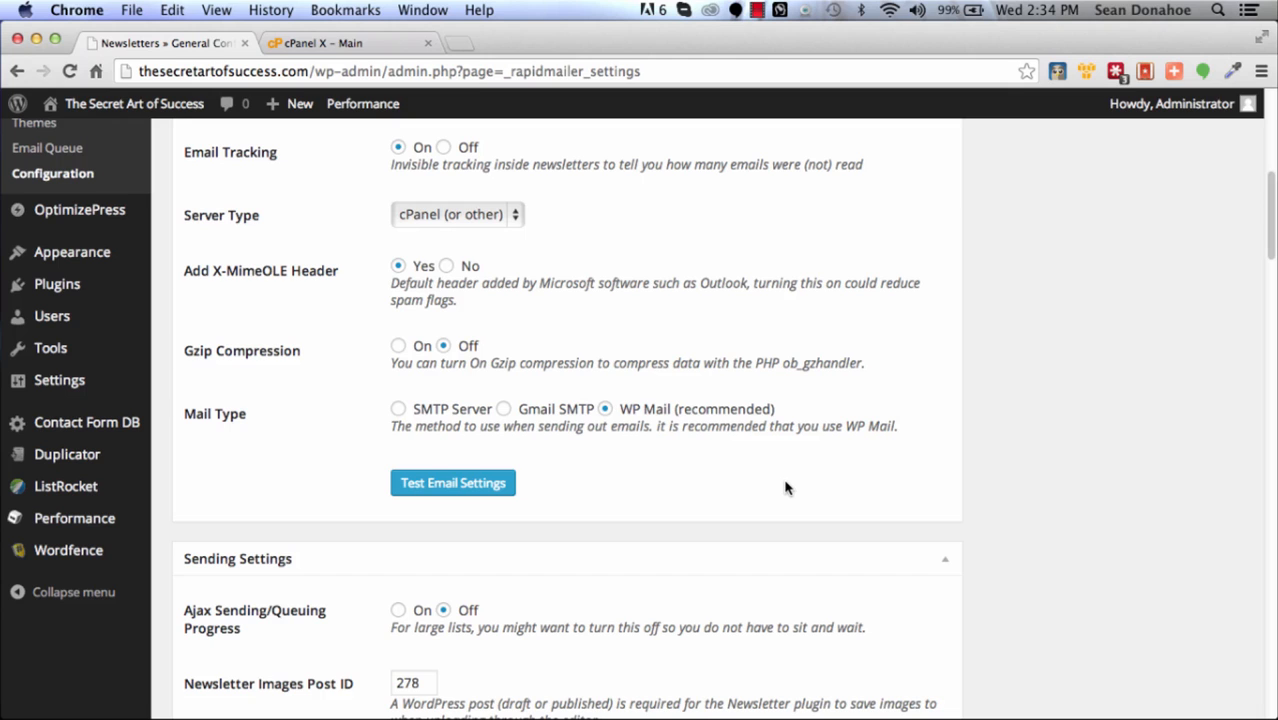
scroll(down, 3)
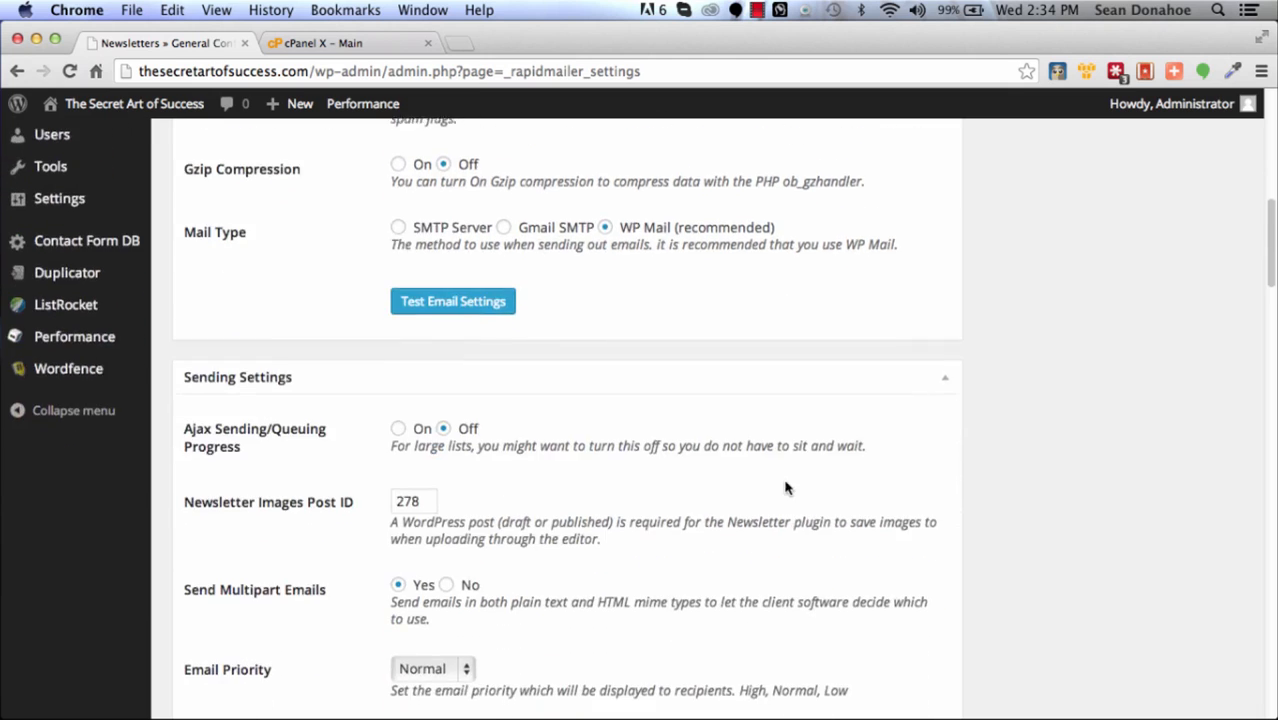
scroll(down, 3)
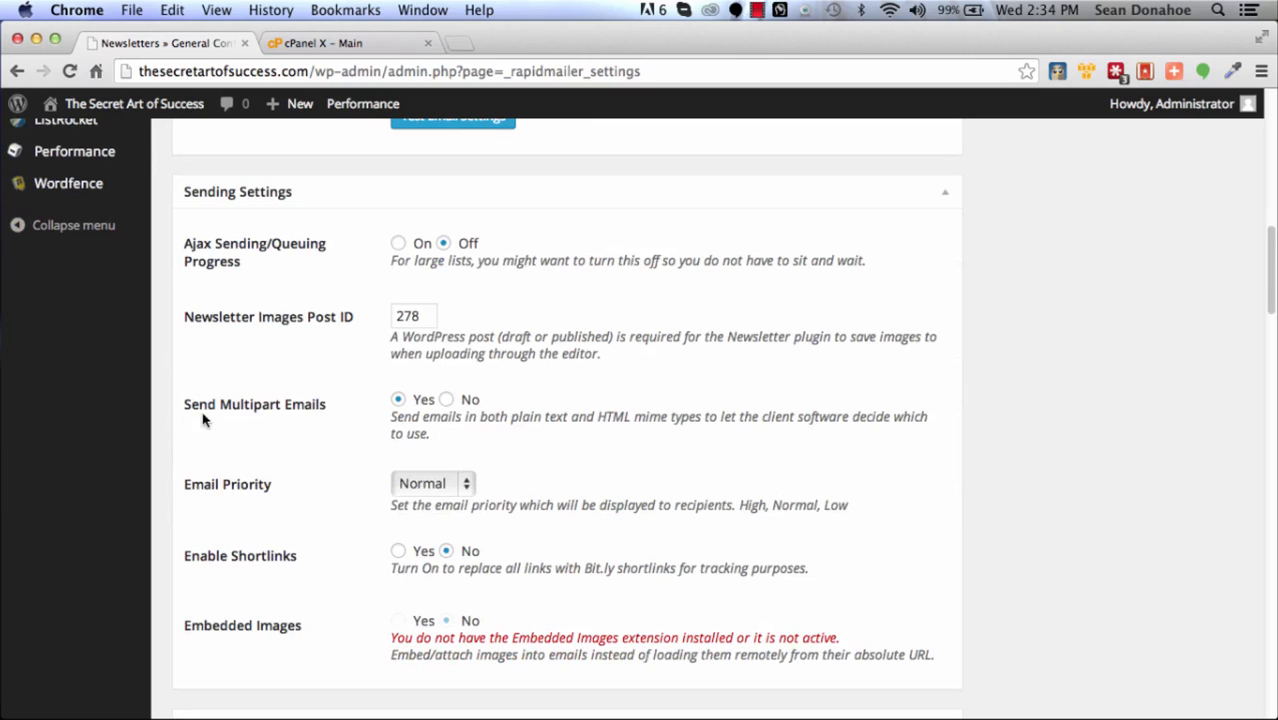
mouse_move(320, 412)
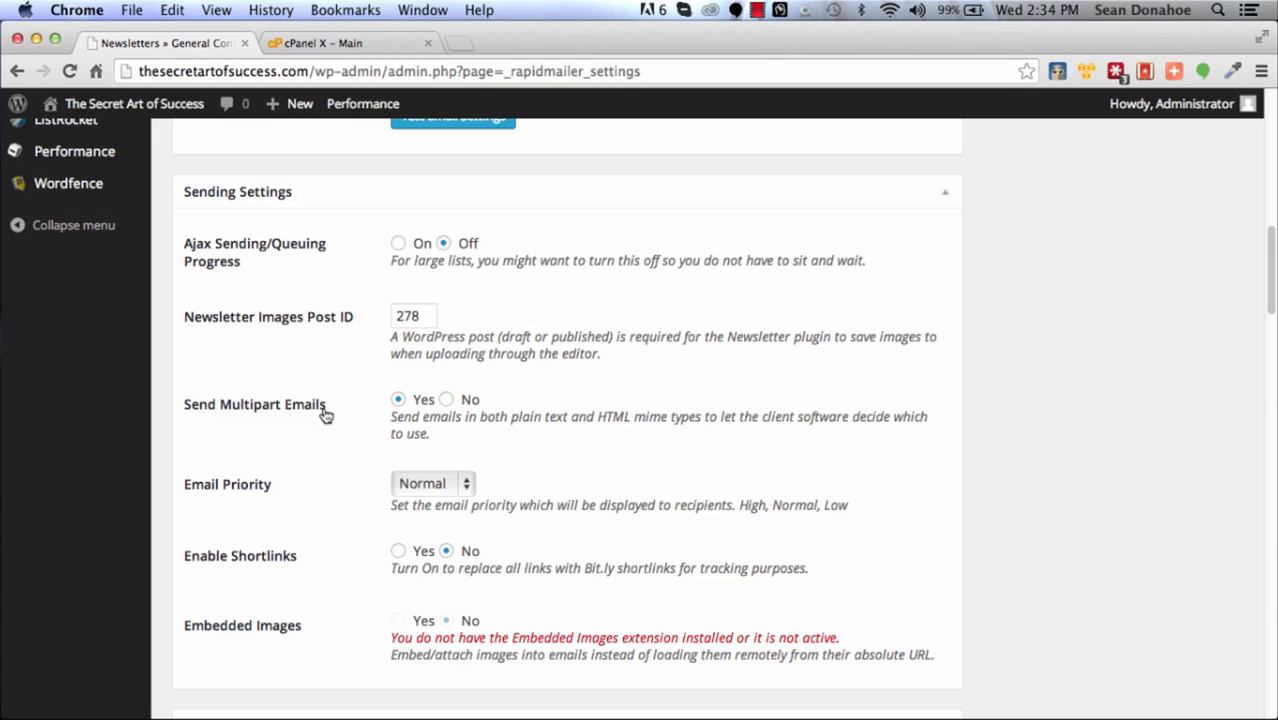
scroll(down, 3)
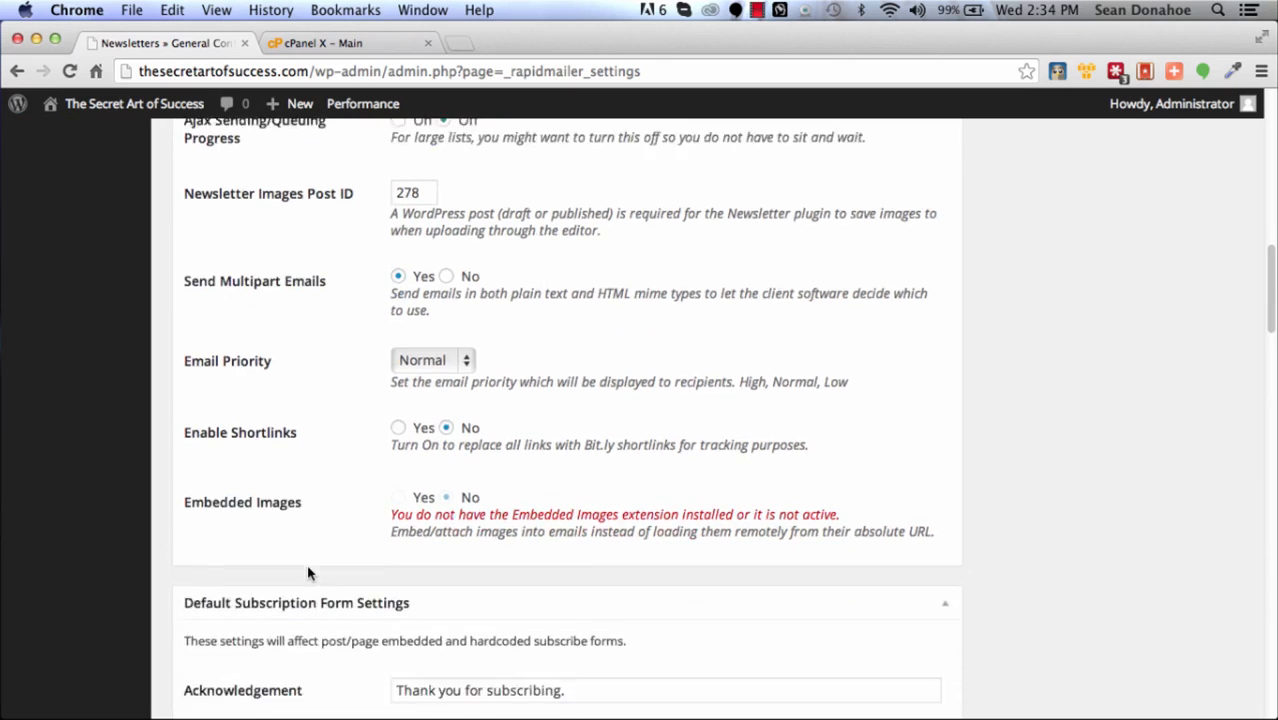
scroll(down, 3)
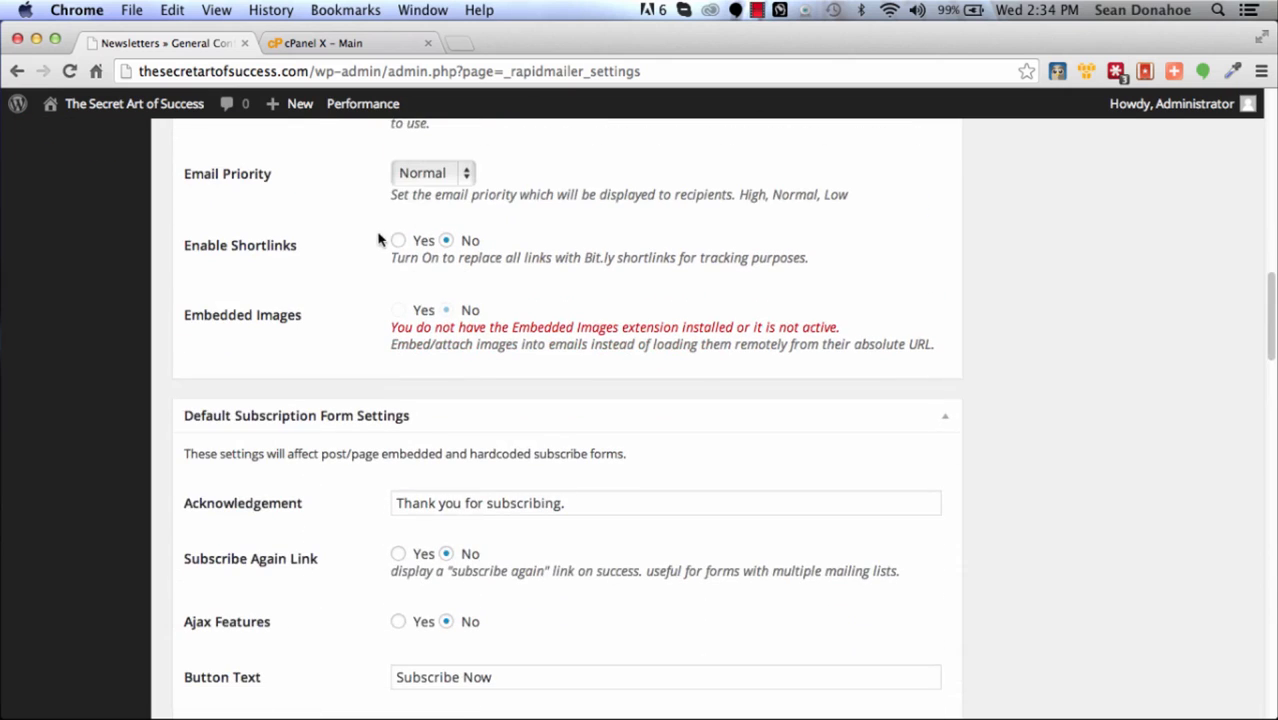
mouse_move(388, 240)
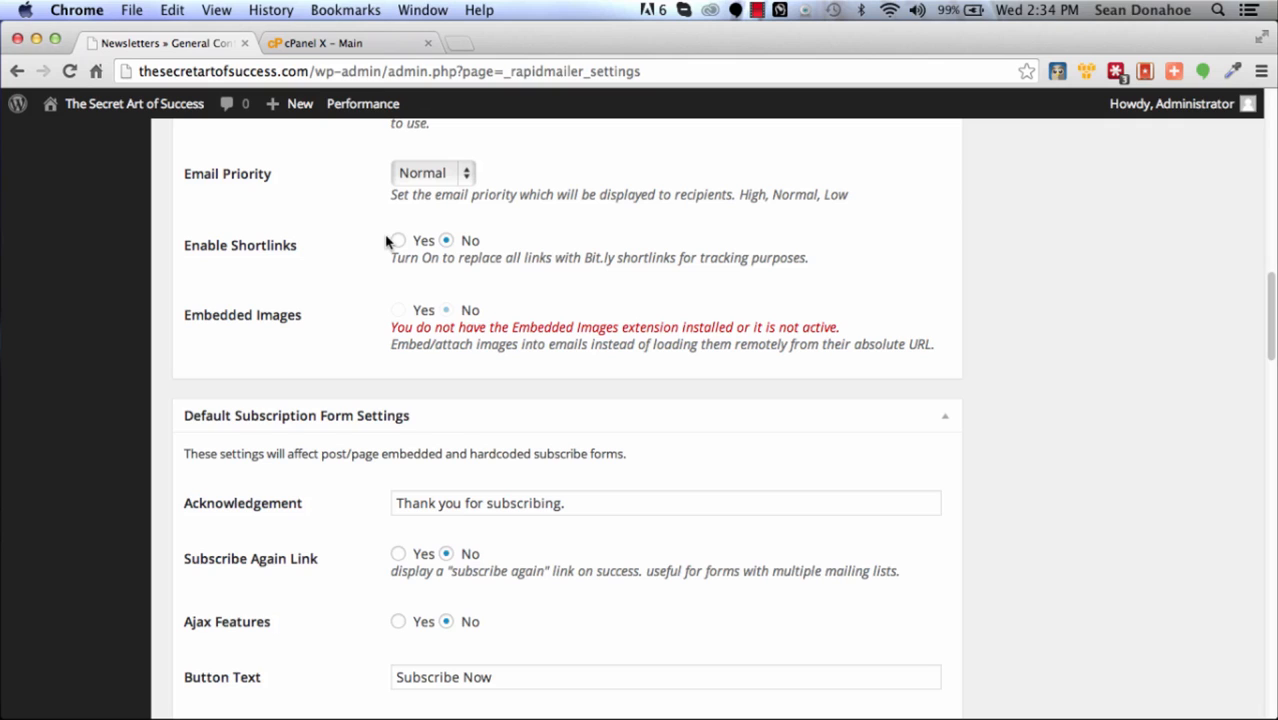
click(396, 240)
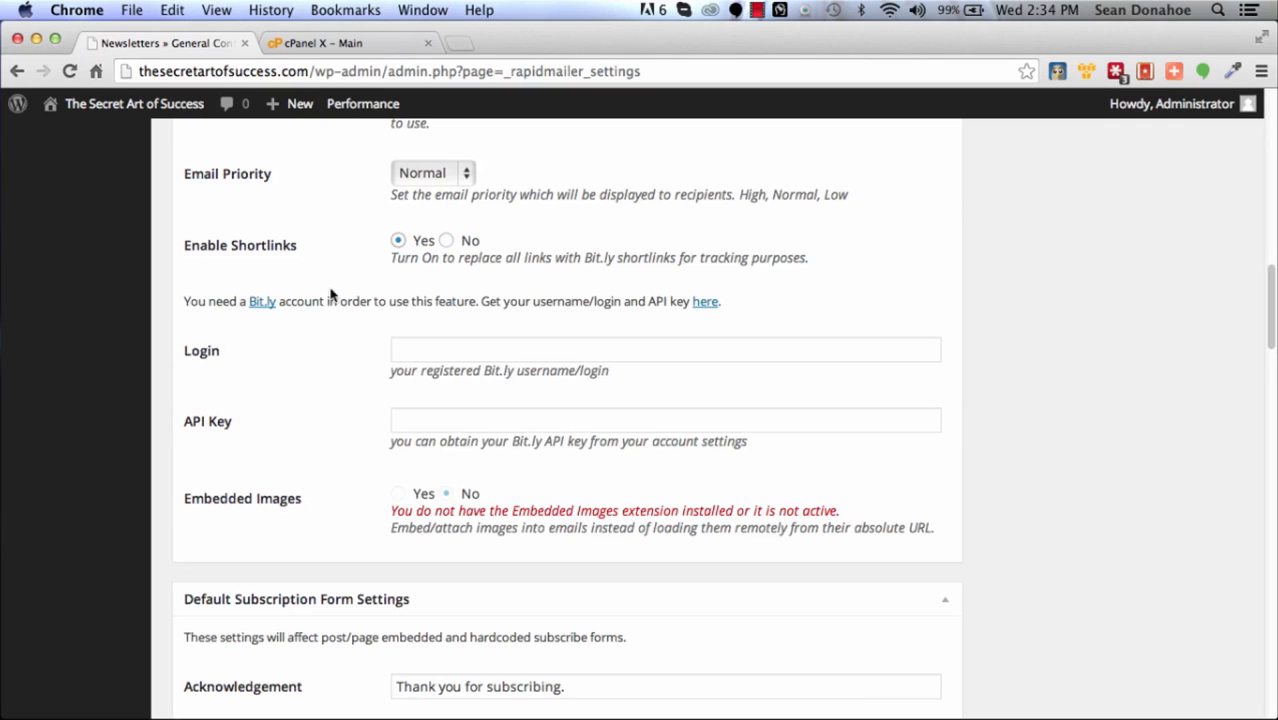
mouse_move(464, 436)
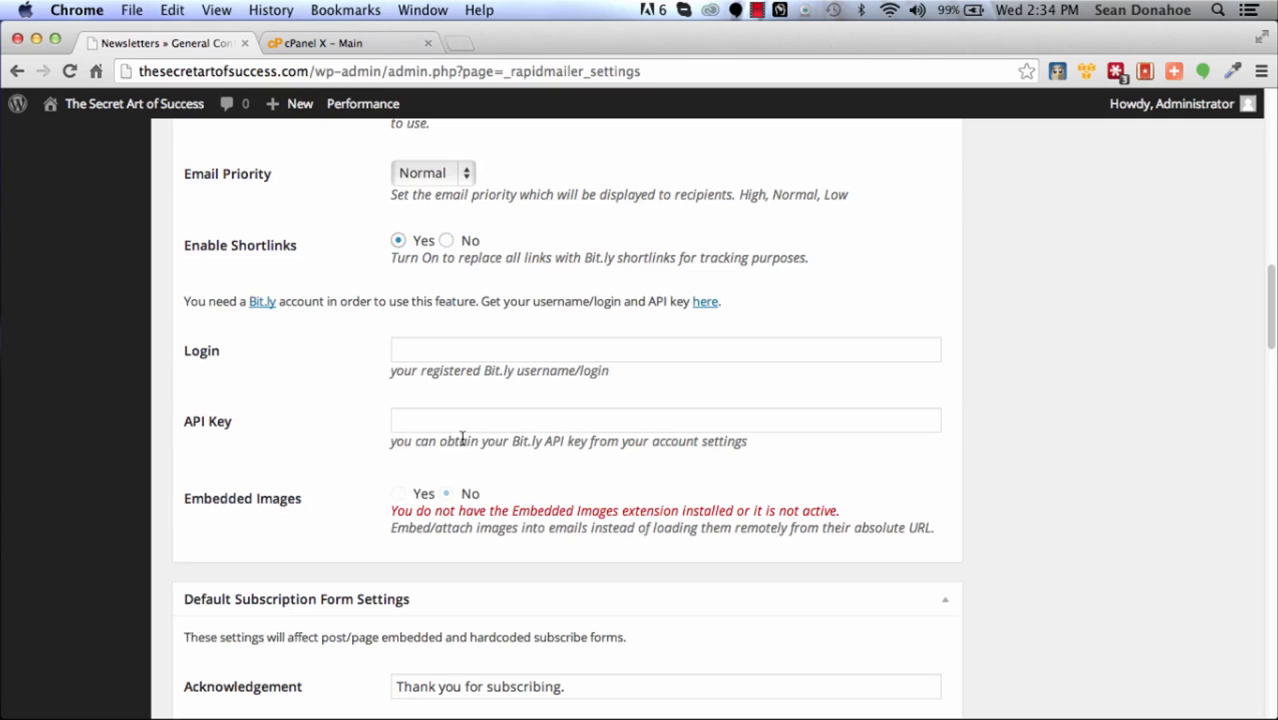
mouse_move(440, 240)
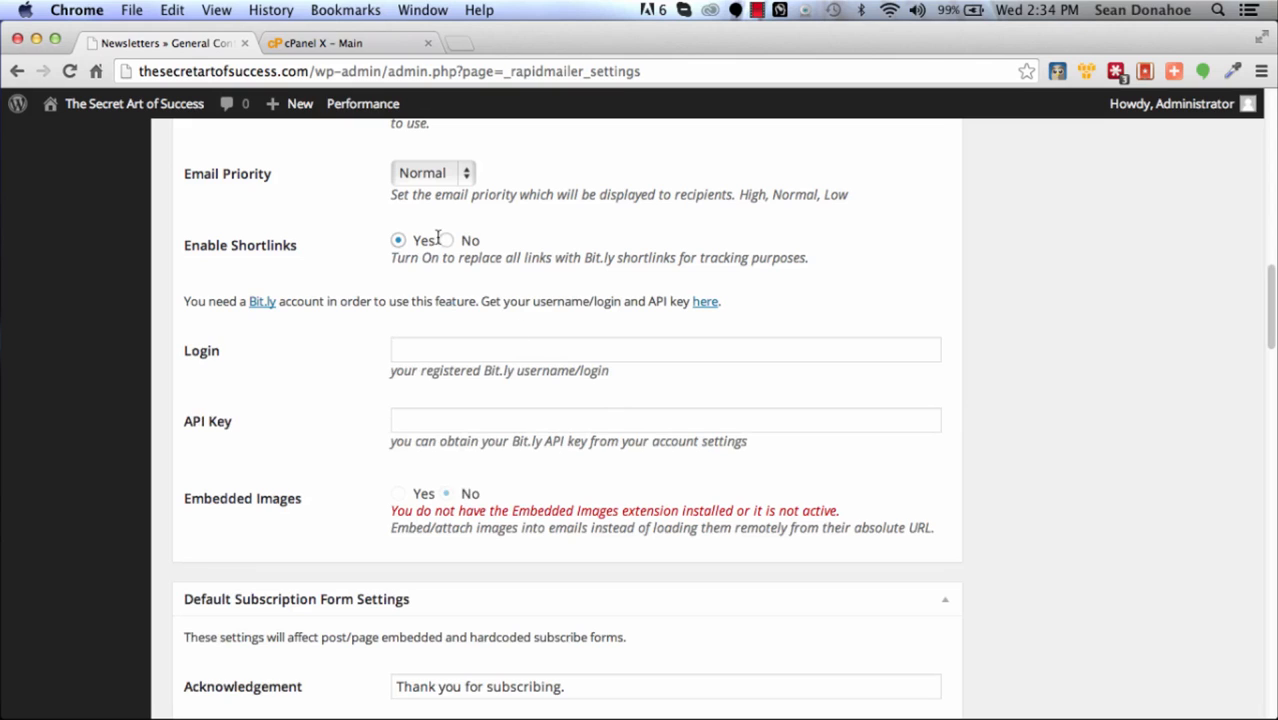
mouse_move(444, 244)
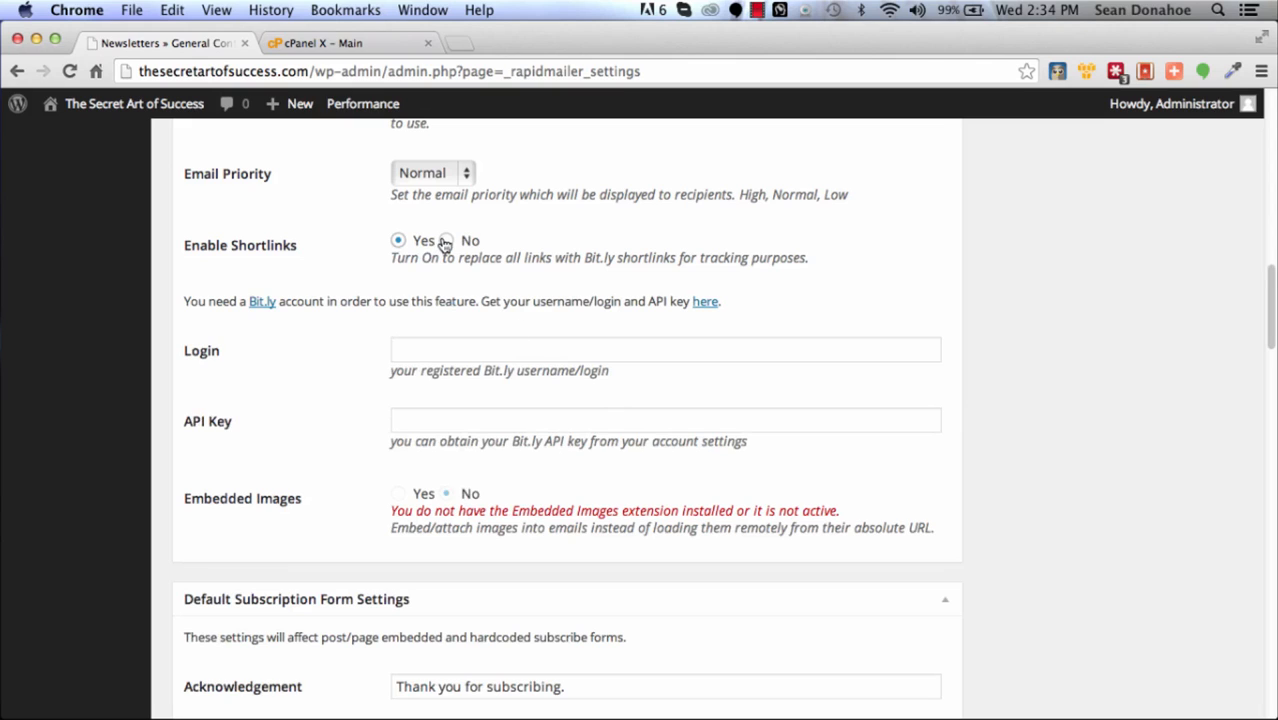
click(448, 240)
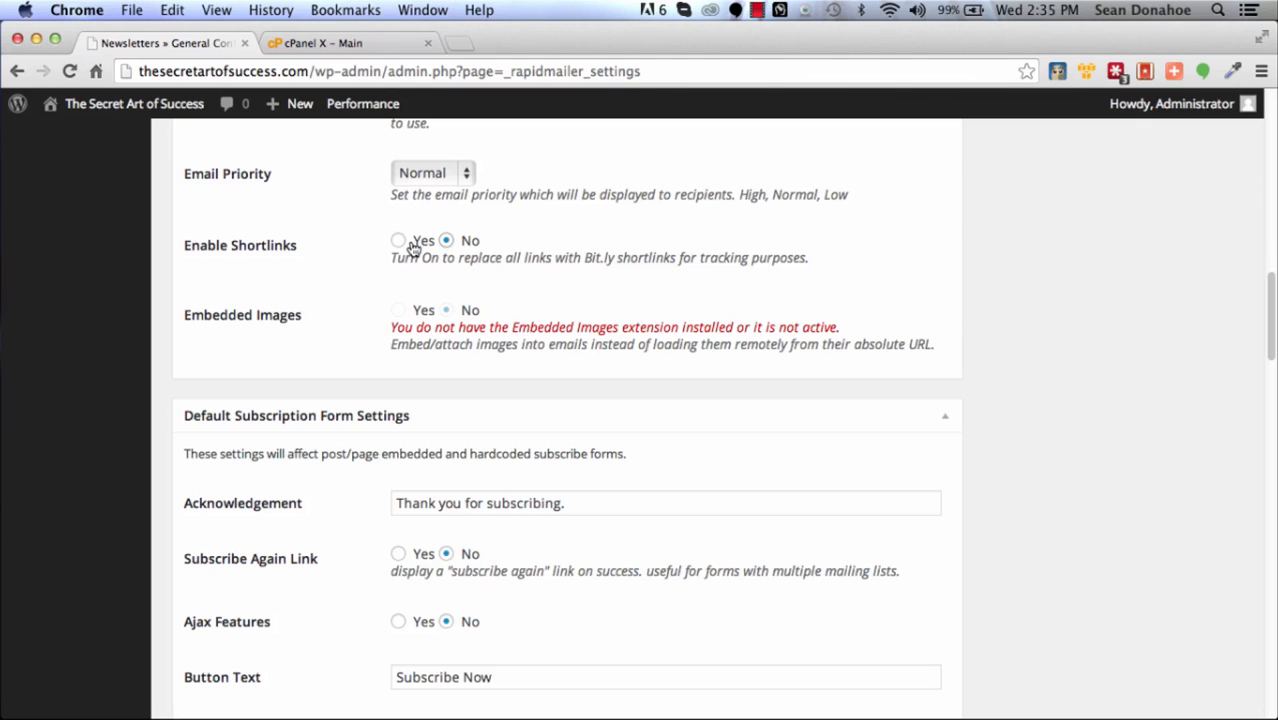
mouse_move(484, 388)
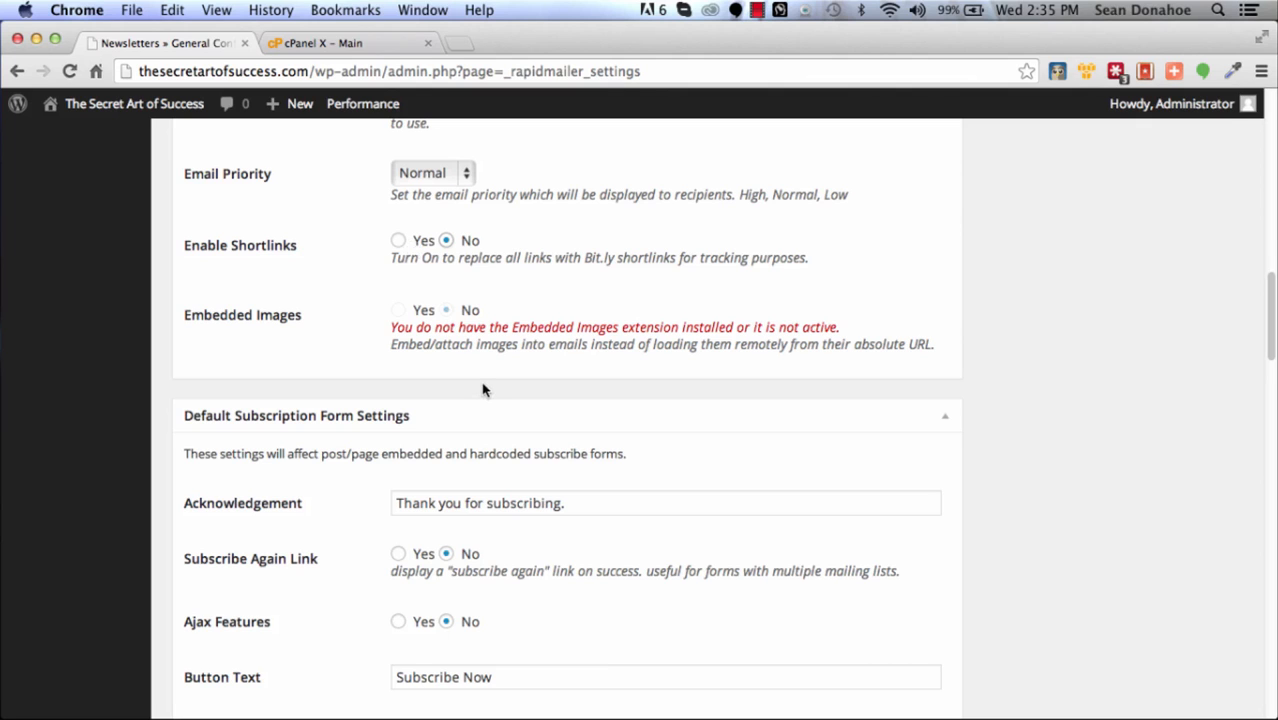
scroll(down, 3)
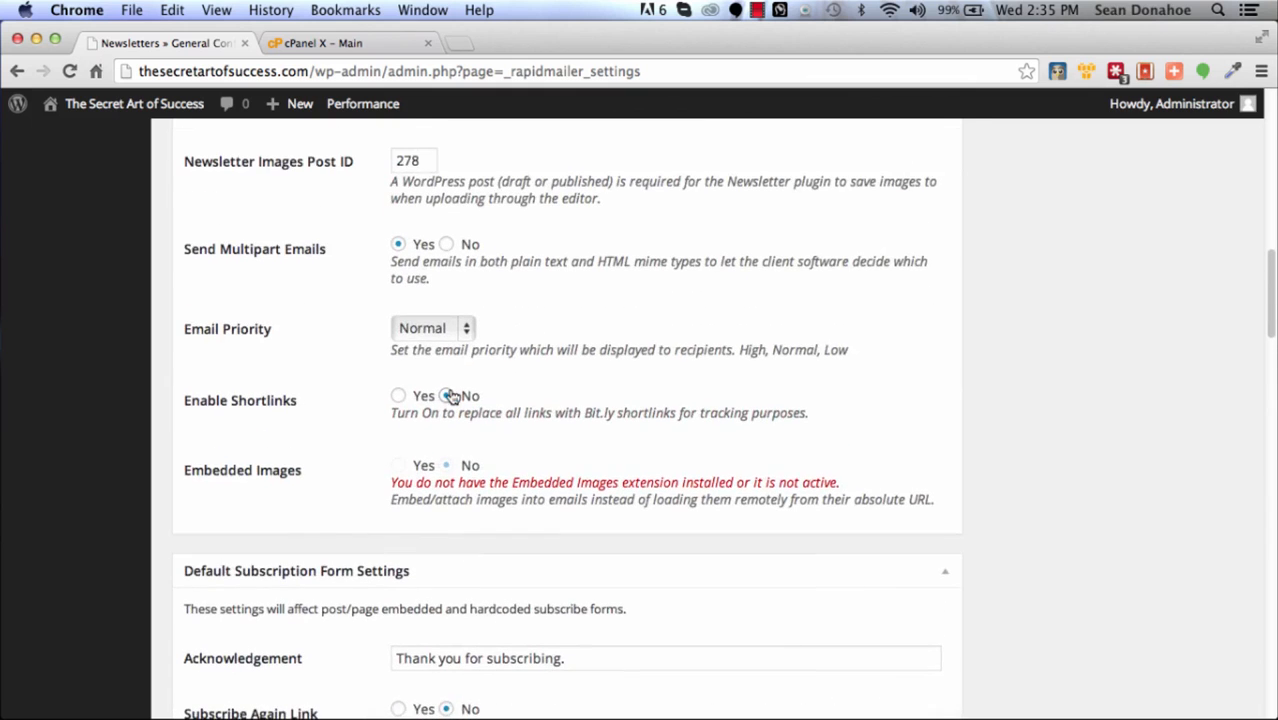
scroll(down, 3)
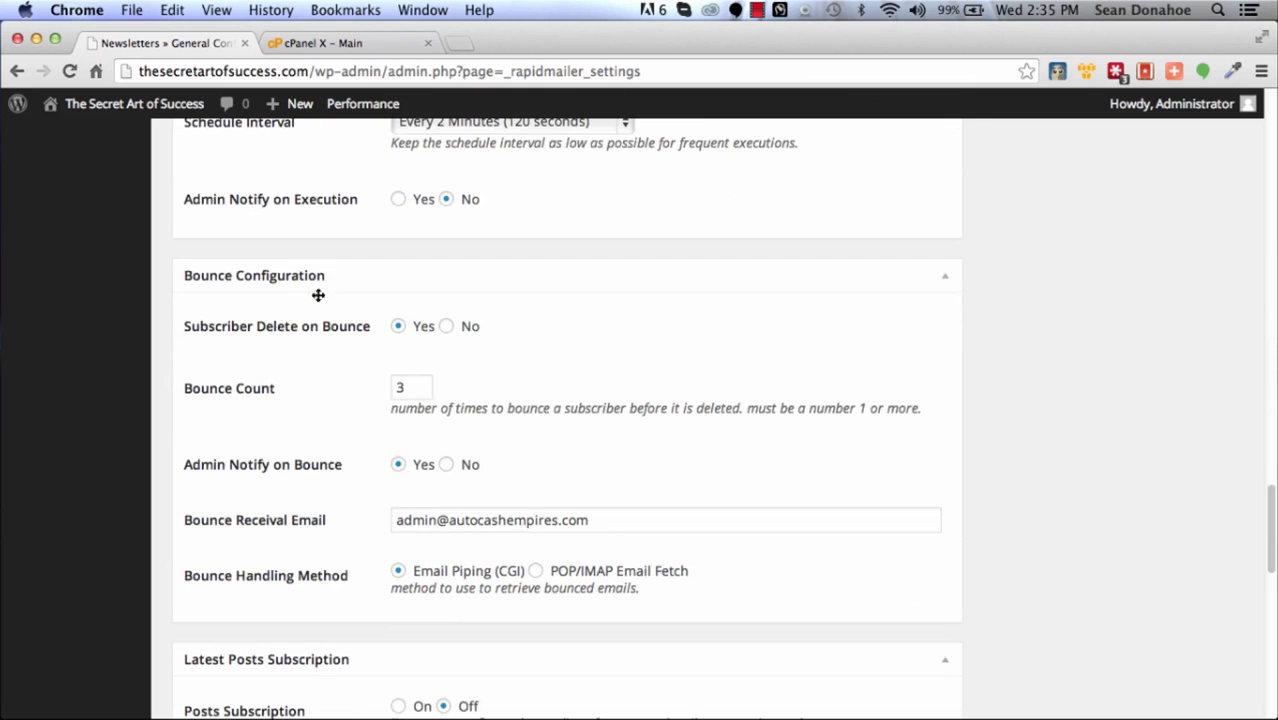
mouse_move(178, 330)
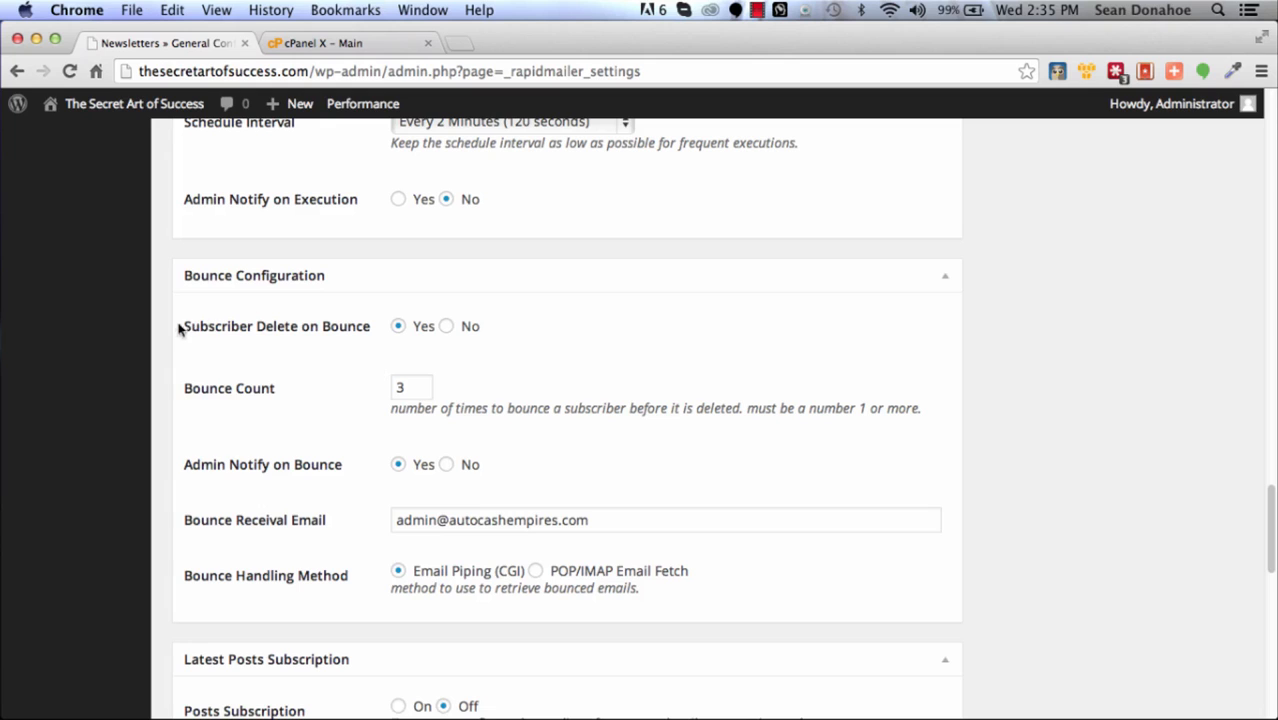
scroll(down, 3)
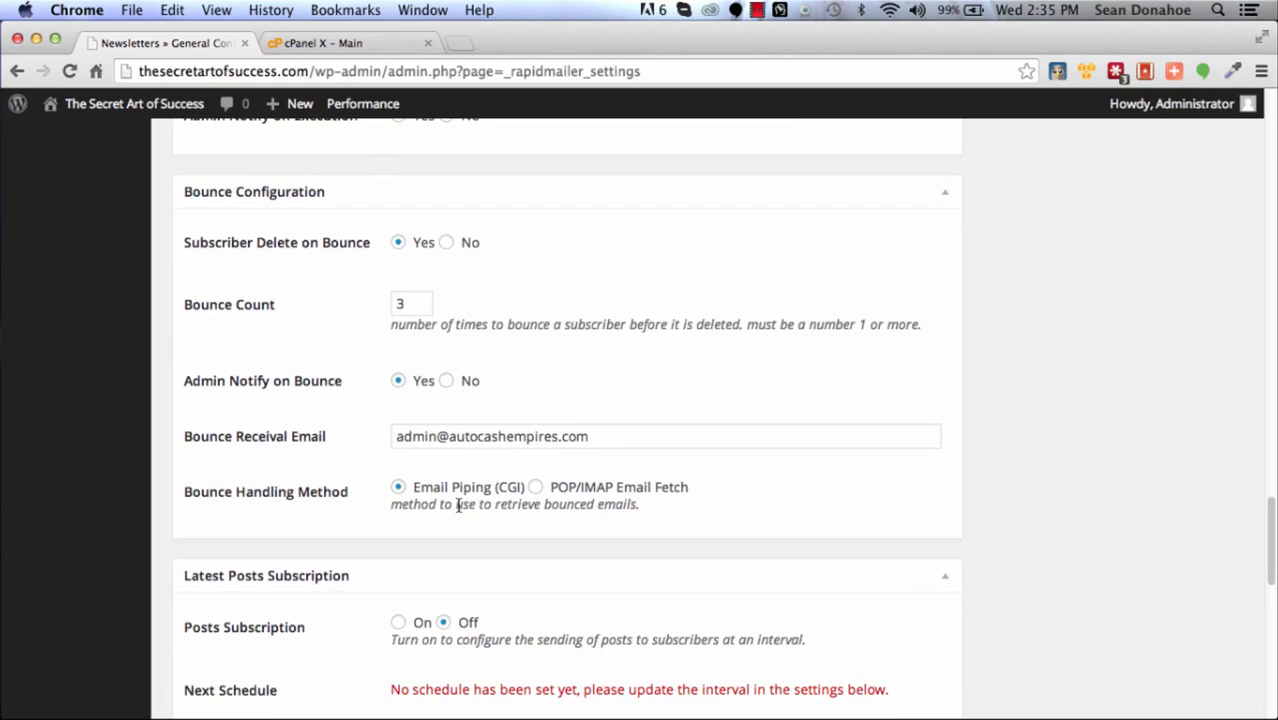
click(536, 488)
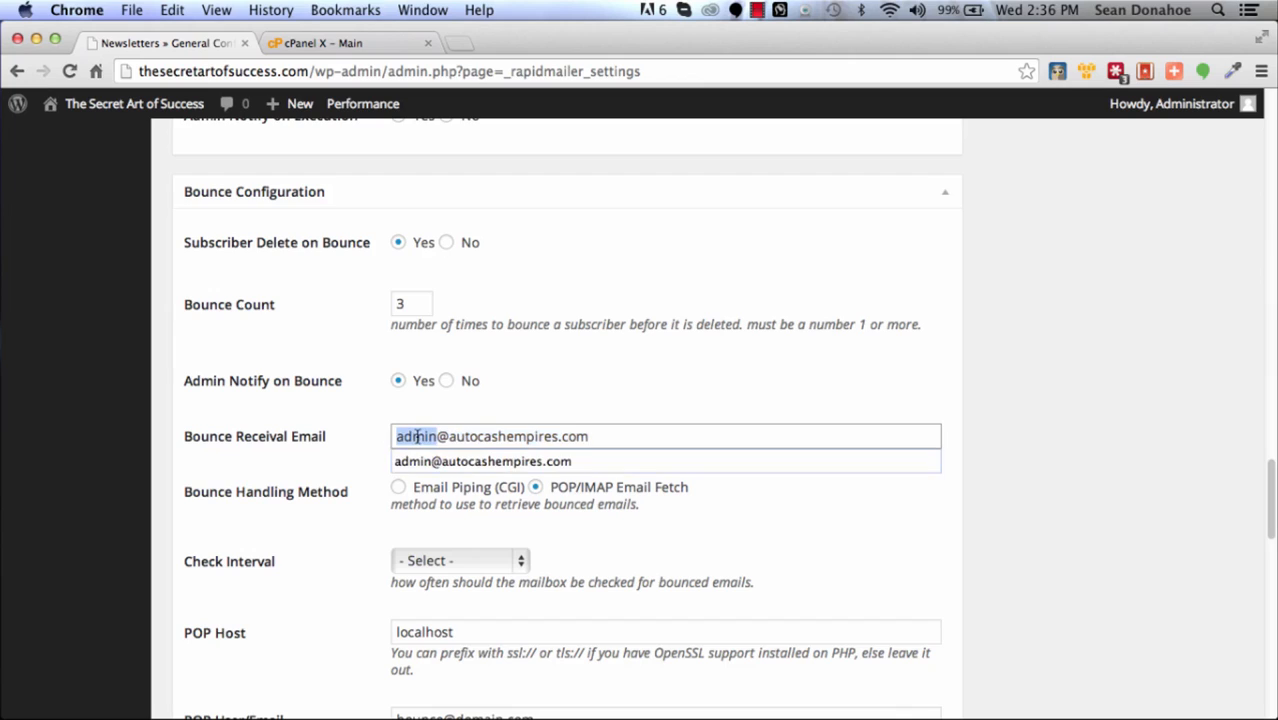
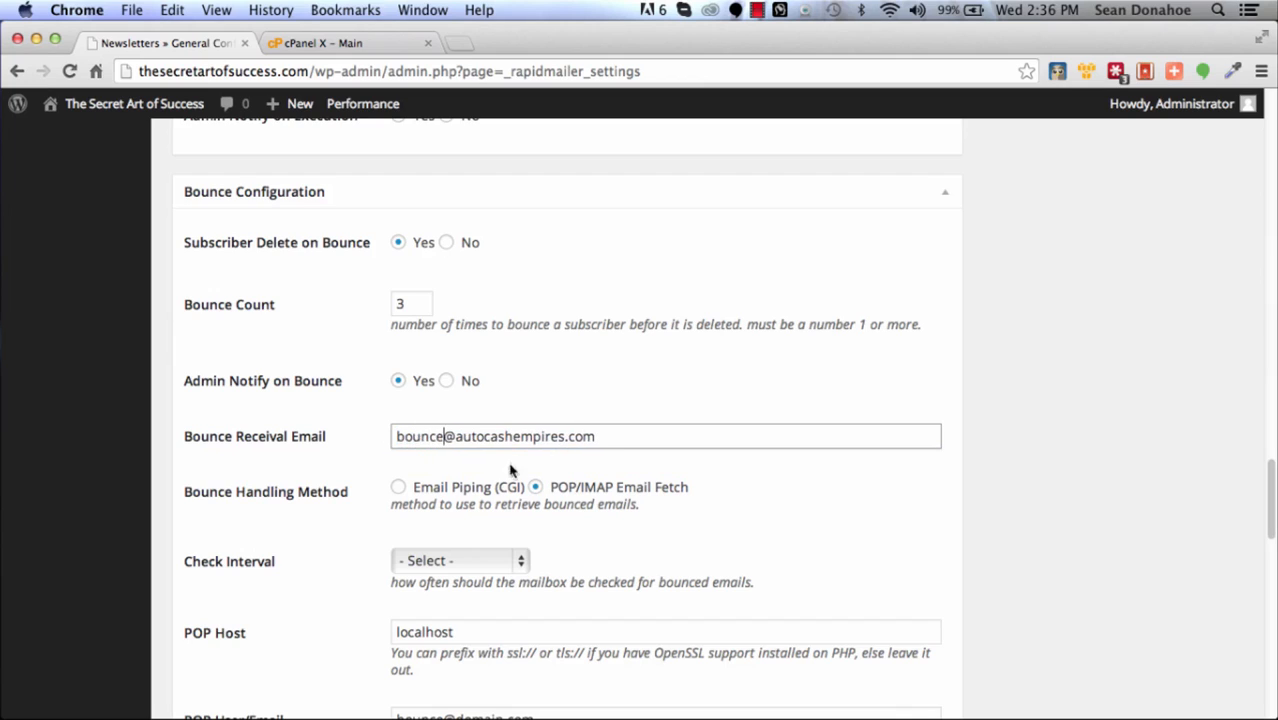
double_click(508, 436)
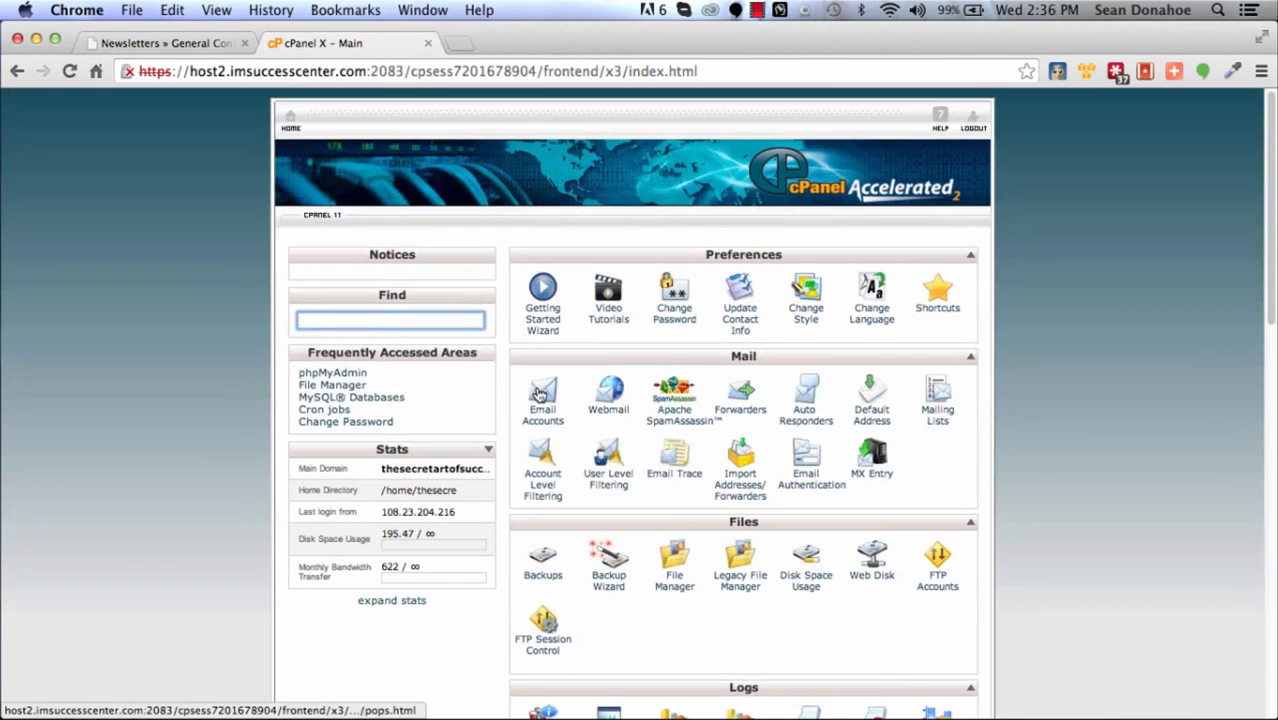
- Create the cPanel email account 'bounce' with a password and unlimited quota
click(542, 390)
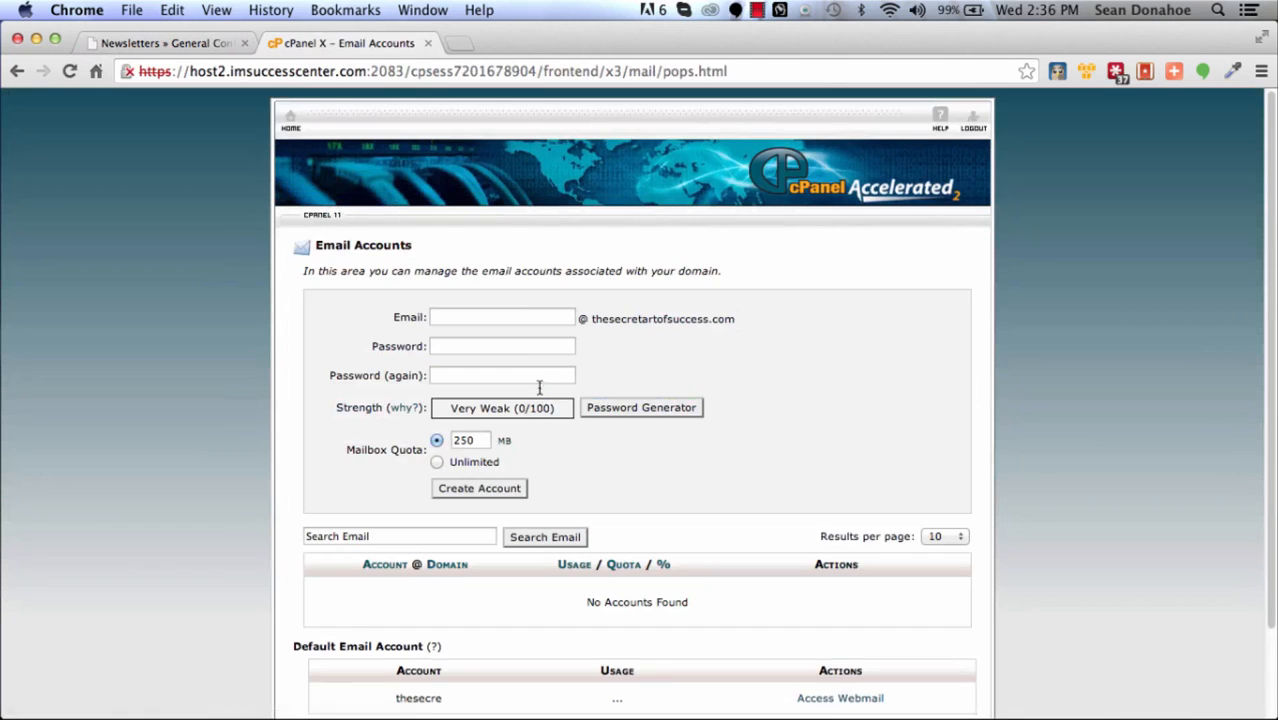
text(bounce)
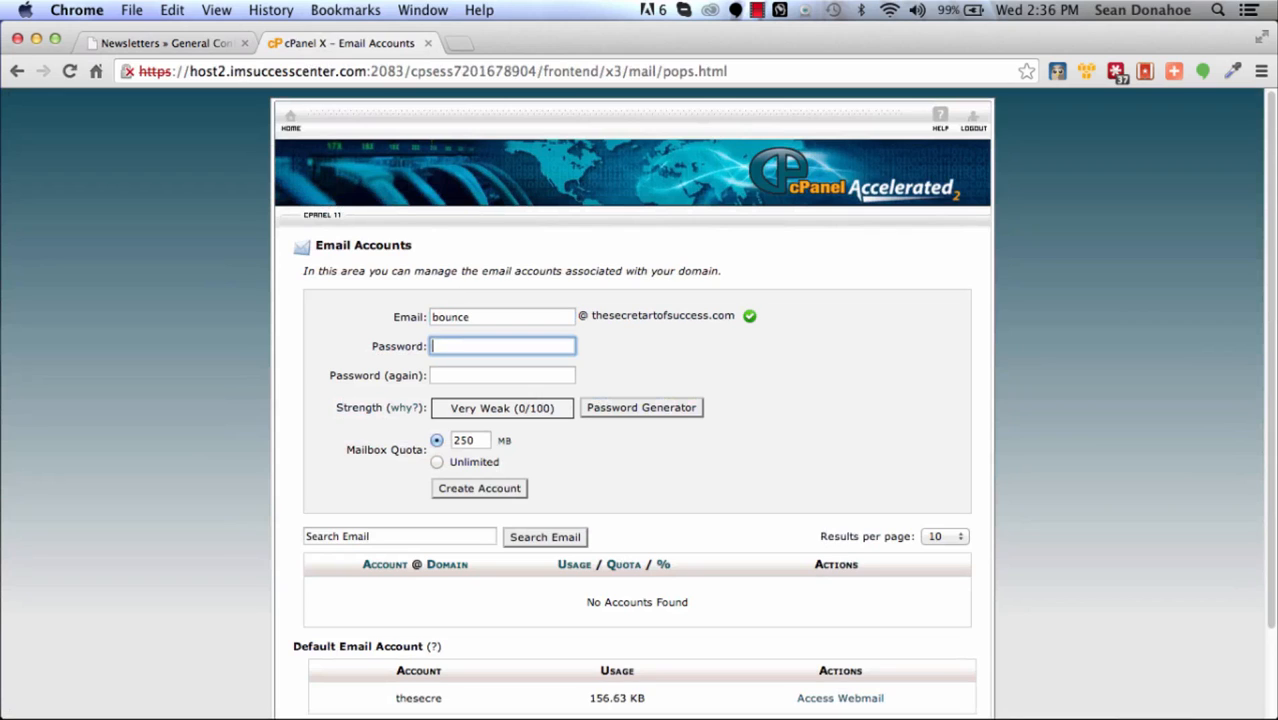
text(••••••••)
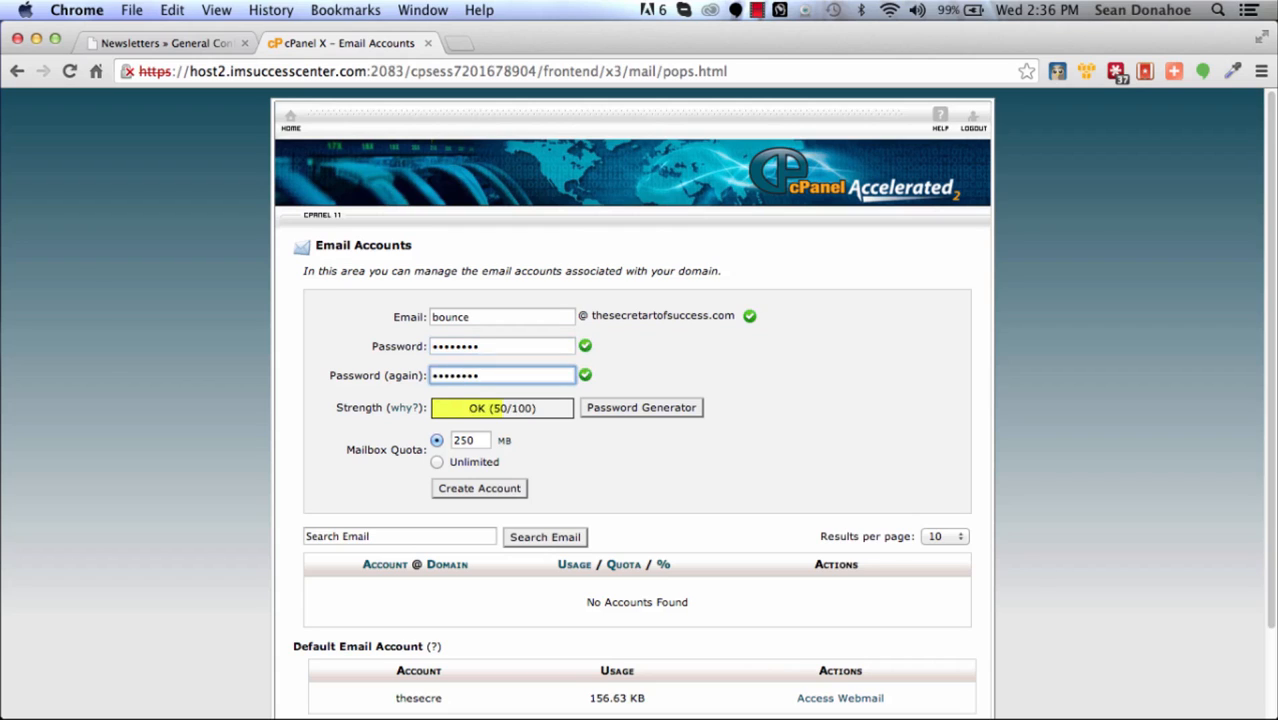
click(436, 460)
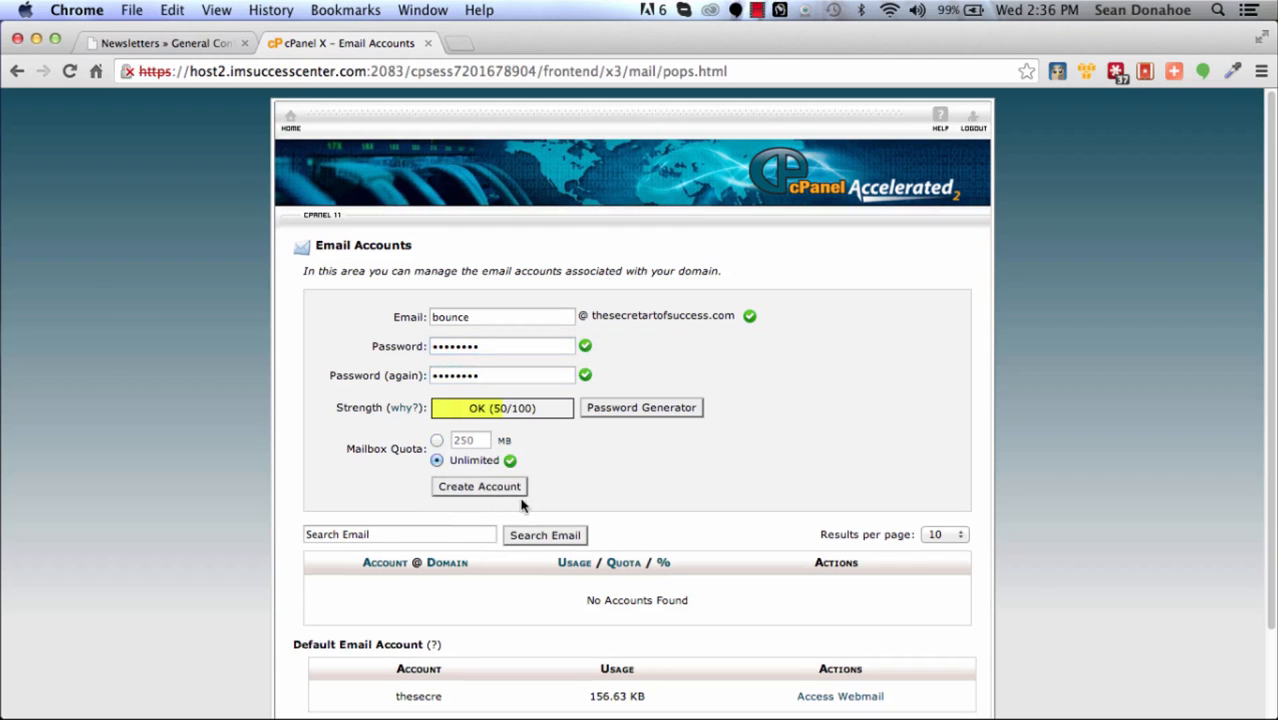
click(480, 486)
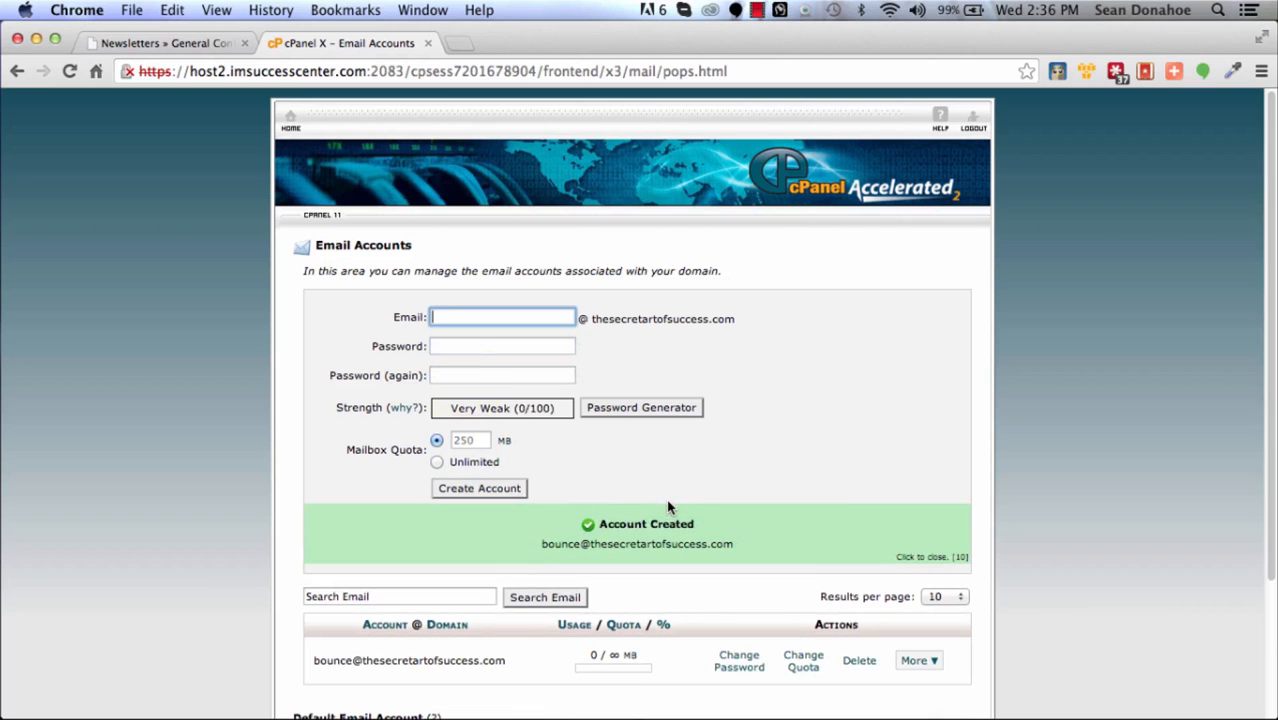
scroll(down, 3)
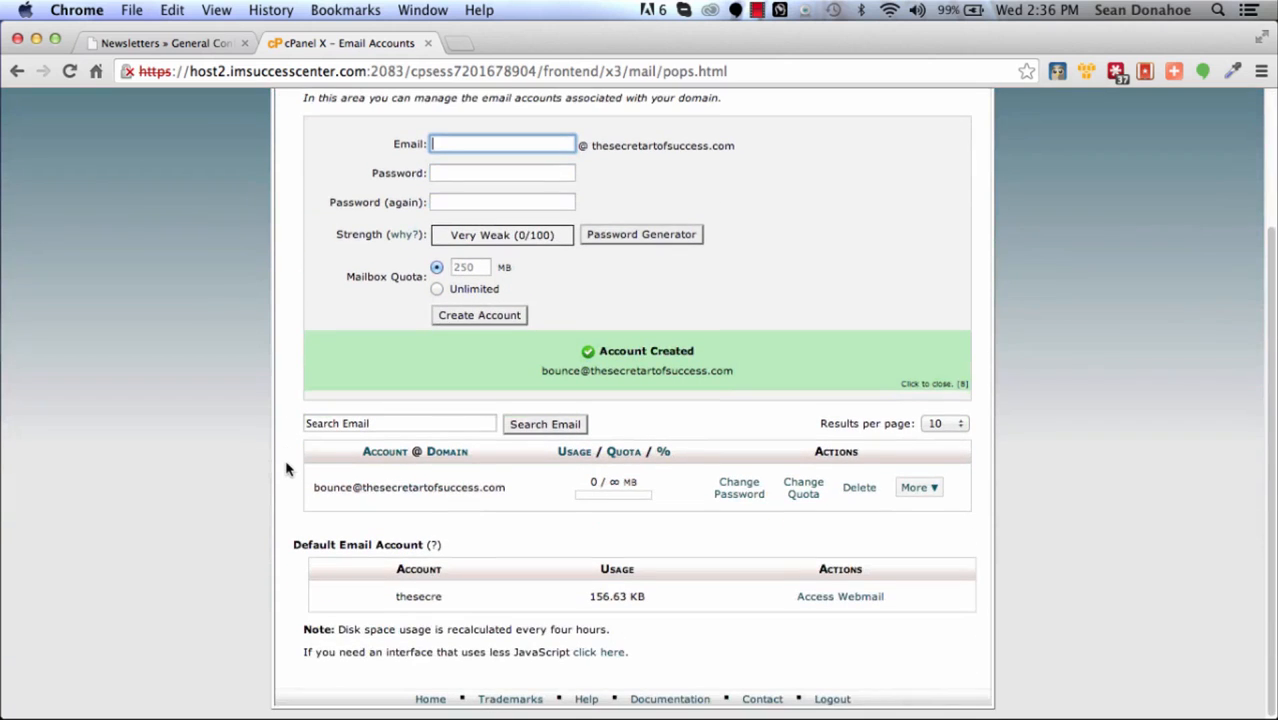
mouse_move(308, 488)
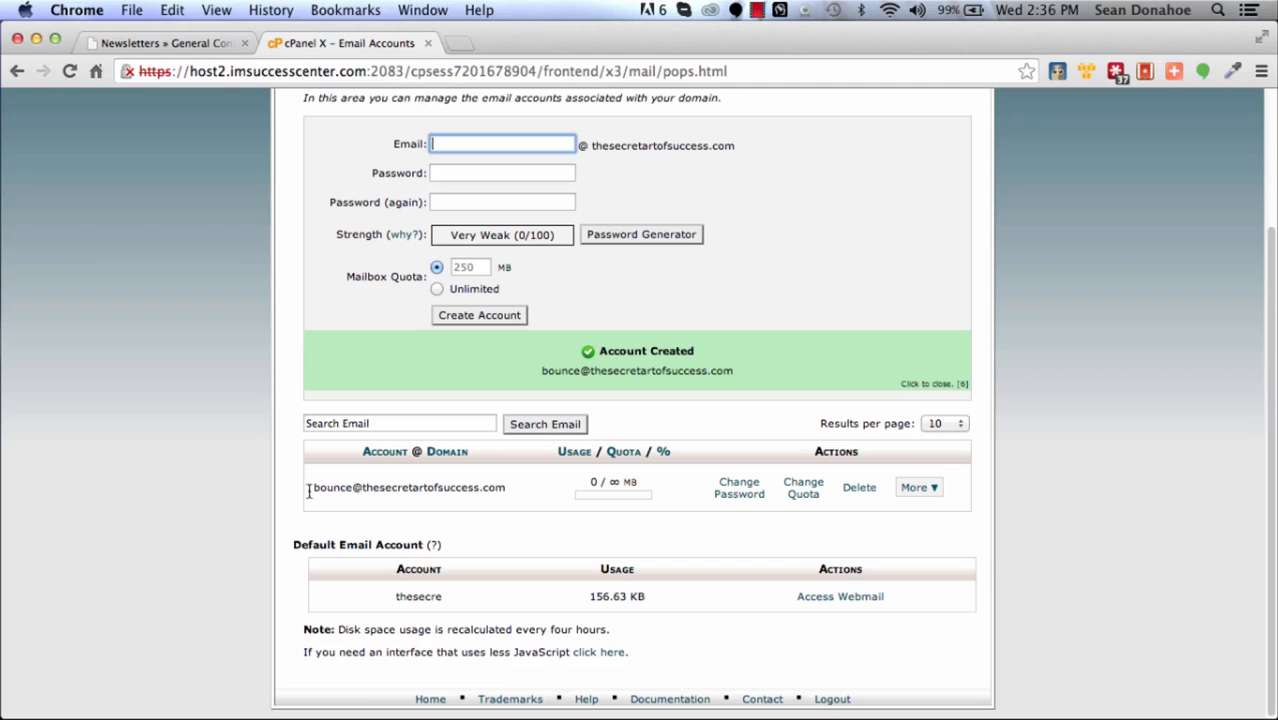
- Back in Rapid Mailer's bounce settings, set the Check Interval to Once Hourly
click(164, 44)
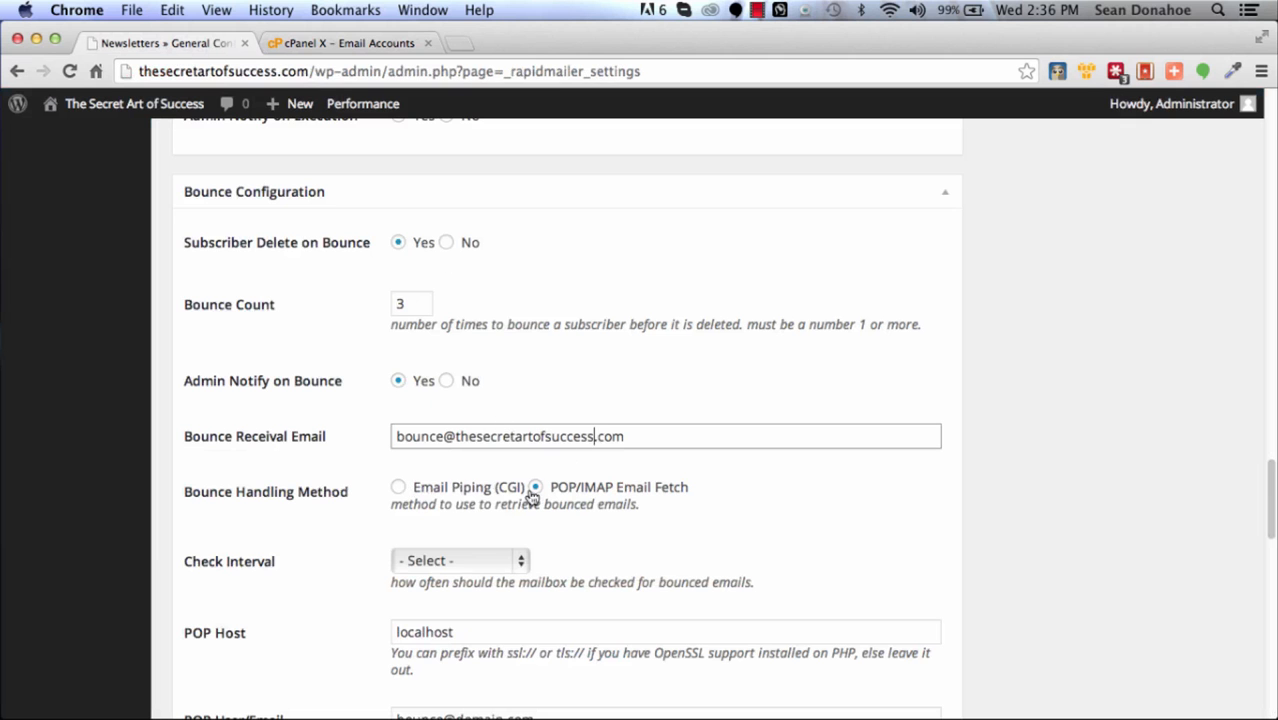
scroll(down, 3)
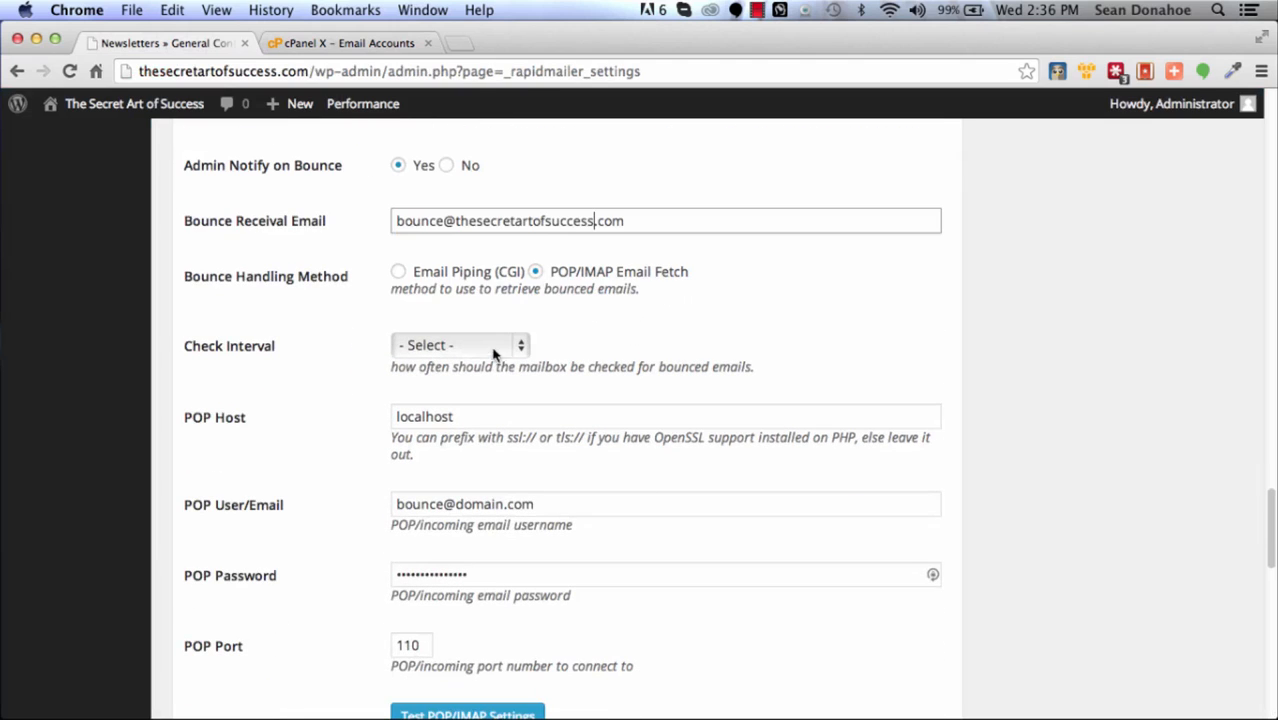
click(460, 344)
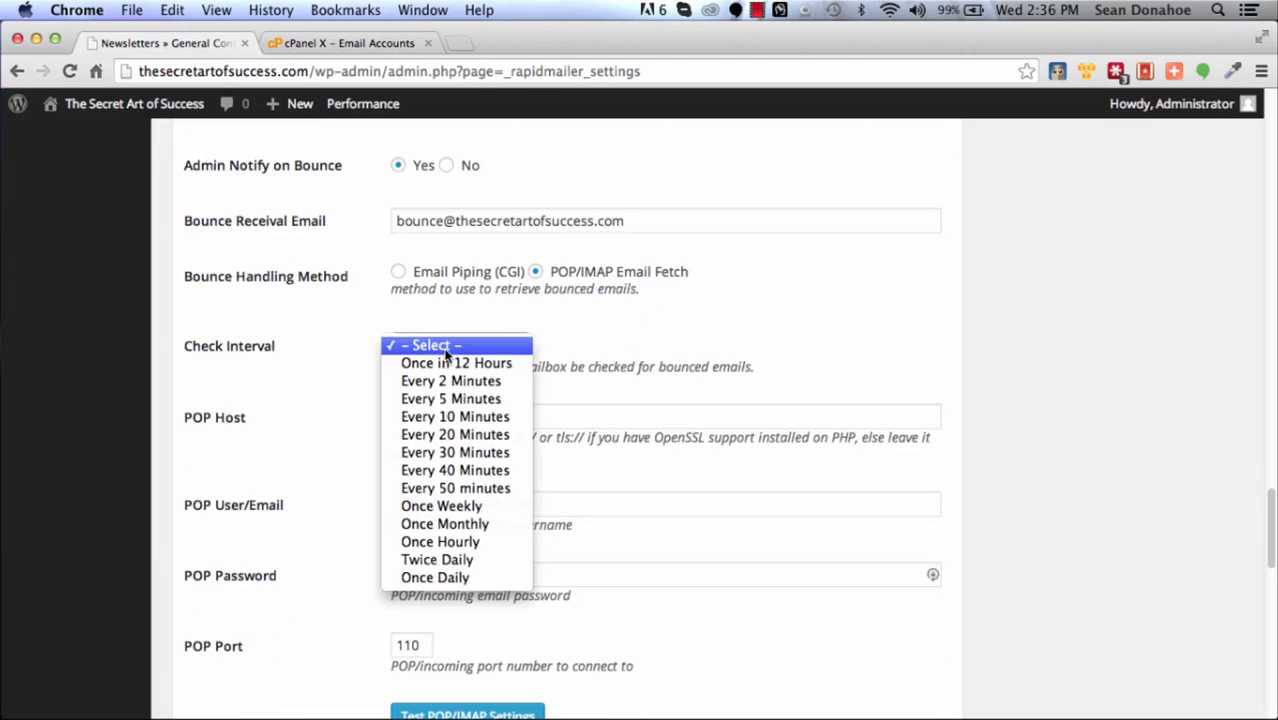
mouse_move(454, 470)
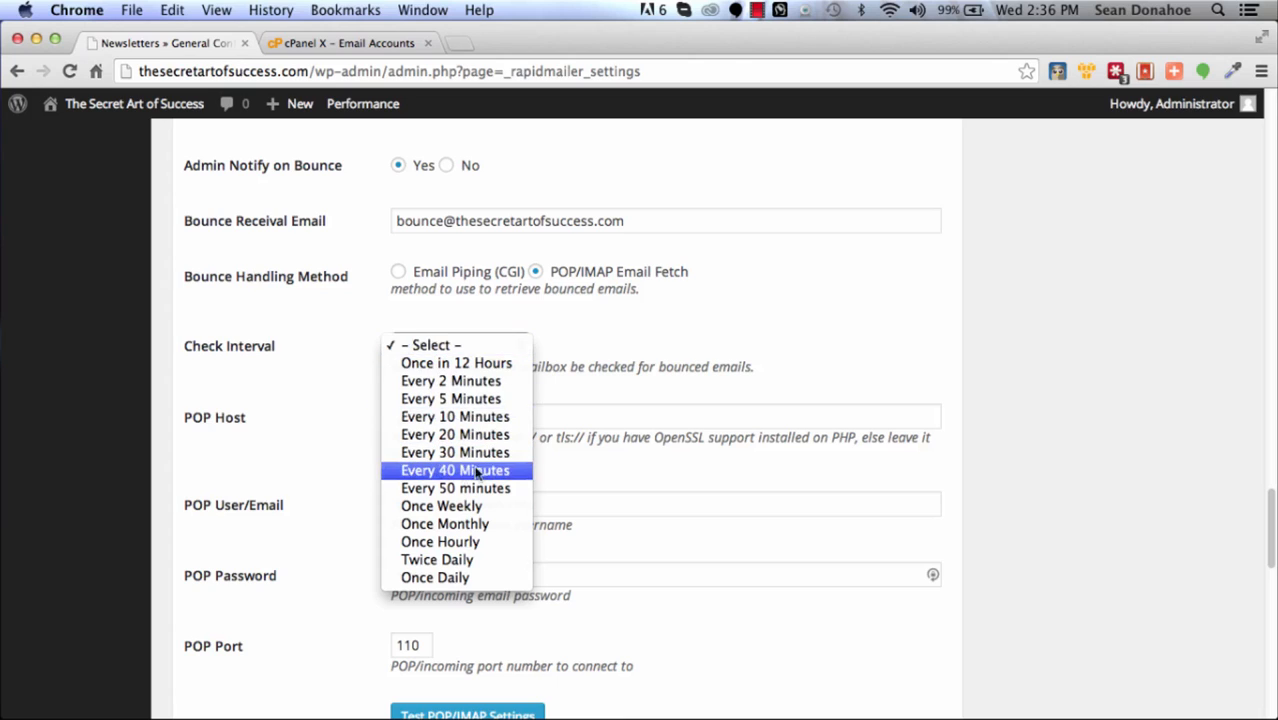
mouse_move(458, 488)
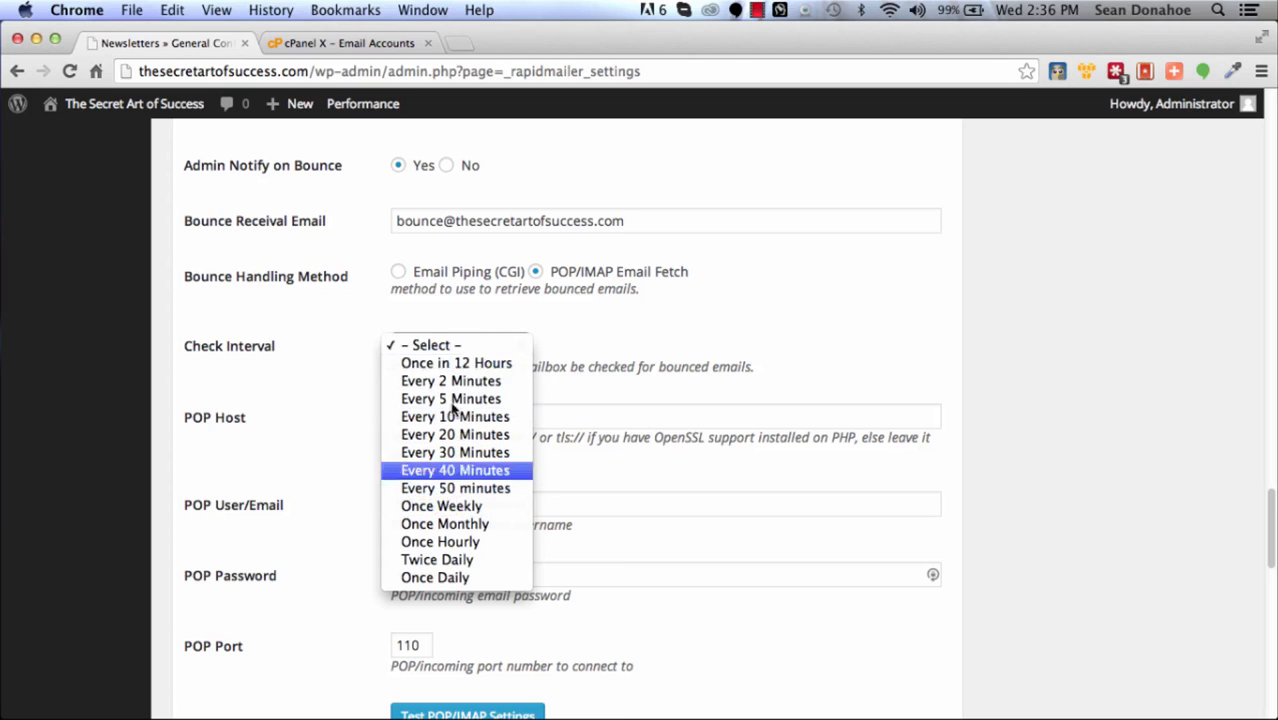
click(440, 540)
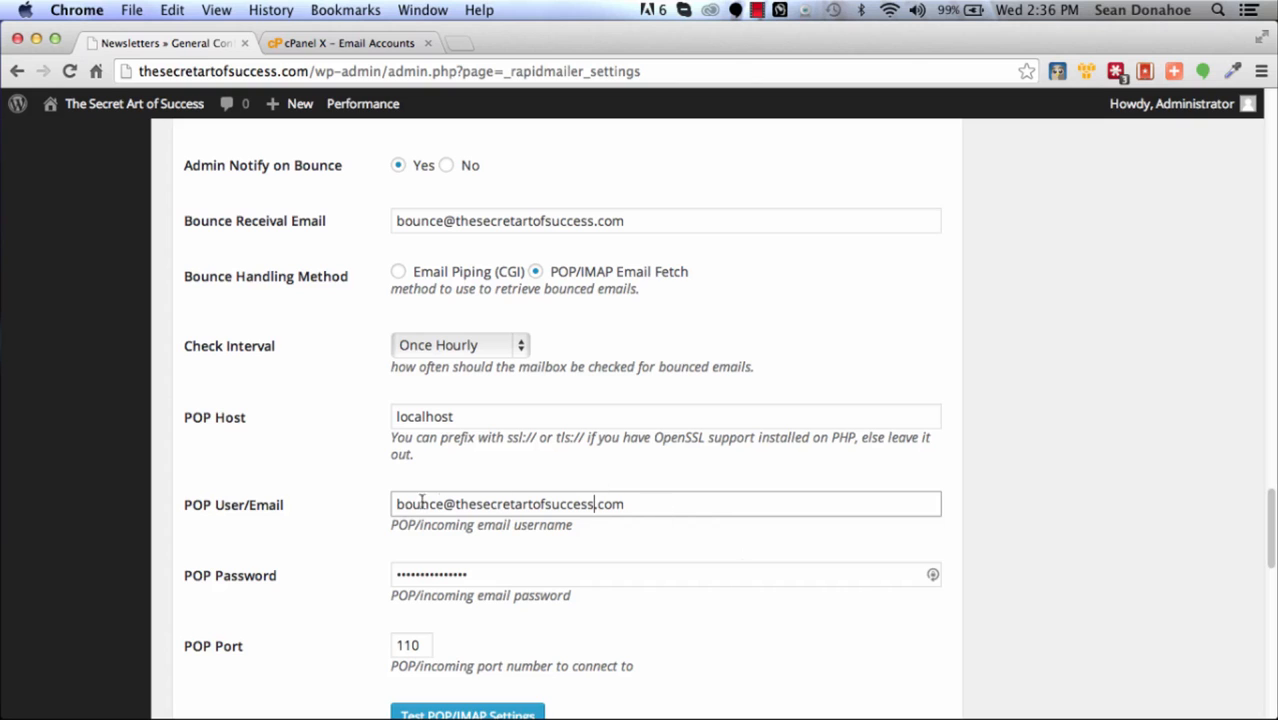
scroll(down, 3)
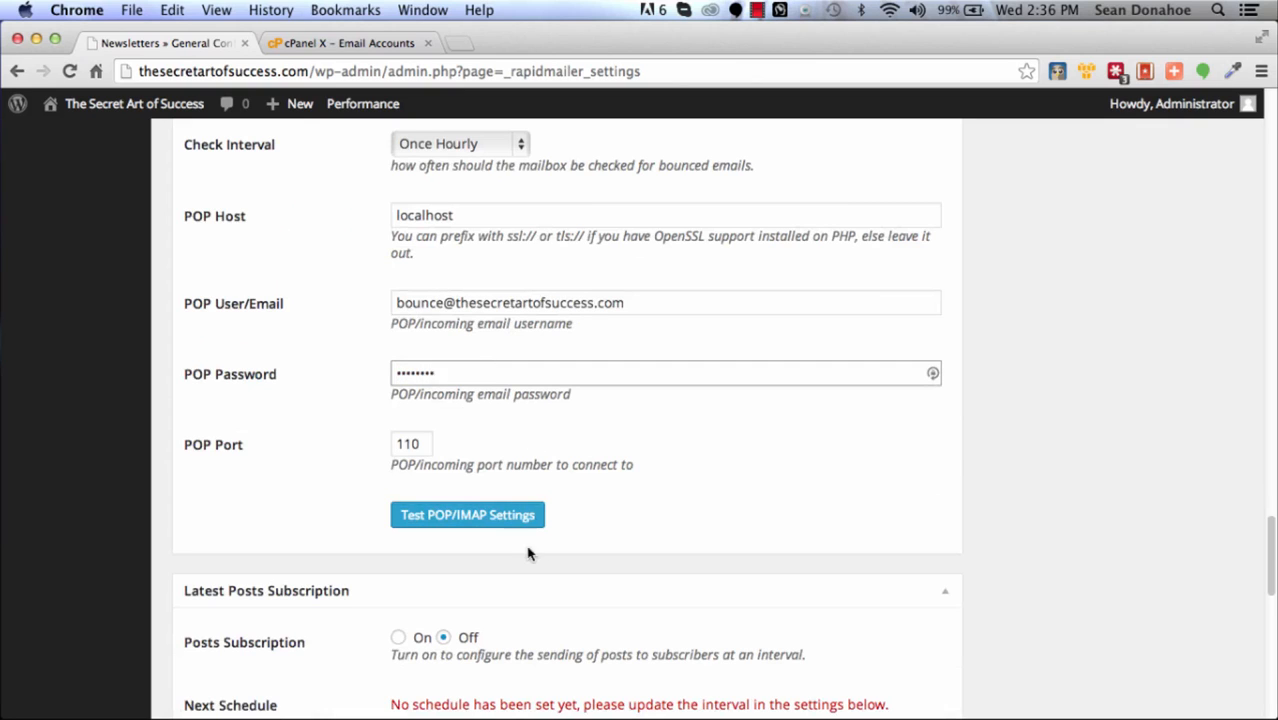
- Test the POP/IMAP bounce settings, confirm they work, and save the settings
click(468, 516)
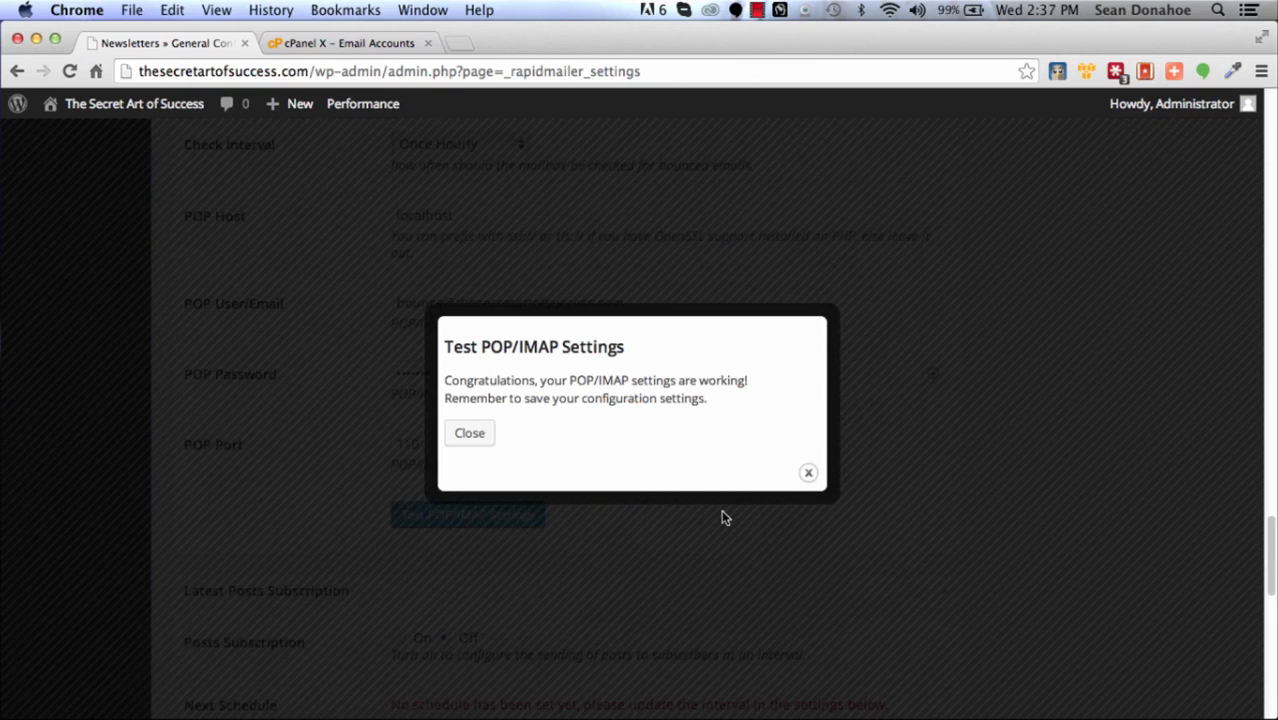
mouse_move(470, 440)
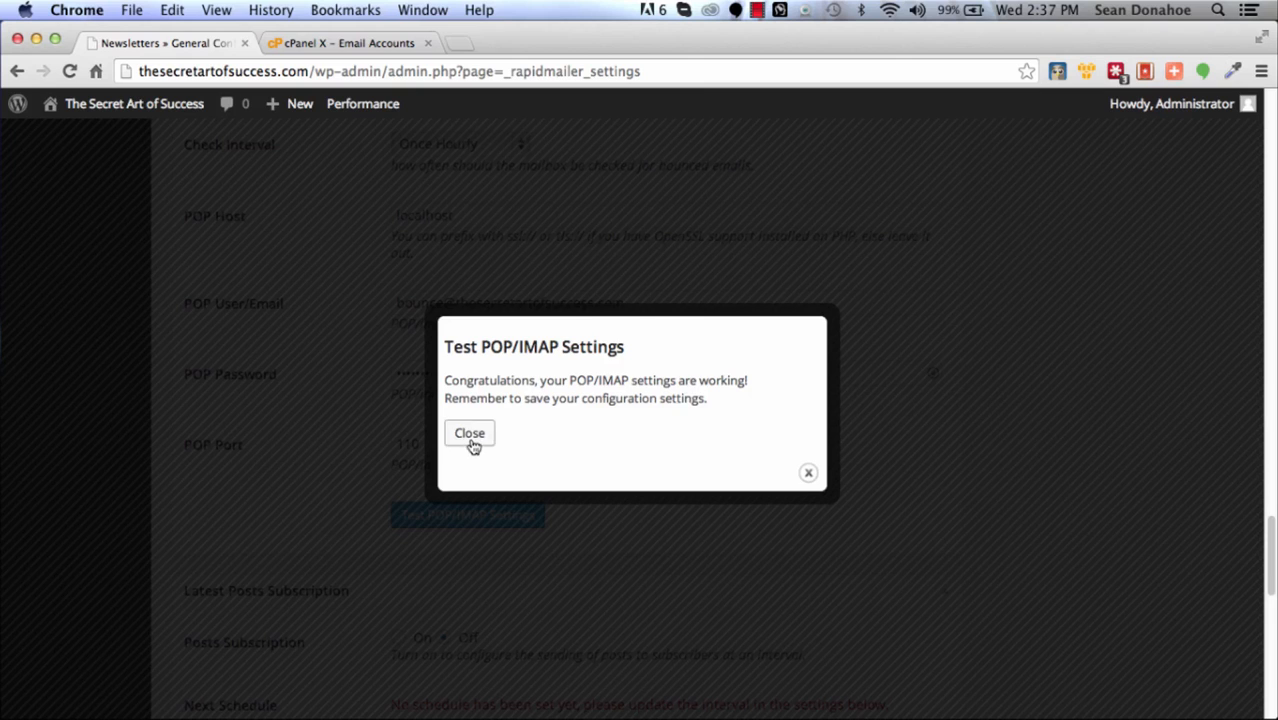
click(470, 432)
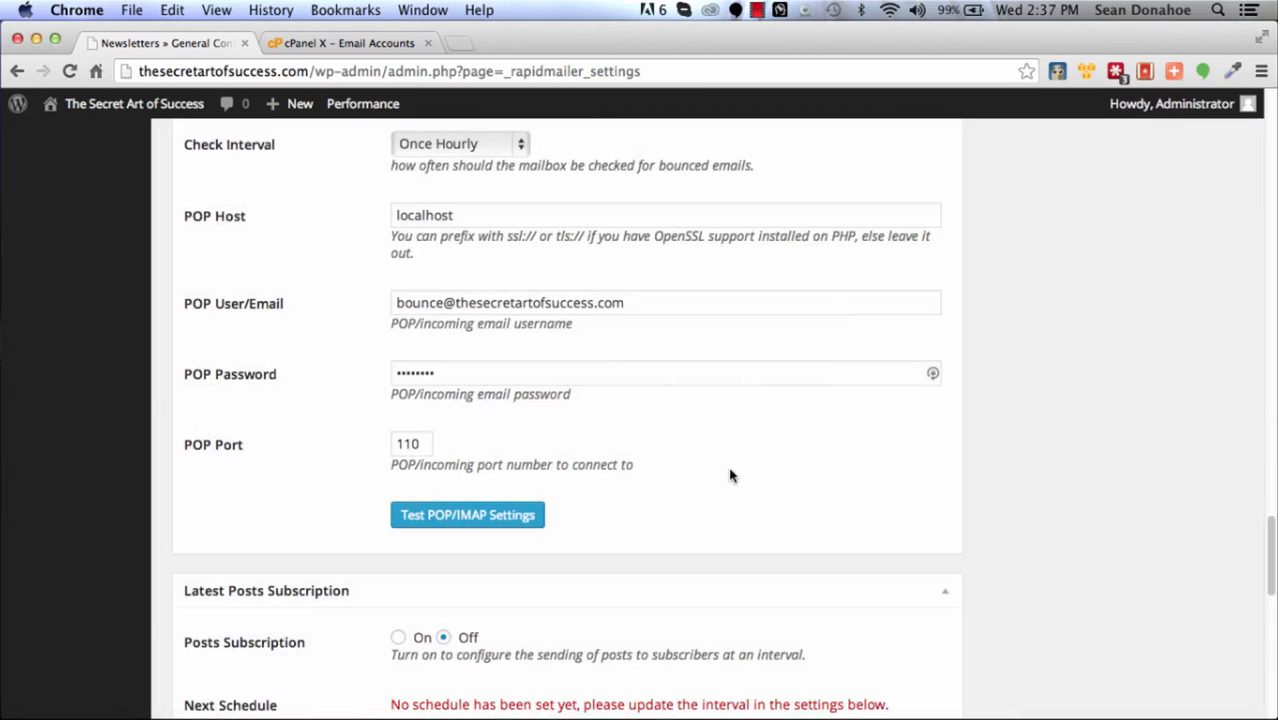
scroll(down, 3)
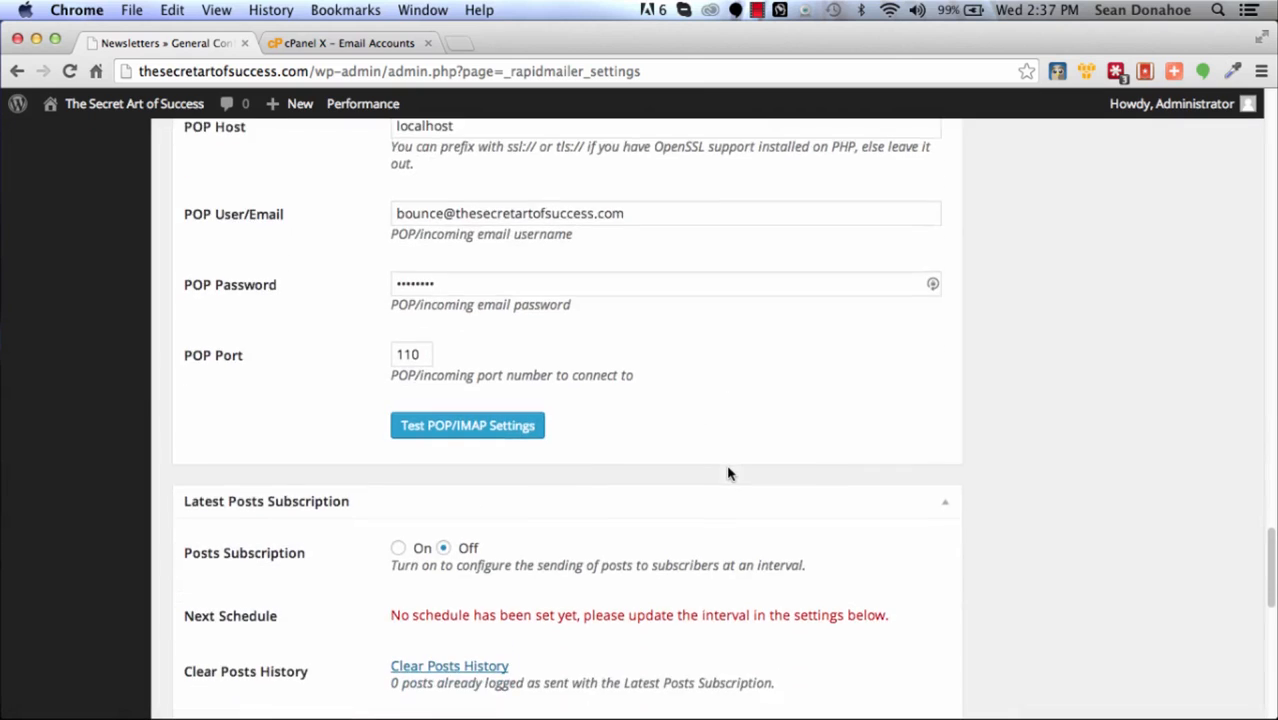
scroll(down, 3)
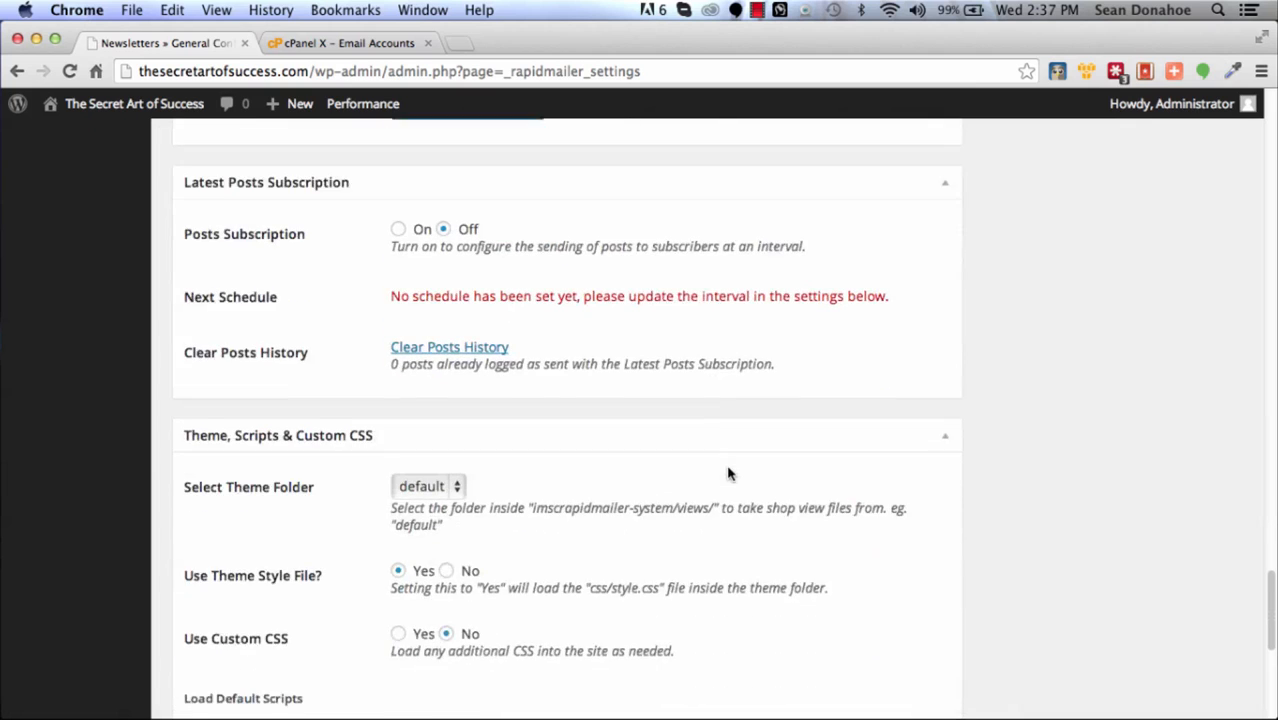
scroll(down, 3)
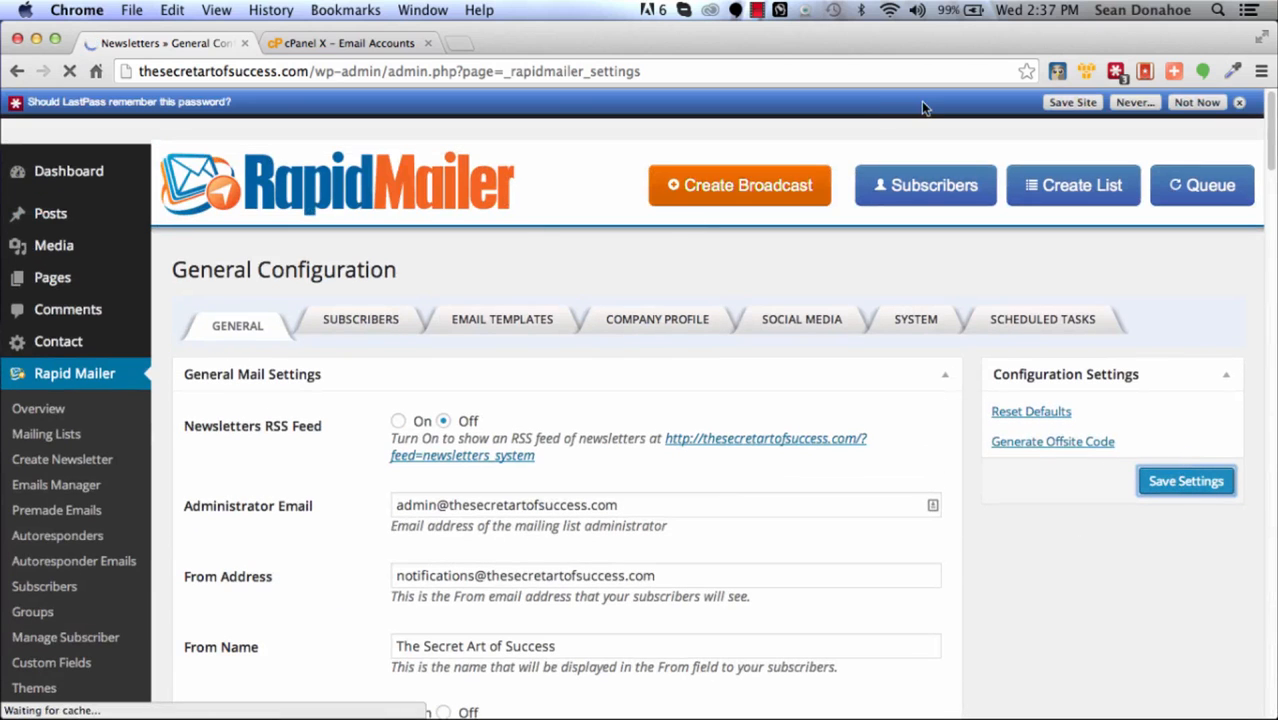
- Go to MxToolbox's Reverse Lookup page
click(1184, 480)
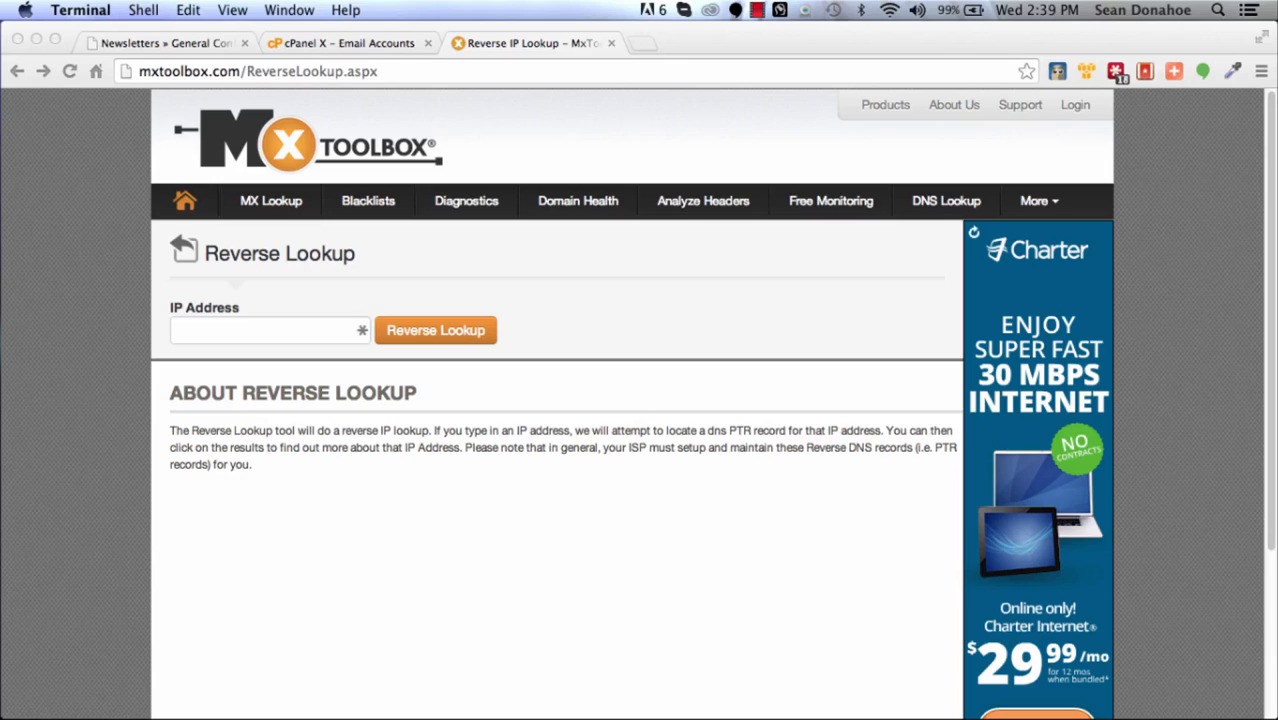
mouse_move(360, 288)
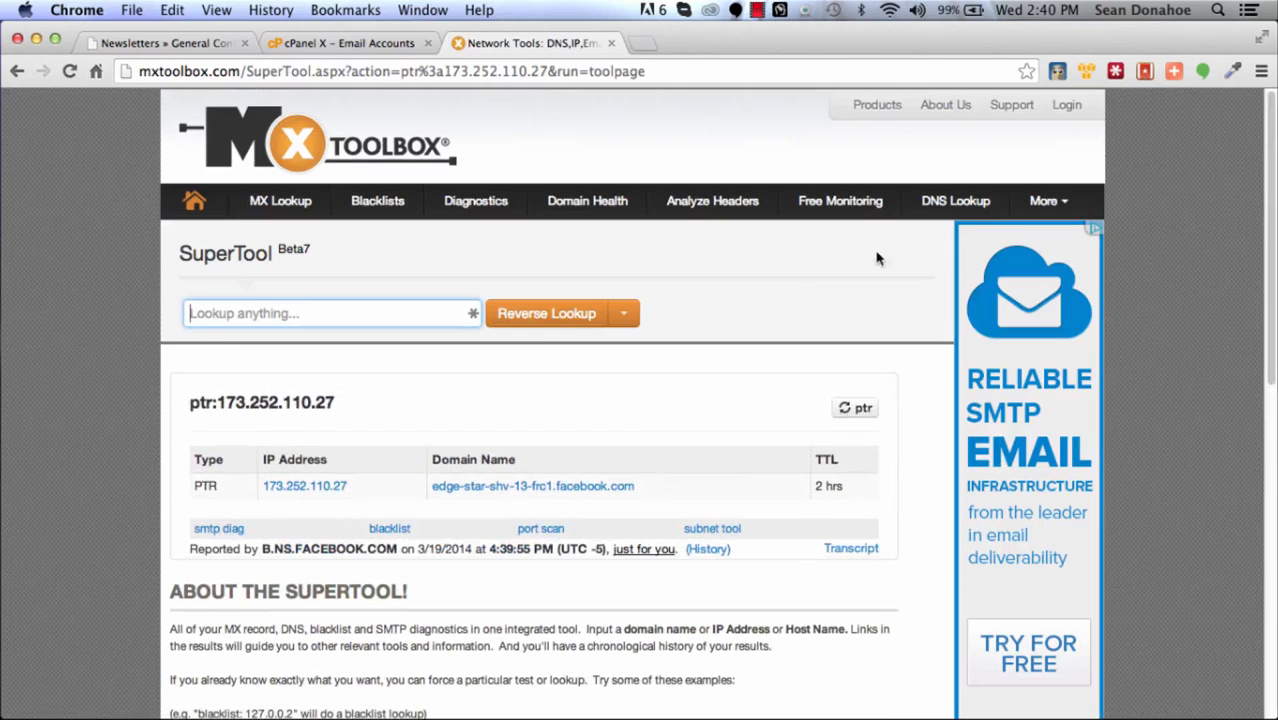
mouse_move(624, 280)
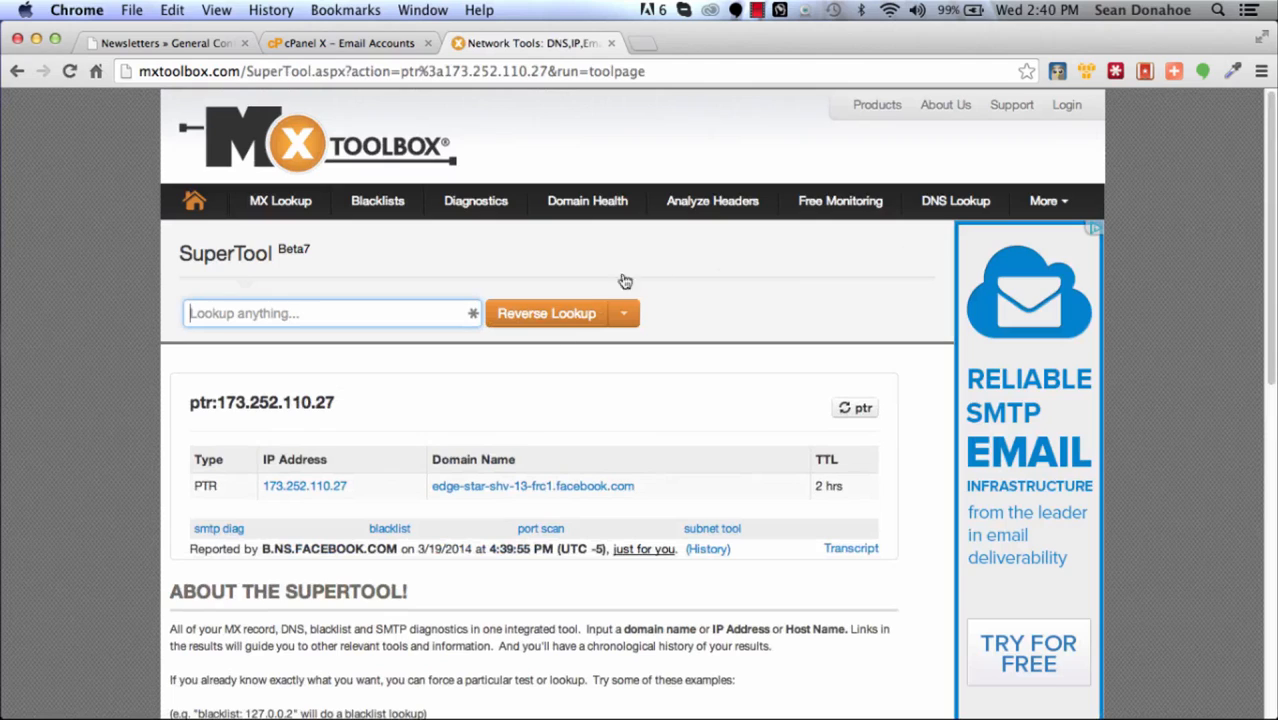
mouse_move(600, 502)
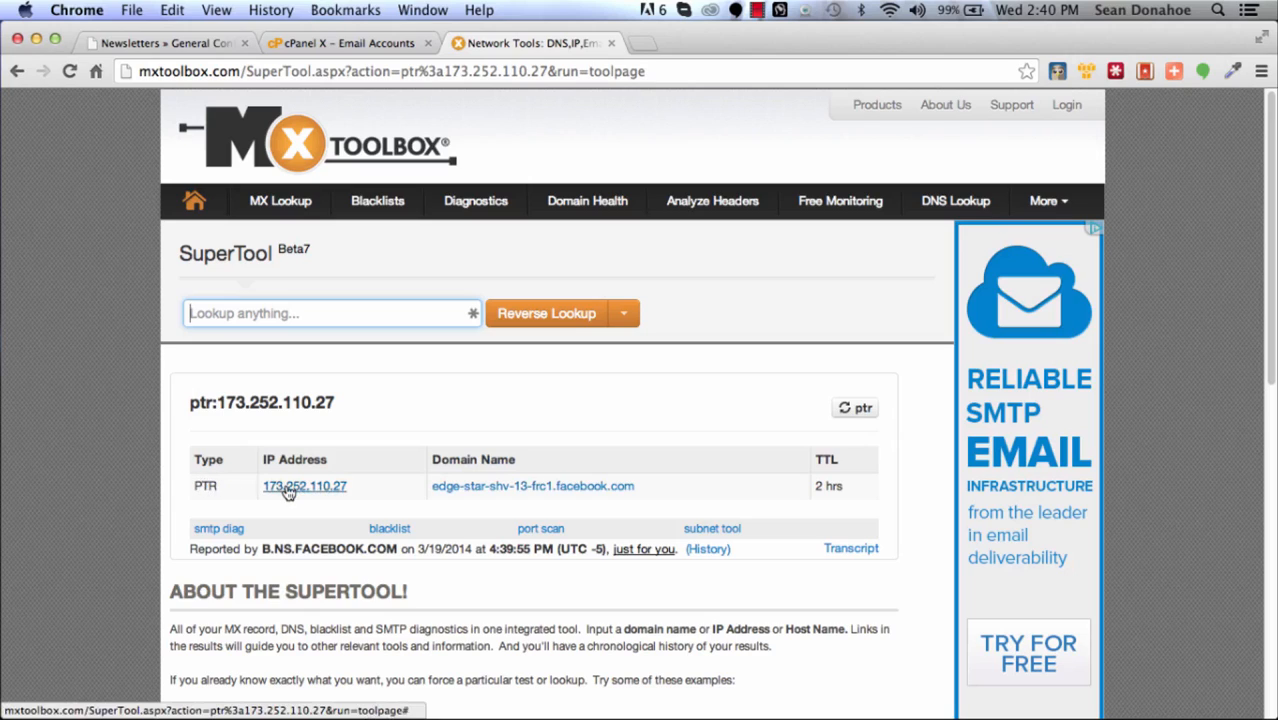
mouse_move(380, 436)
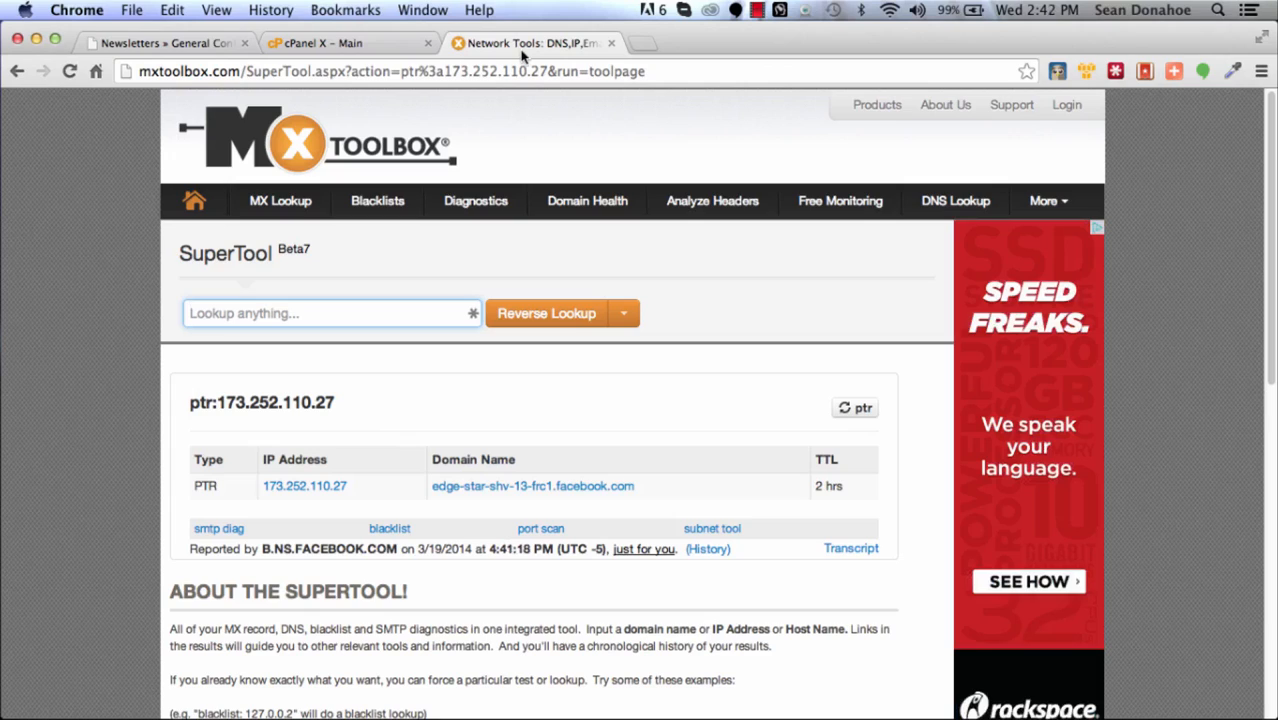
mouse_move(580, 104)
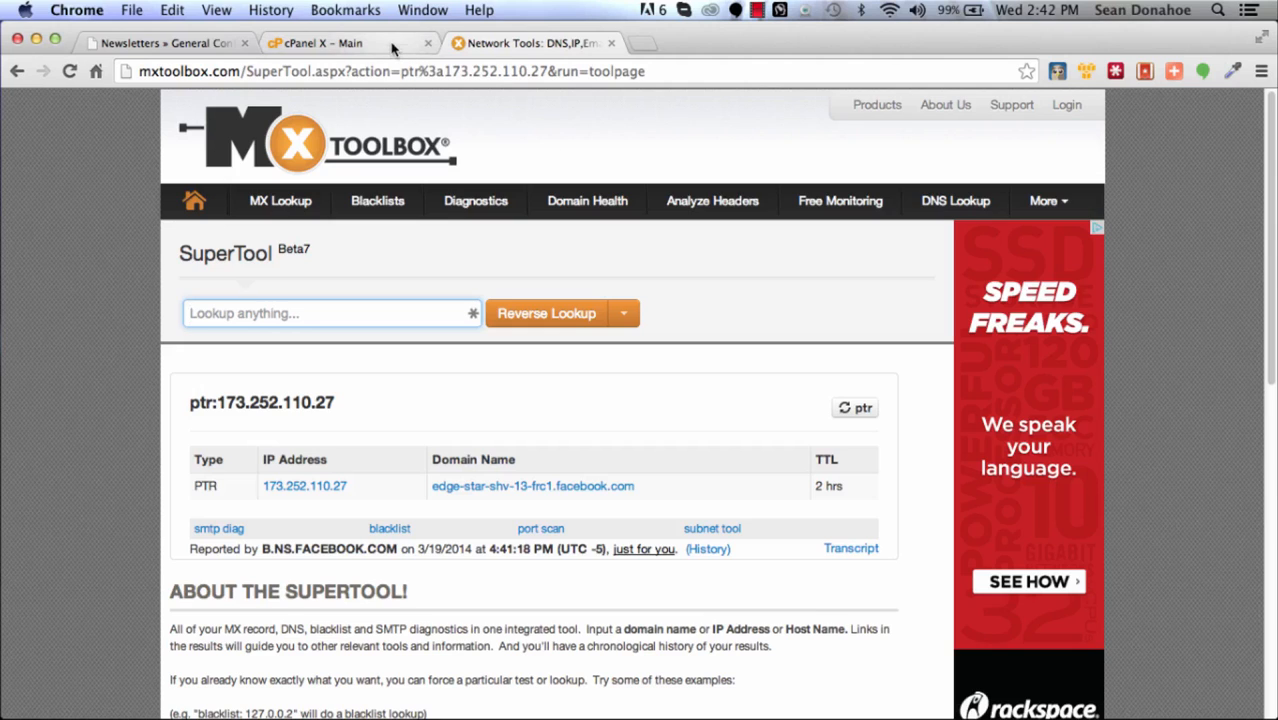
- Copy the shared IP address 67.227.230.139 from cPanel's expanded stats into the MxToolbox lookup field
click(340, 44)
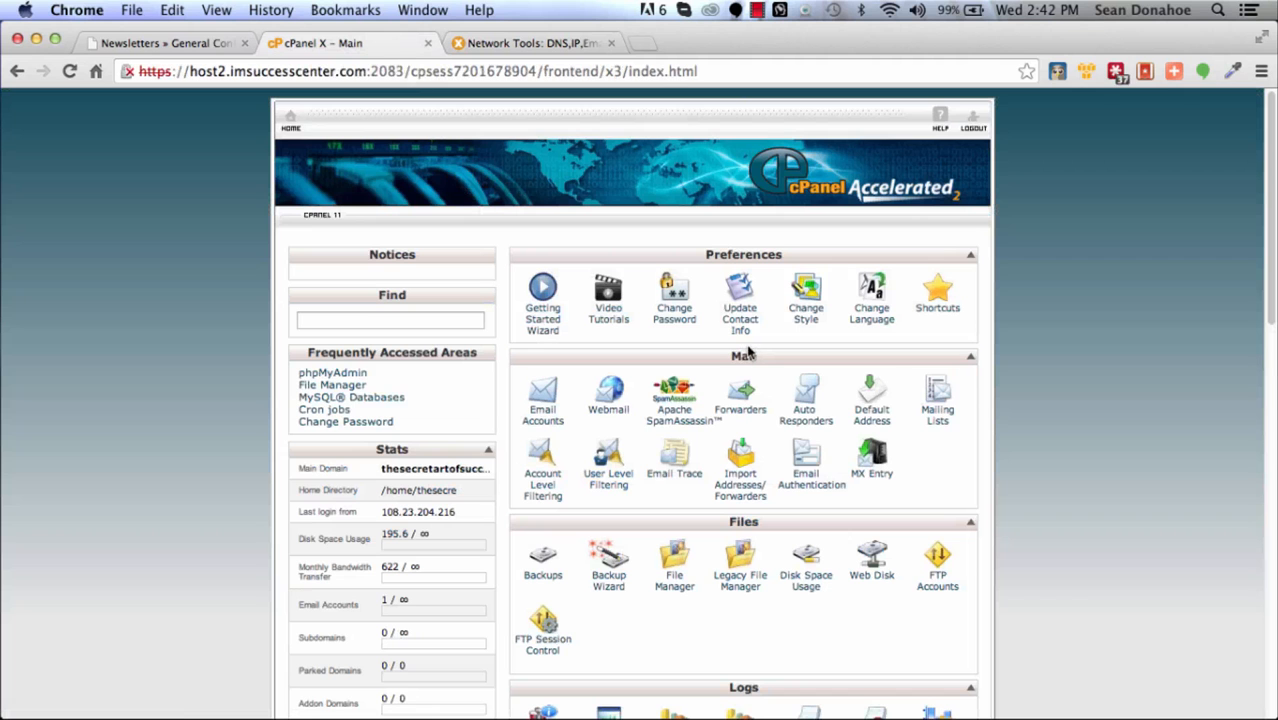
mouse_move(498, 452)
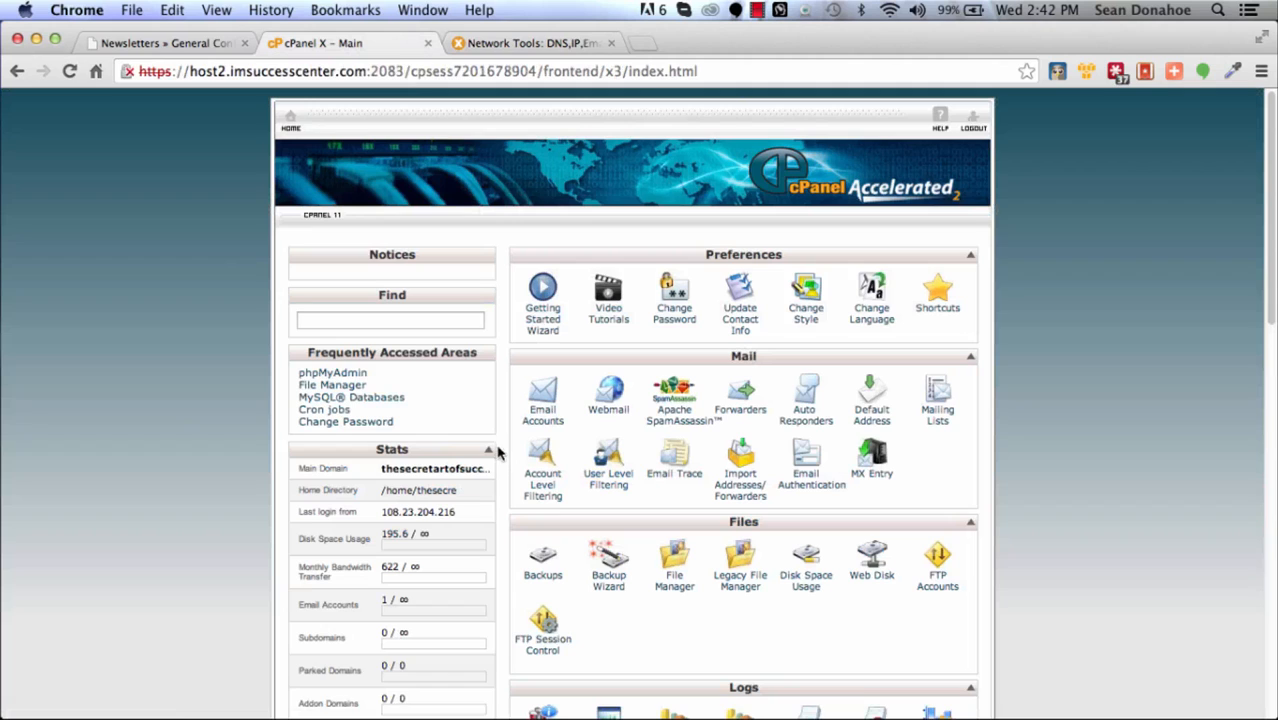
click(490, 450)
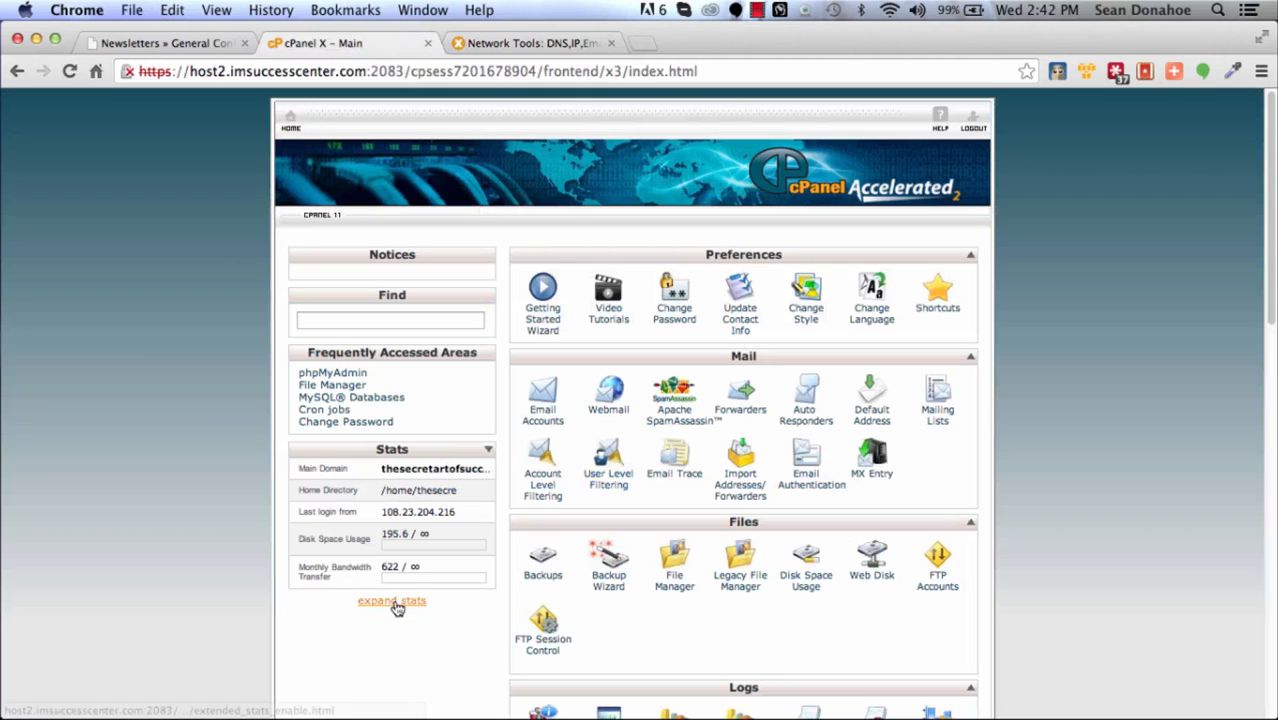
click(390, 600)
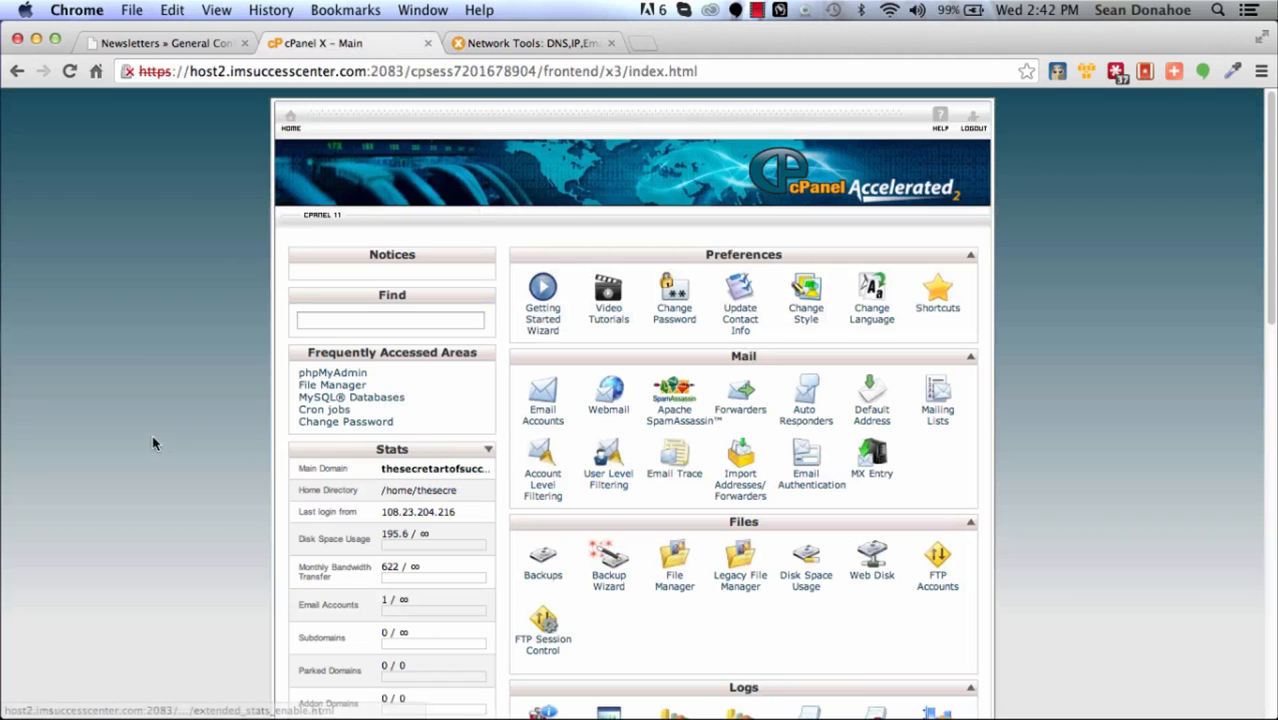
scroll(down, 3)
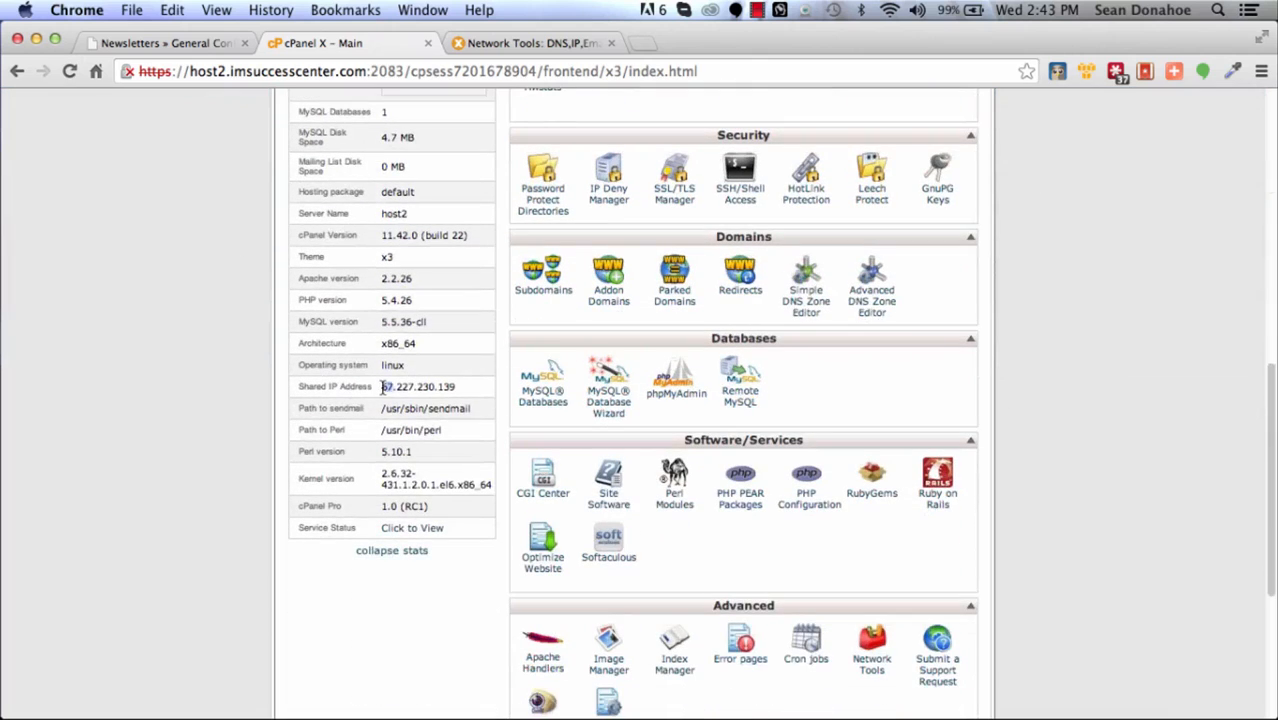
double_click(416, 388)
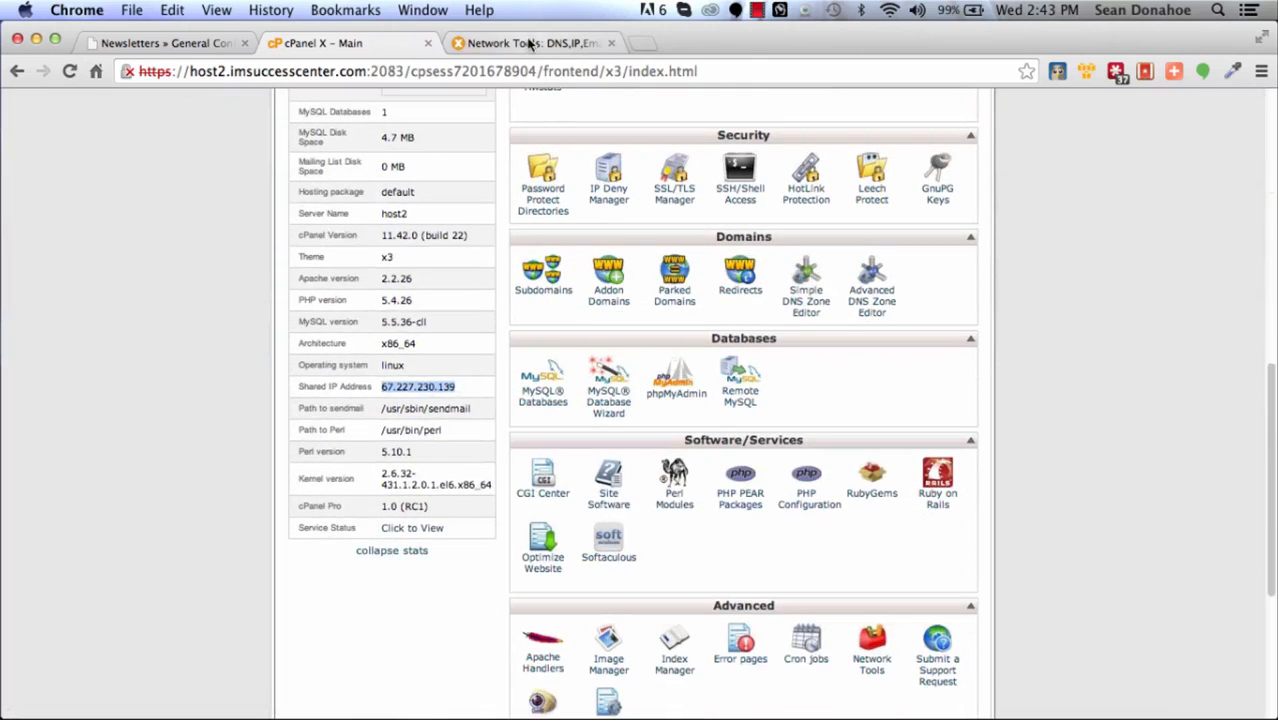
click(550, 42)
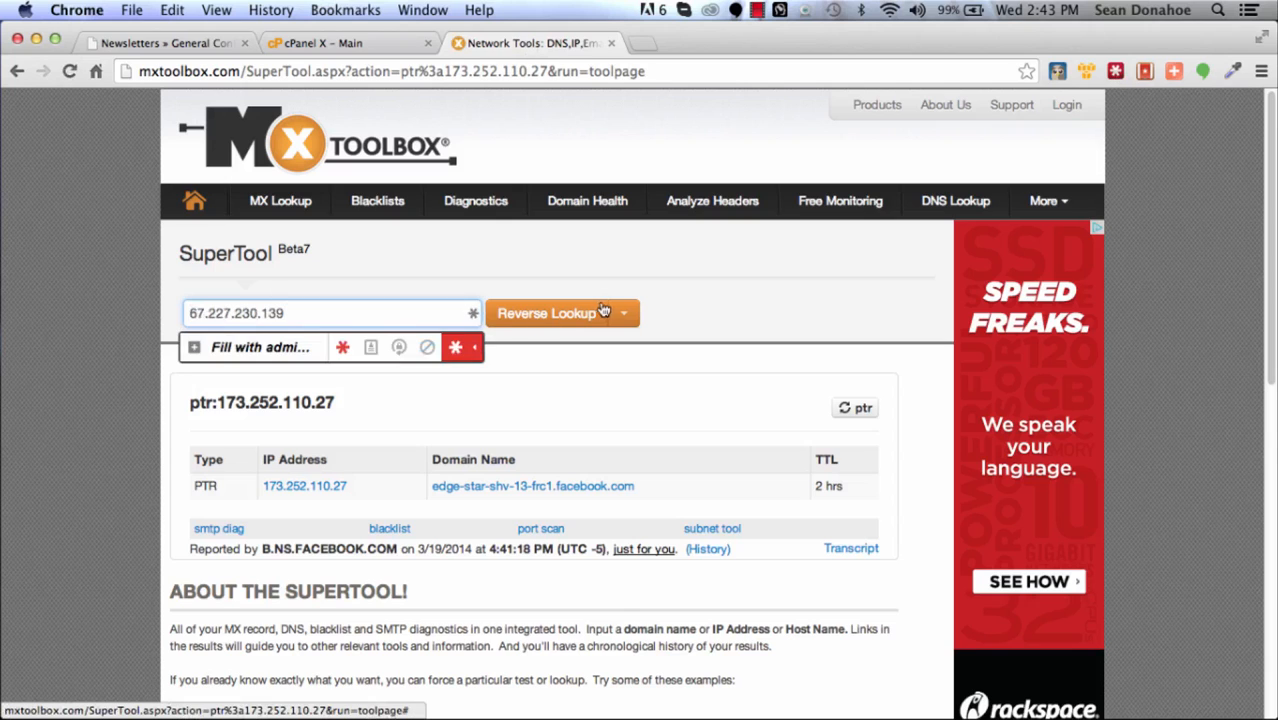
- Run the reverse lookup on 67.227.230.139, returning a PTR record for host2.imsuccesscenter.com
click(548, 312)
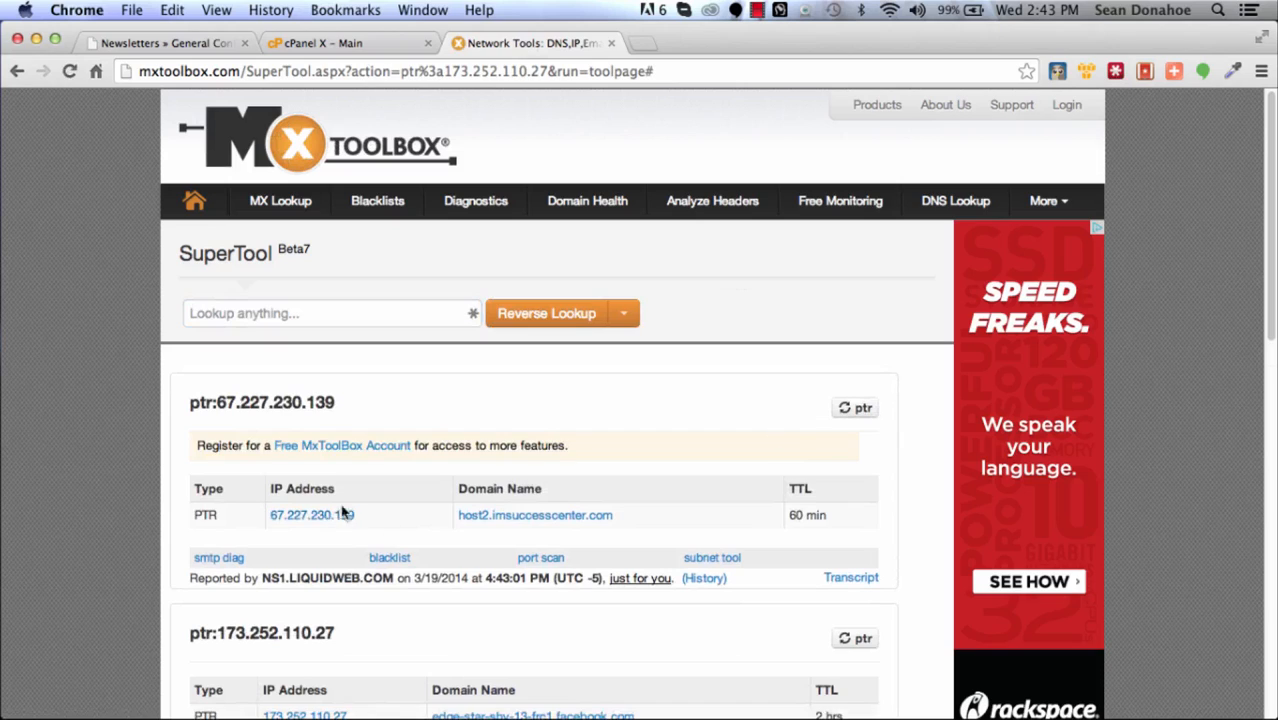
mouse_move(512, 544)
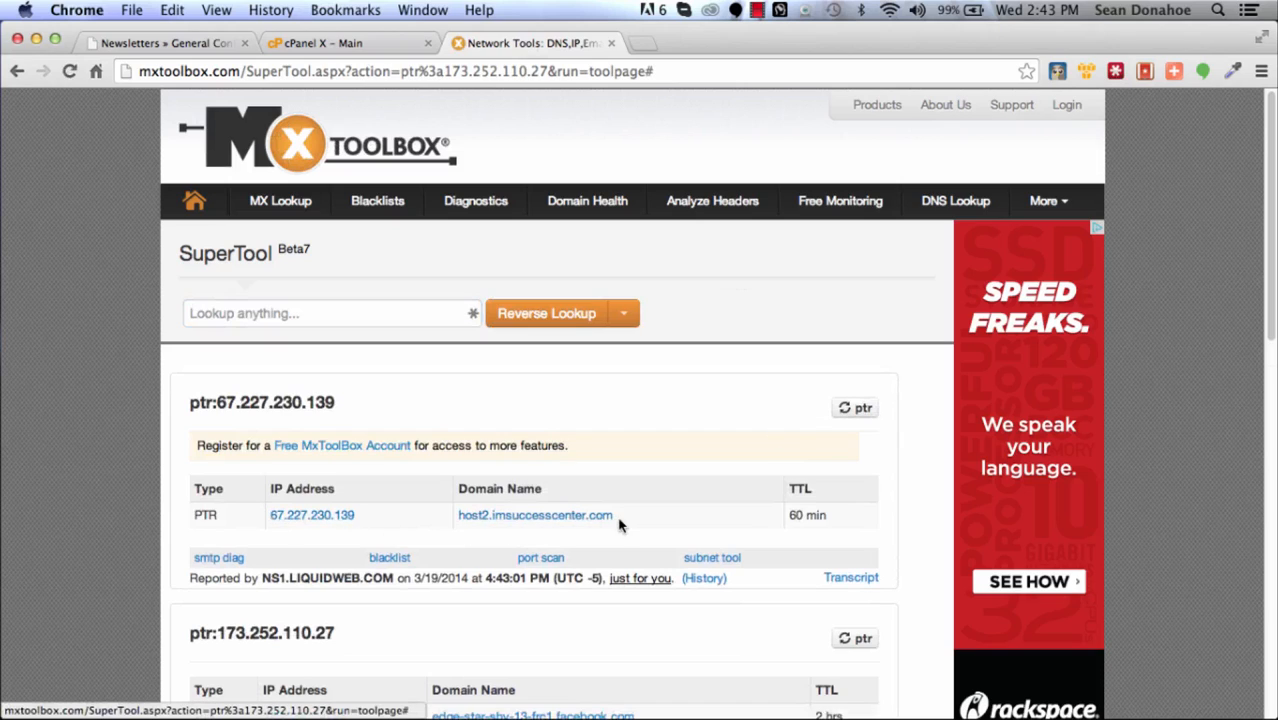
mouse_move(668, 520)
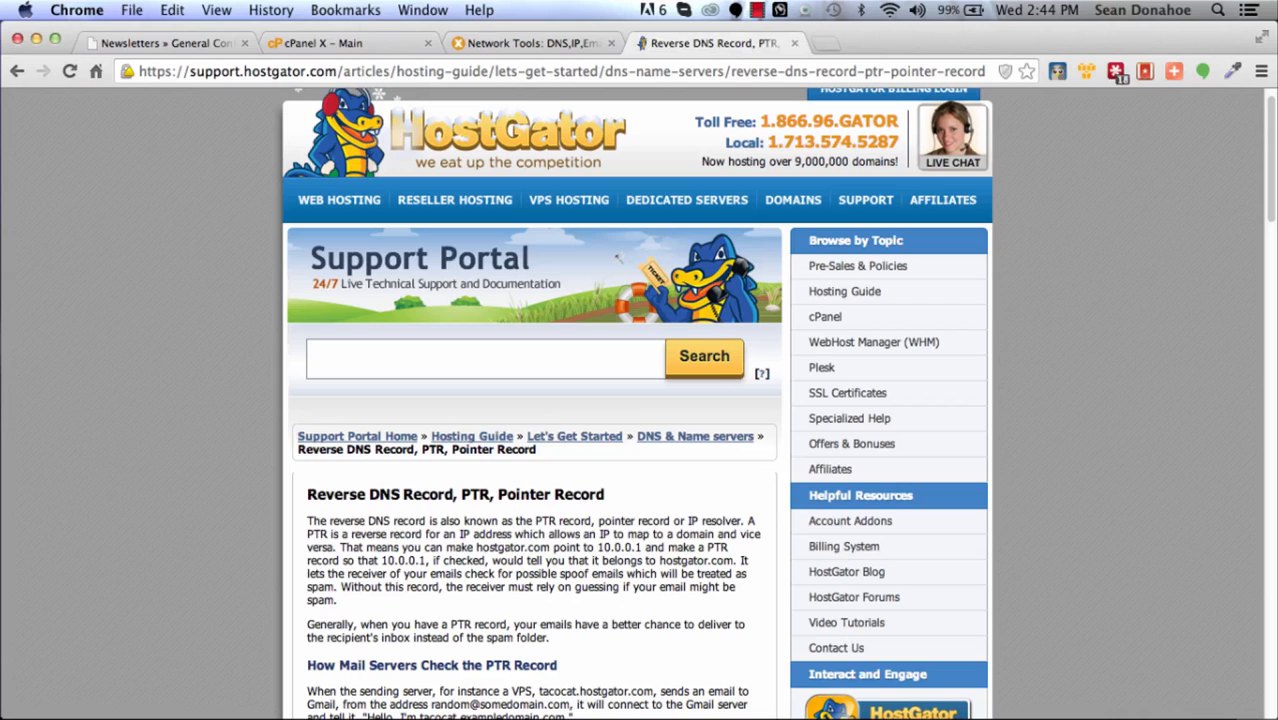
mouse_move(716, 44)
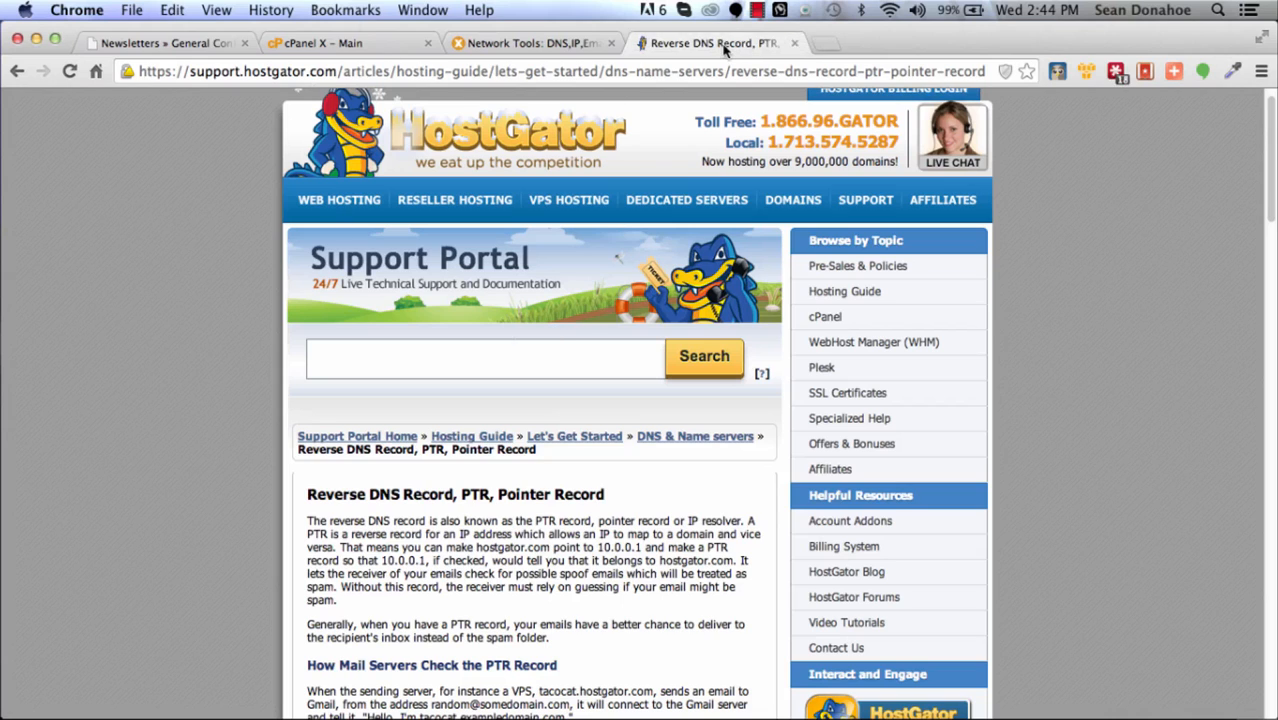
- Highlight the HostGator note that shared and reseller servers get PTR records by default, then close the article
scroll(down, 3)
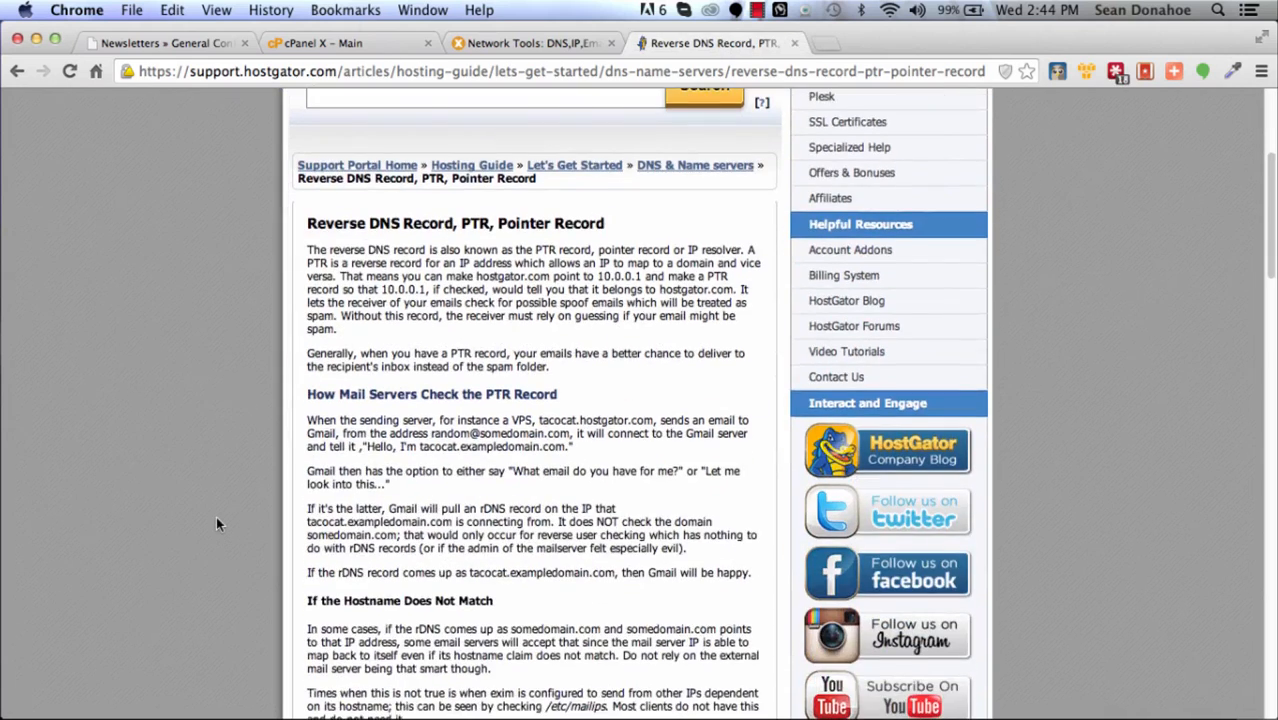
scroll(down, 3)
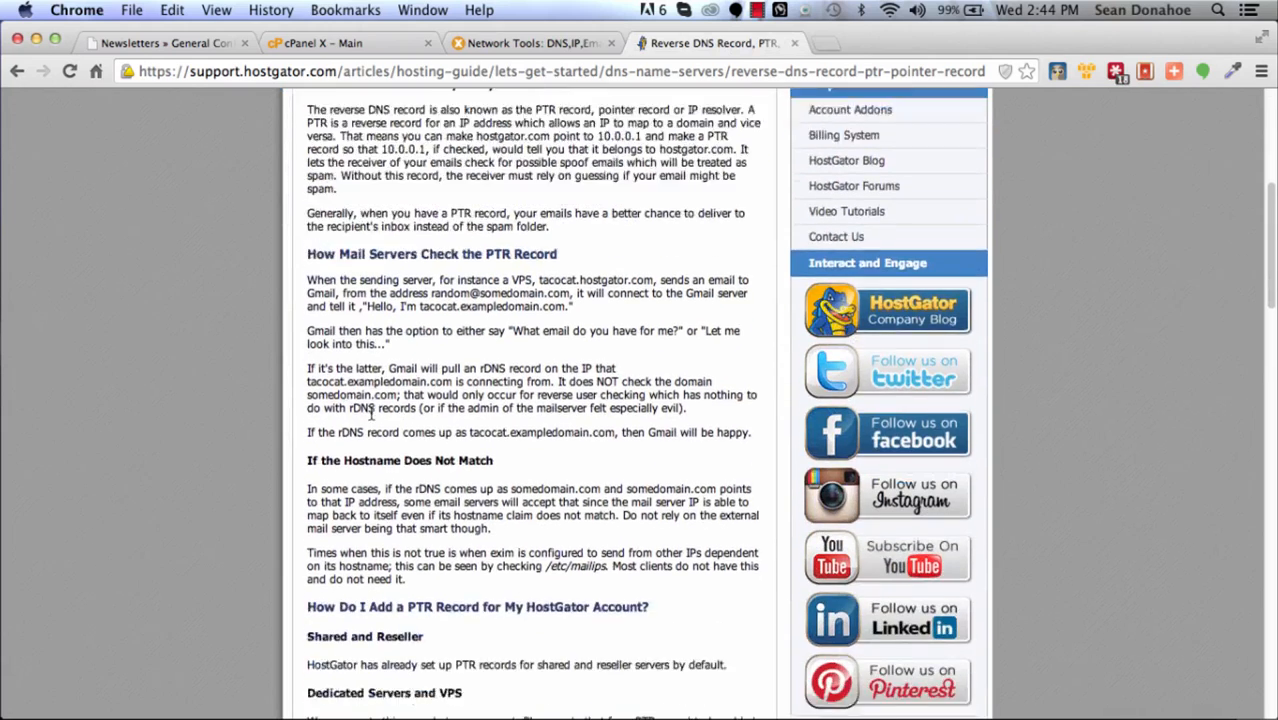
scroll(down, 3)
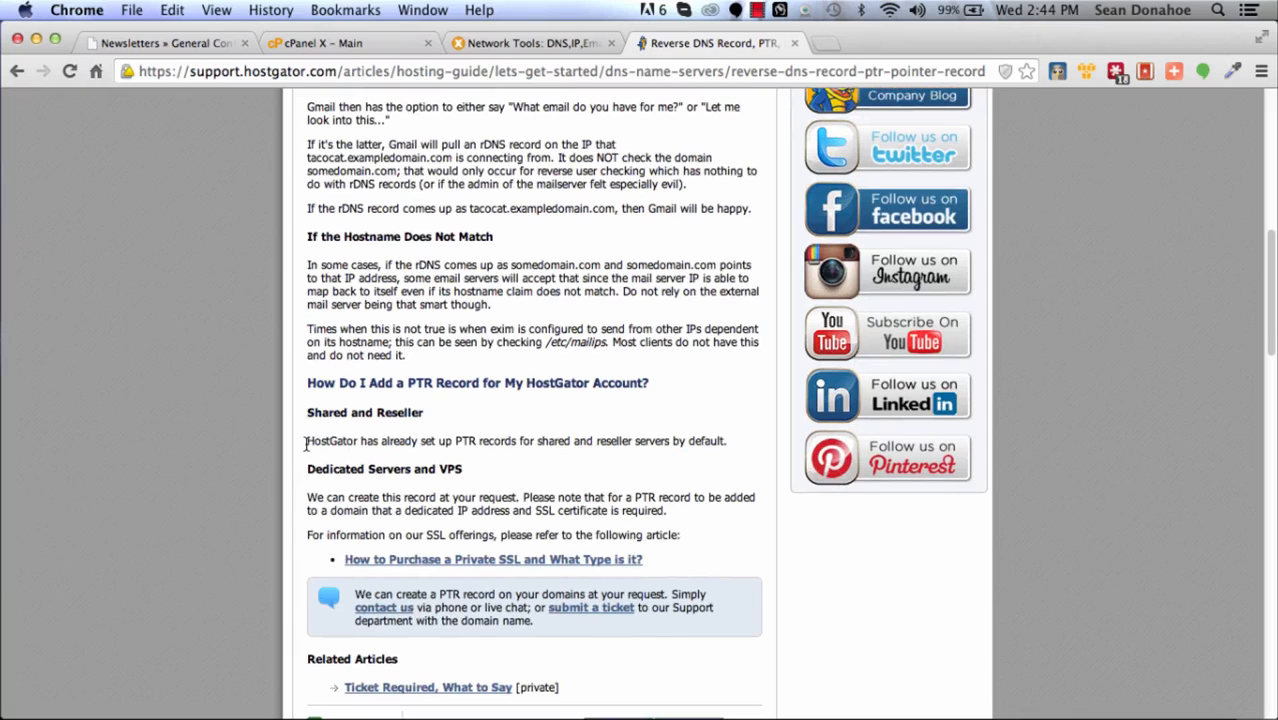
drag(308, 442, 728, 442)
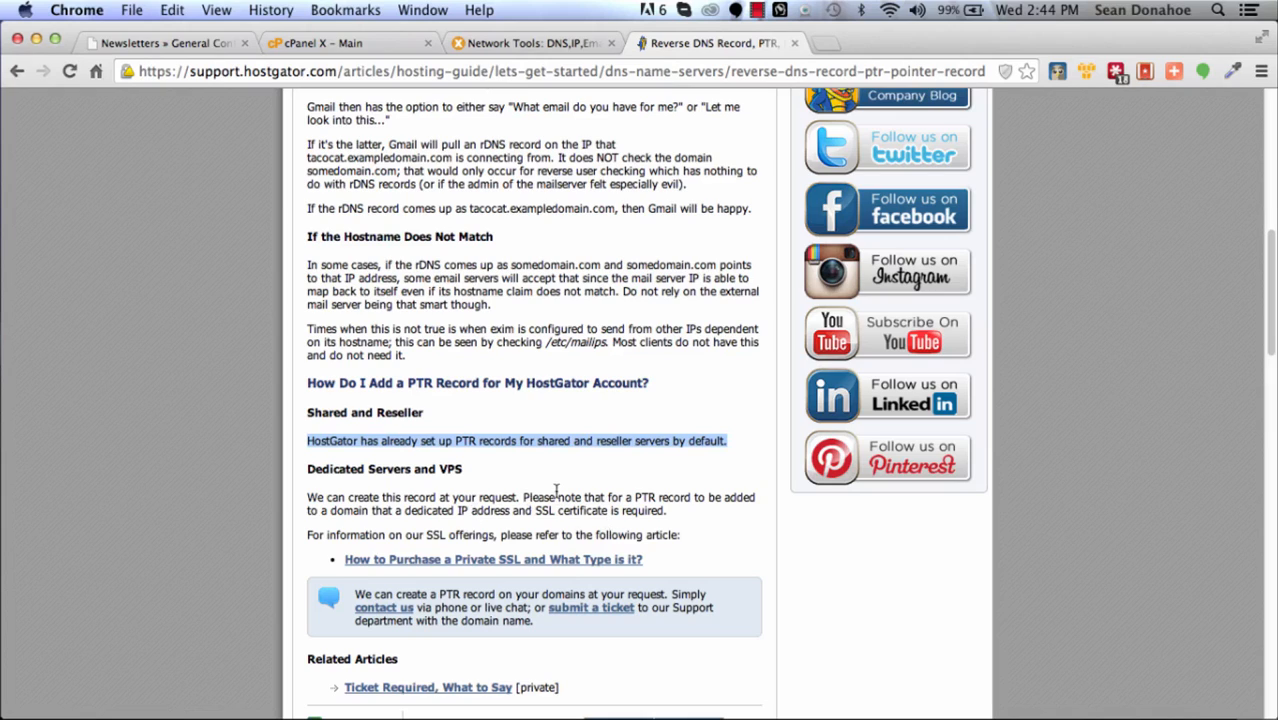
mouse_move(644, 498)
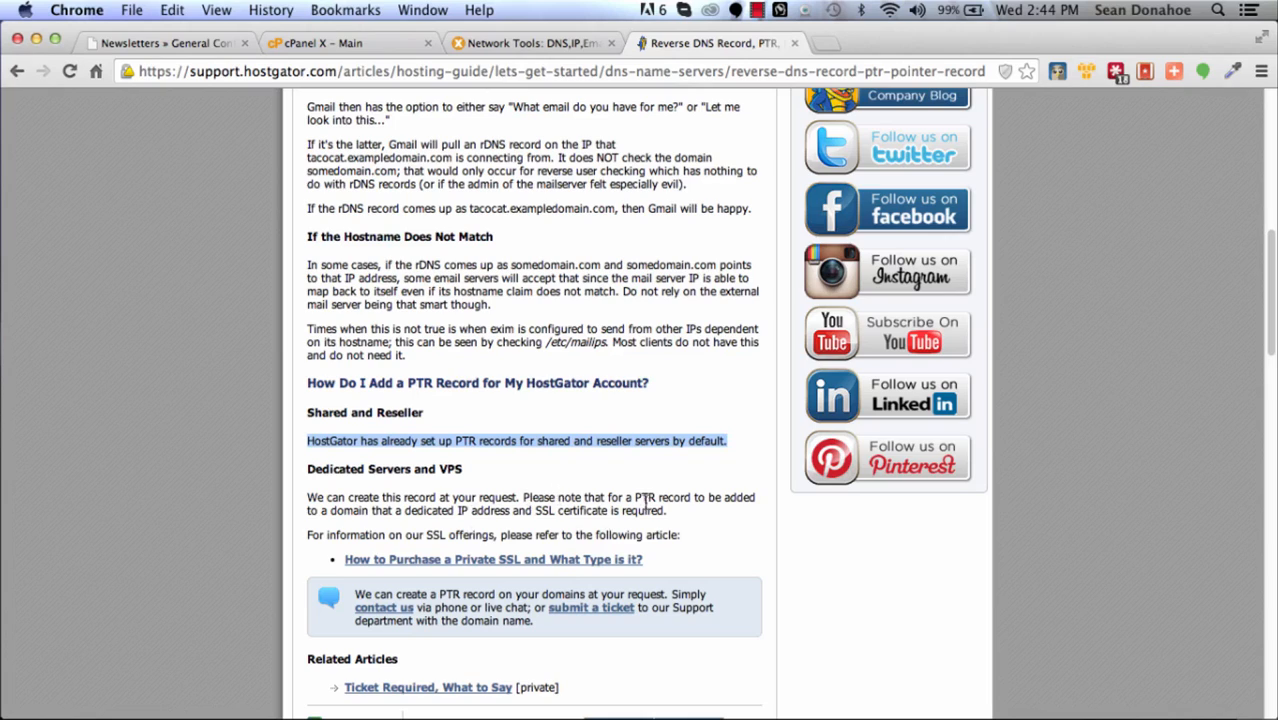
mouse_move(596, 488)
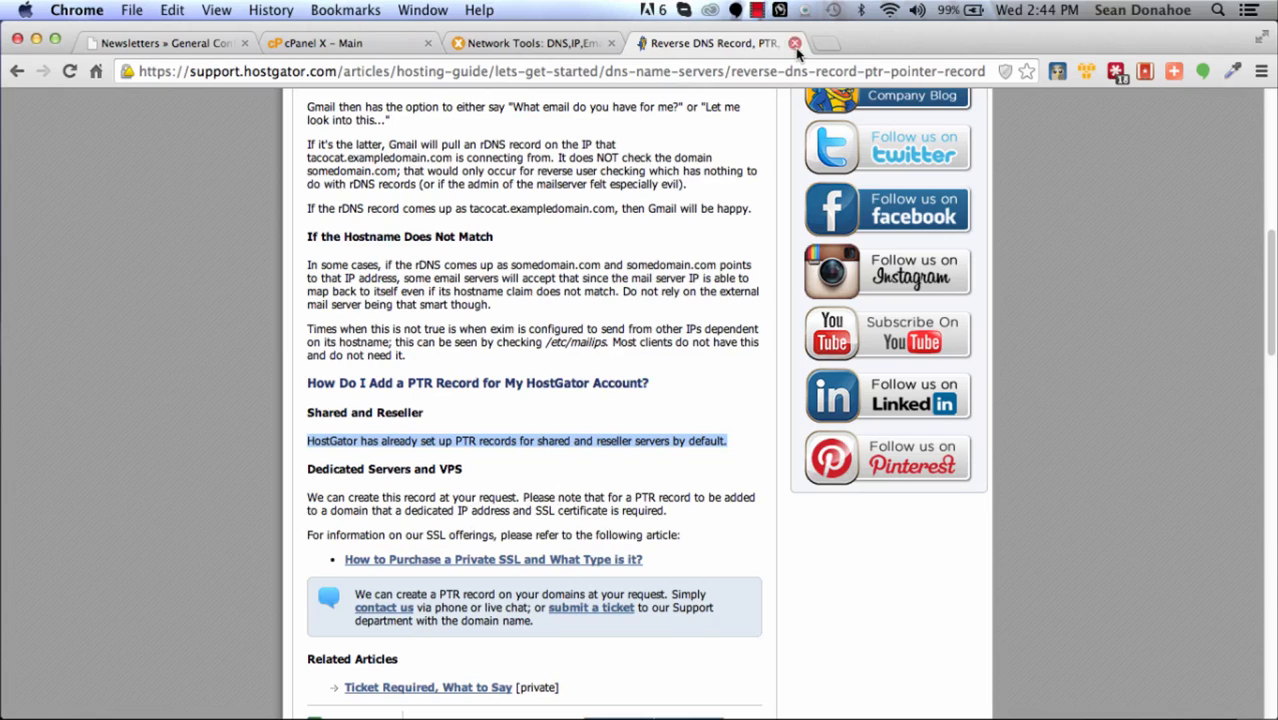
click(796, 40)
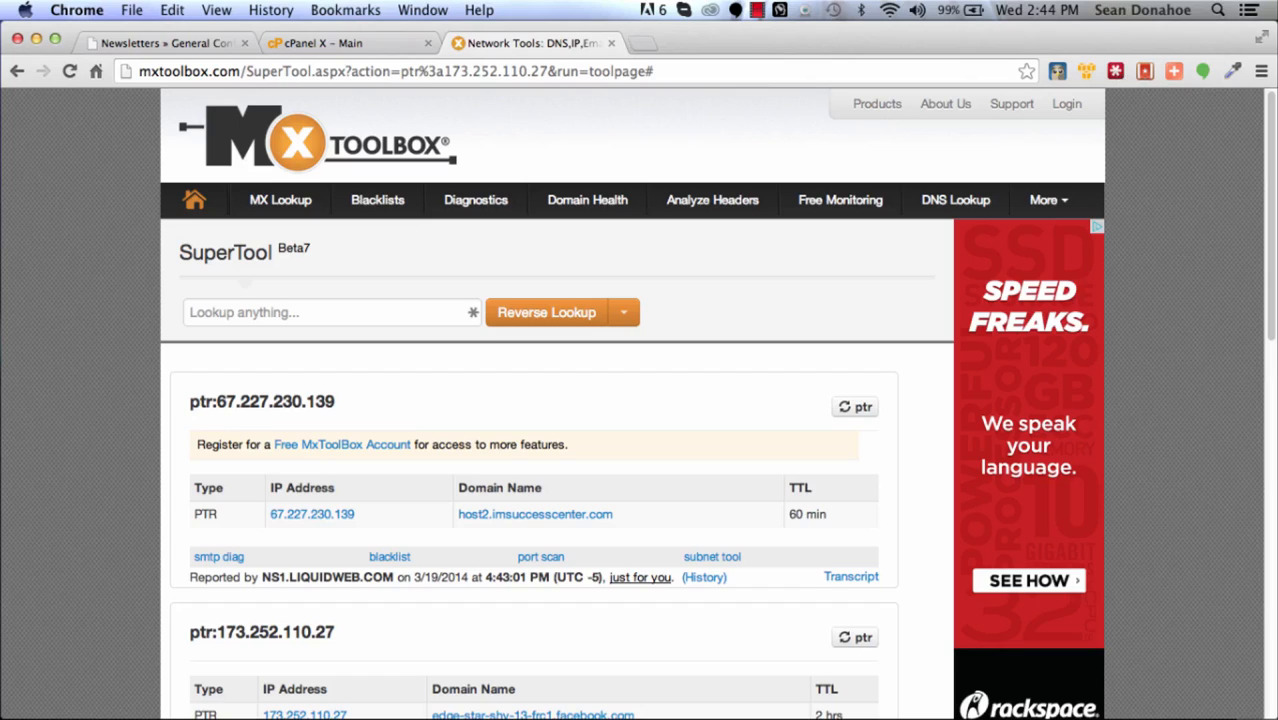
mouse_move(792, 260)
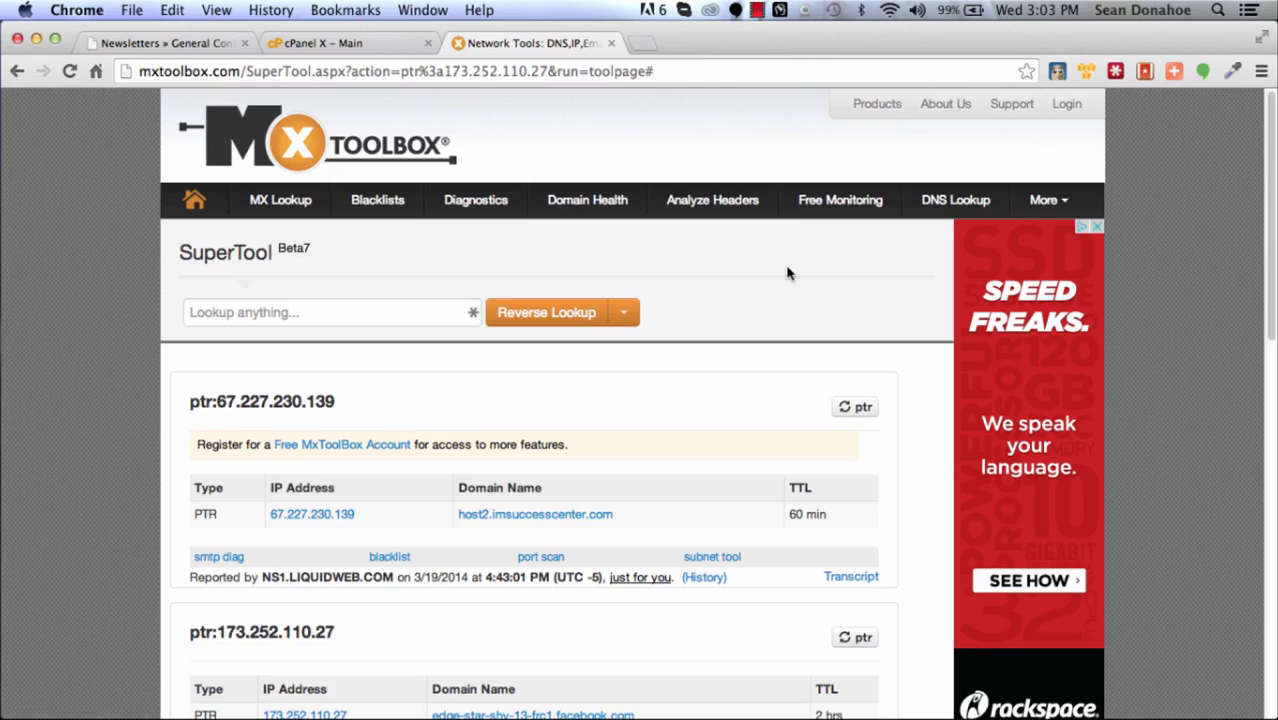
mouse_move(748, 294)
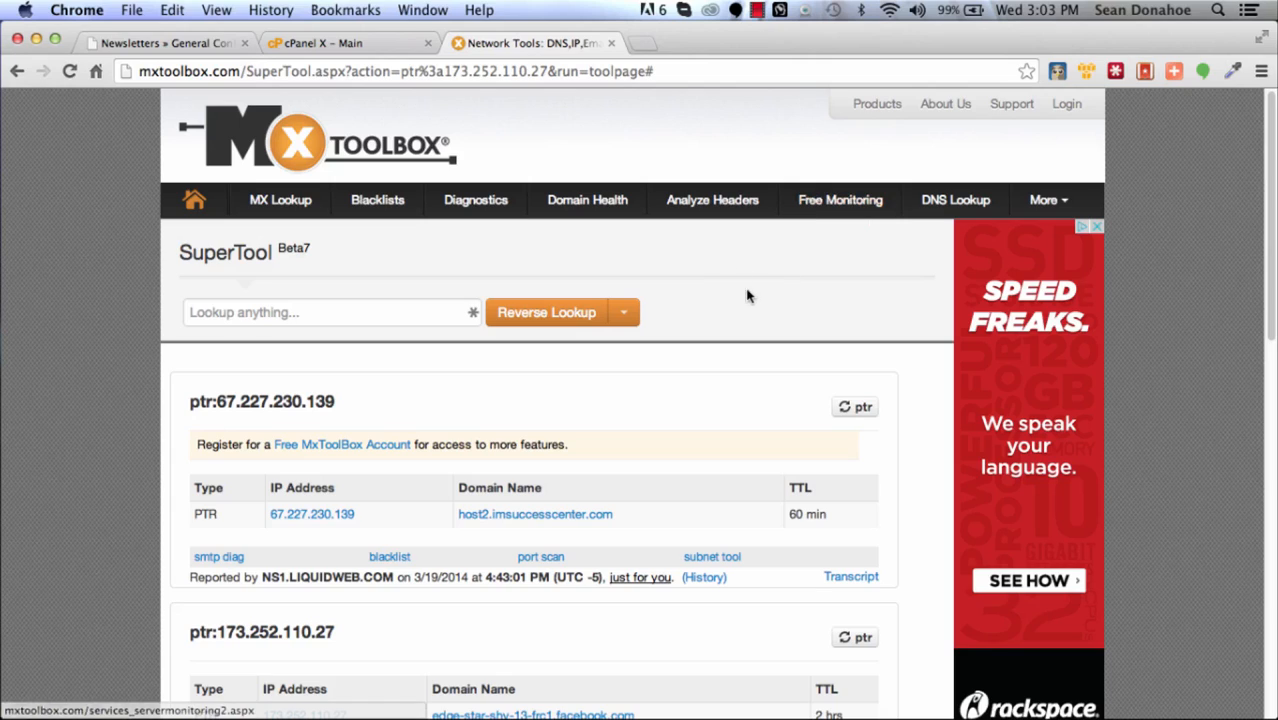
mouse_move(750, 288)
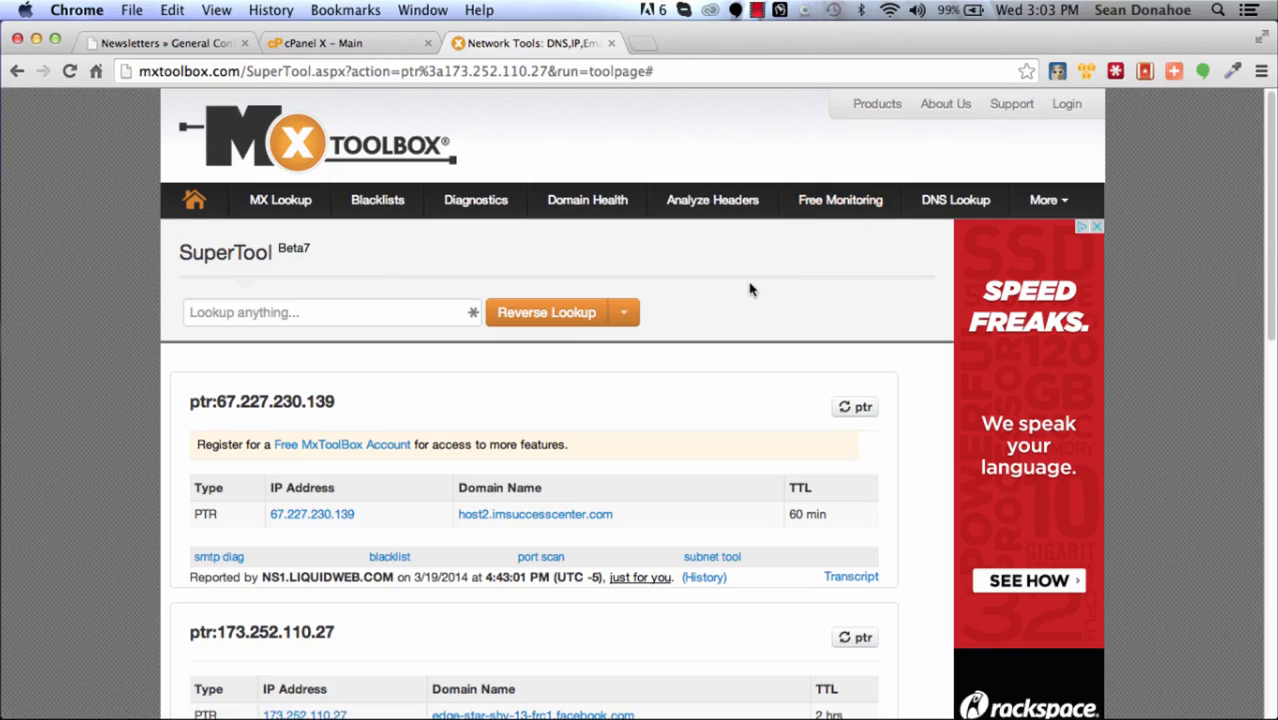
mouse_move(750, 288)
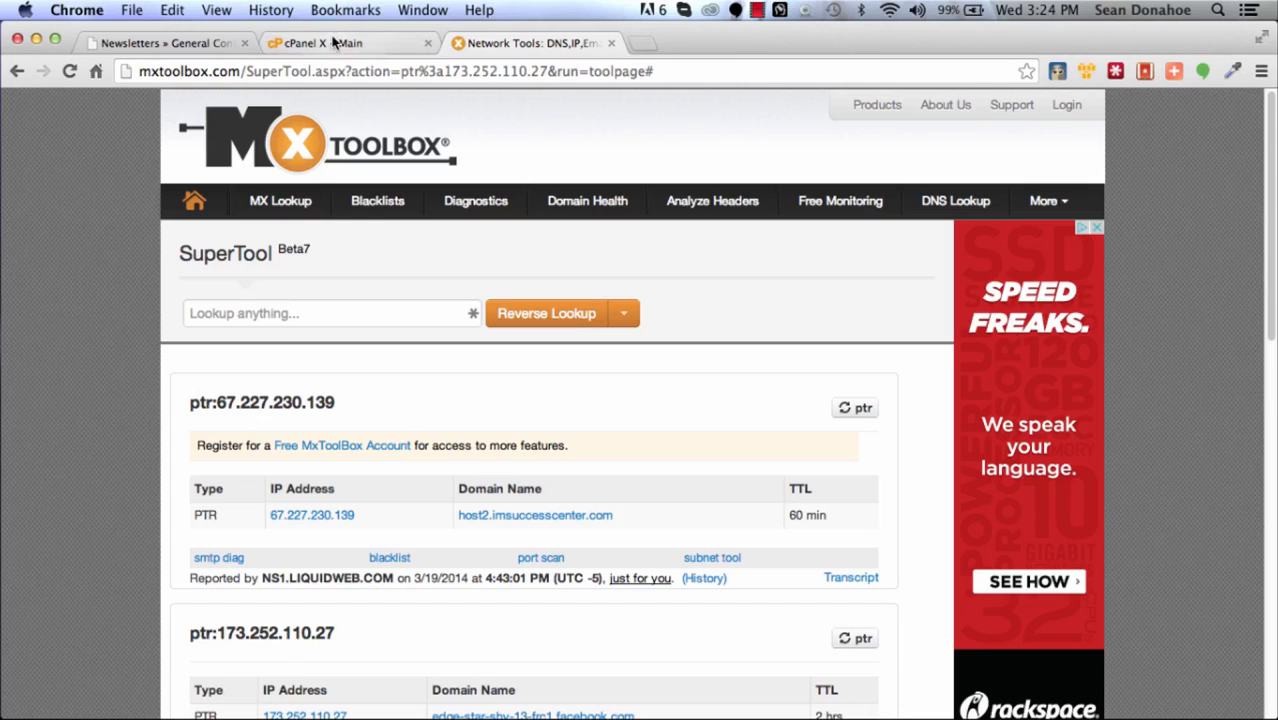
- Return from the MxToolbox results to the cPanel home page
click(330, 44)
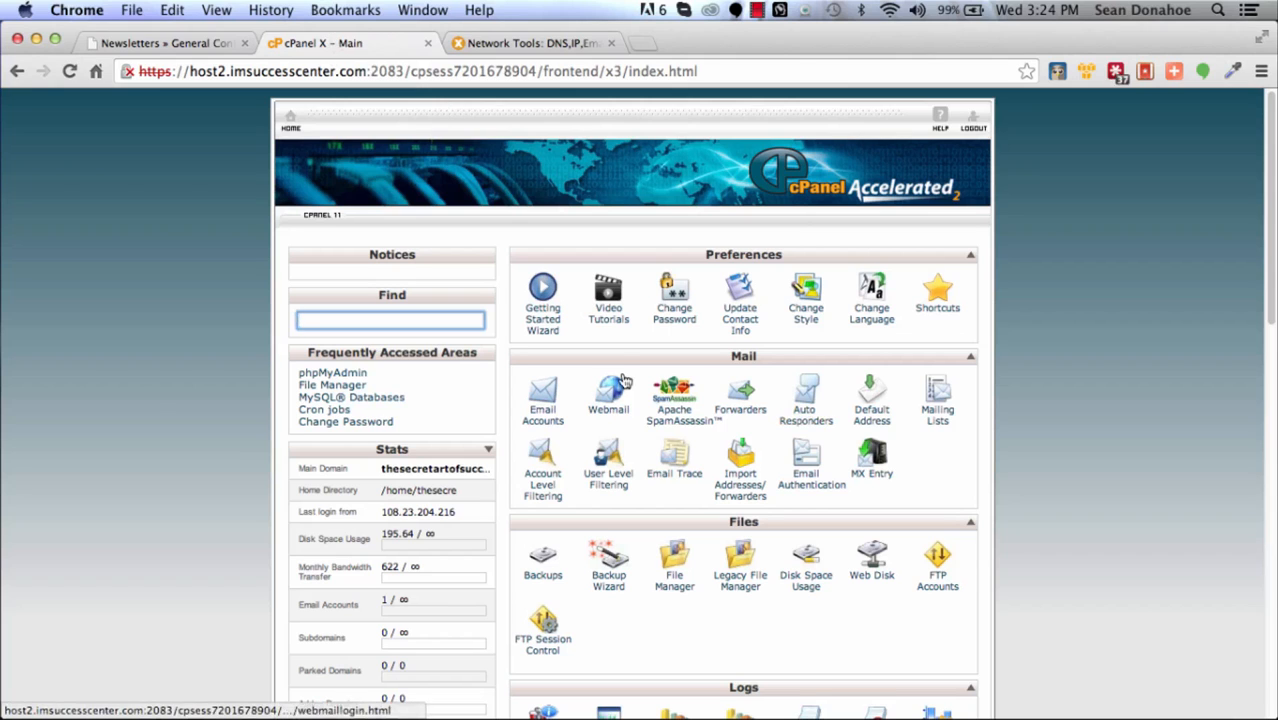
- Go to cPanel's Email Authentication page showing DKIM and SPF disabled
click(608, 392)
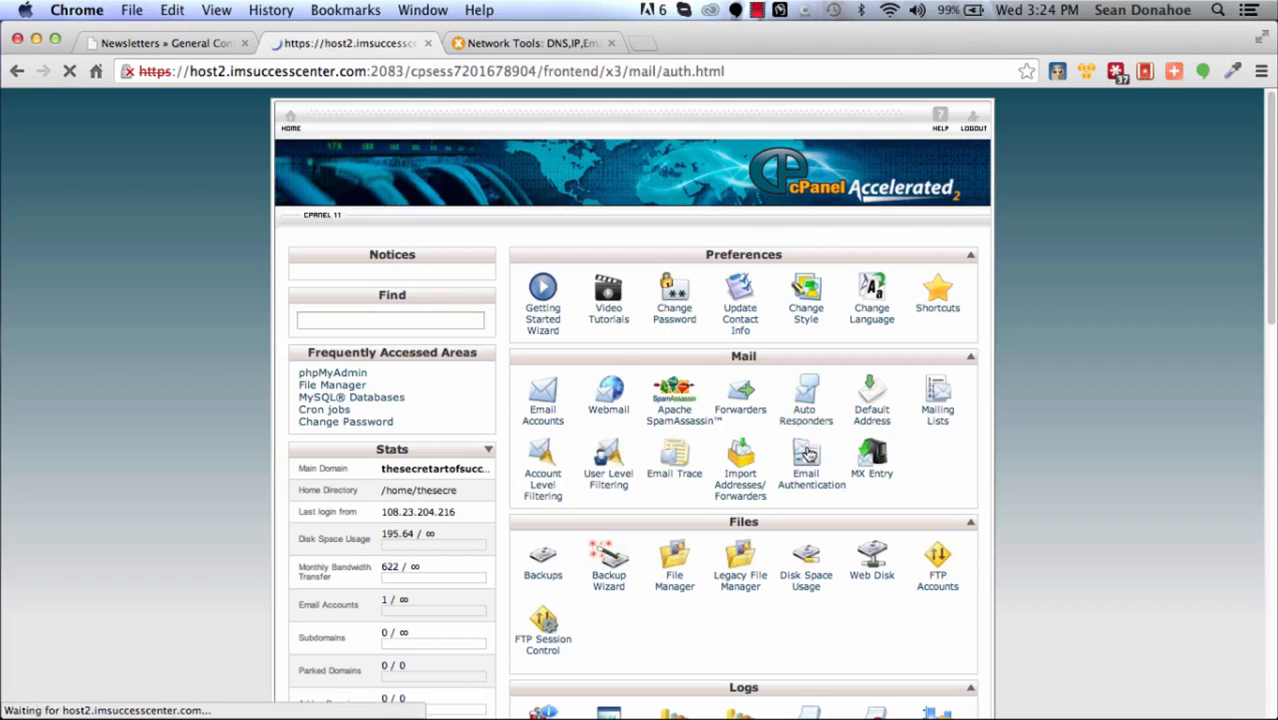
click(808, 456)
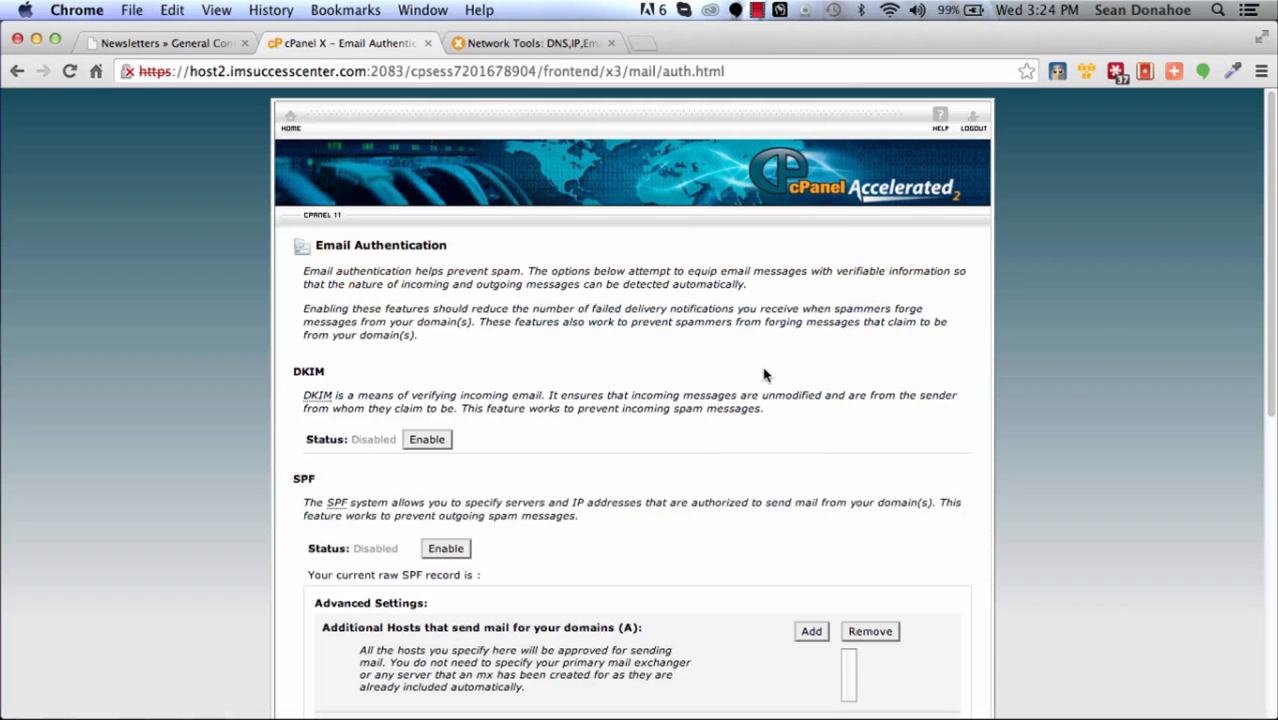
scroll(down, 3)
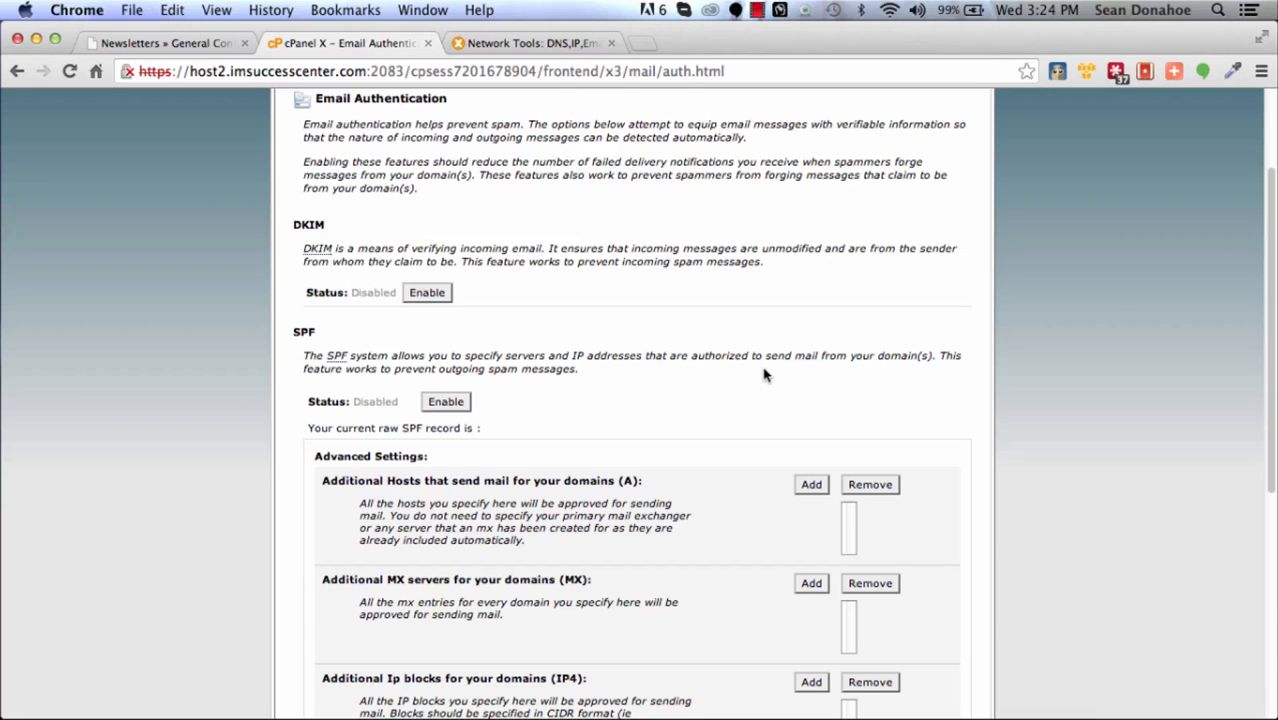
mouse_move(440, 228)
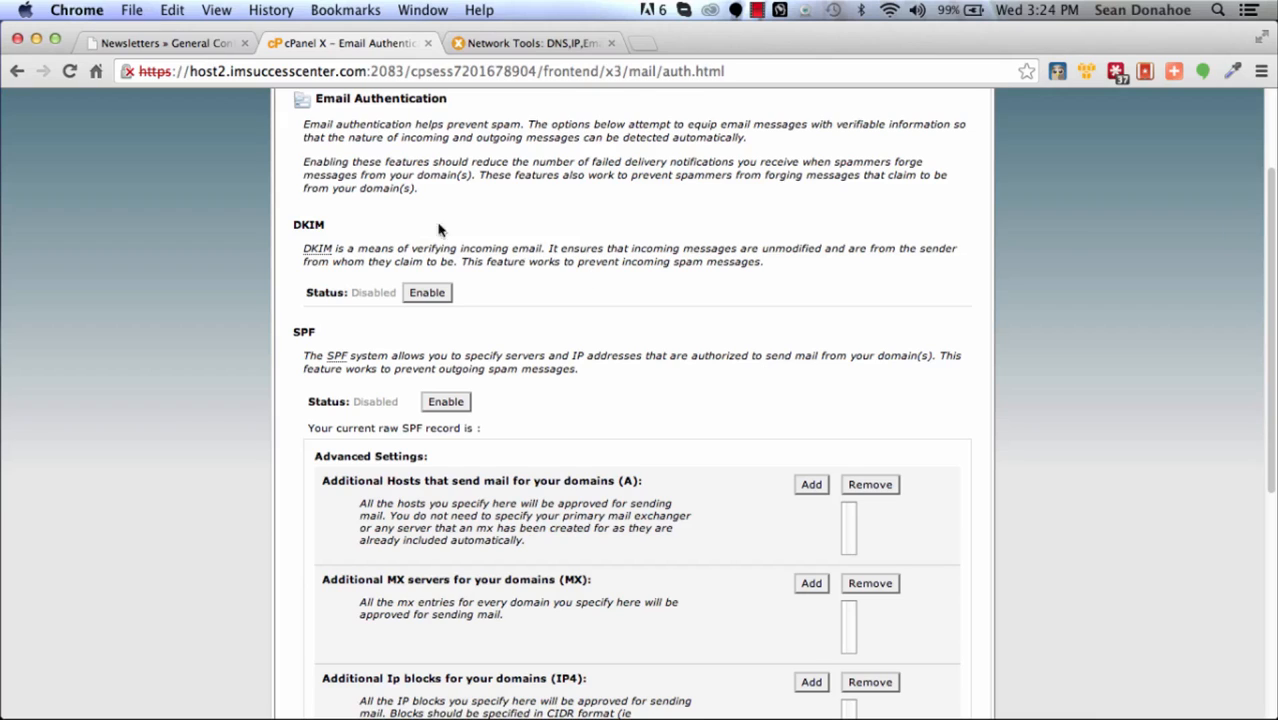
mouse_move(428, 222)
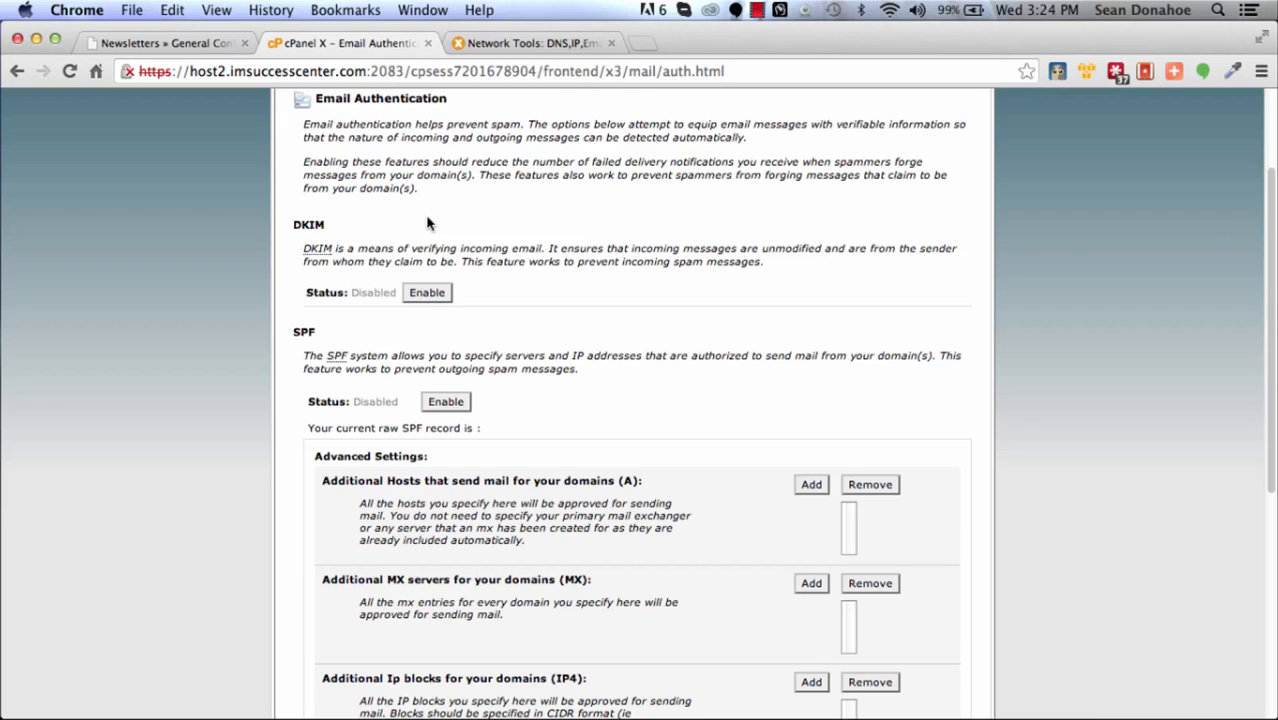
mouse_move(488, 248)
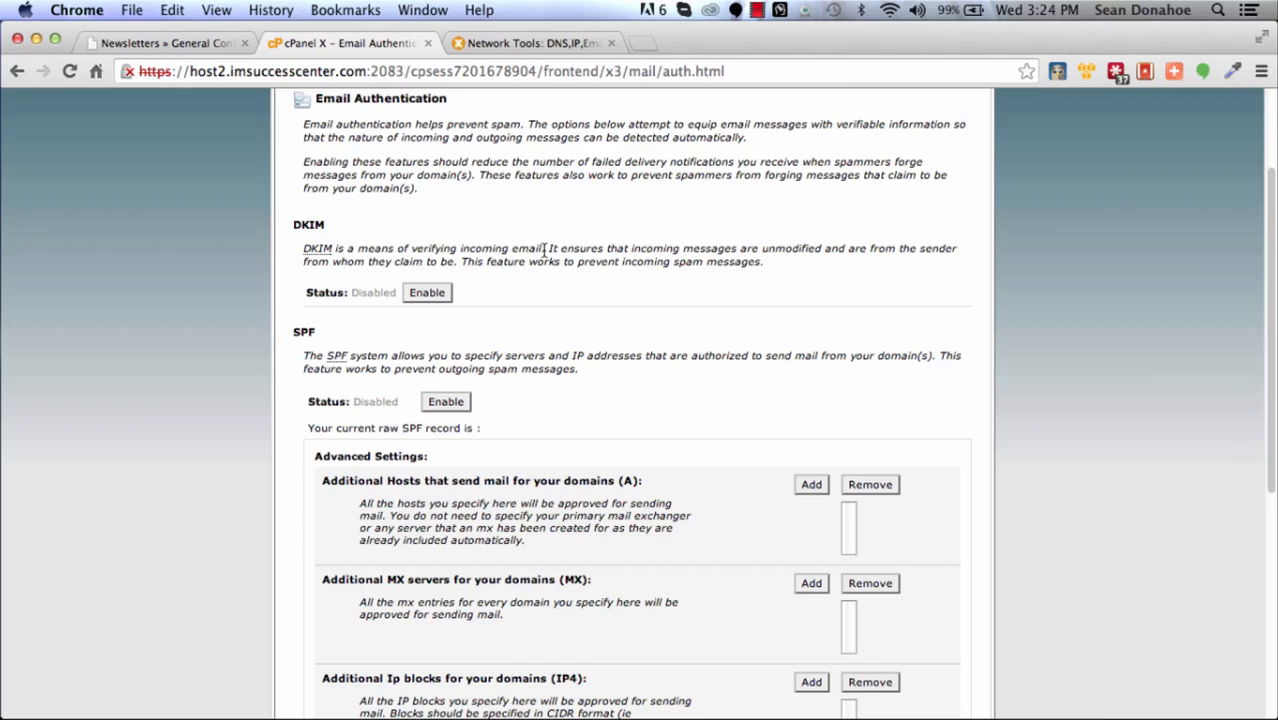
- Enable DKIM for the domain and return to the Email Authentication settings
click(426, 292)
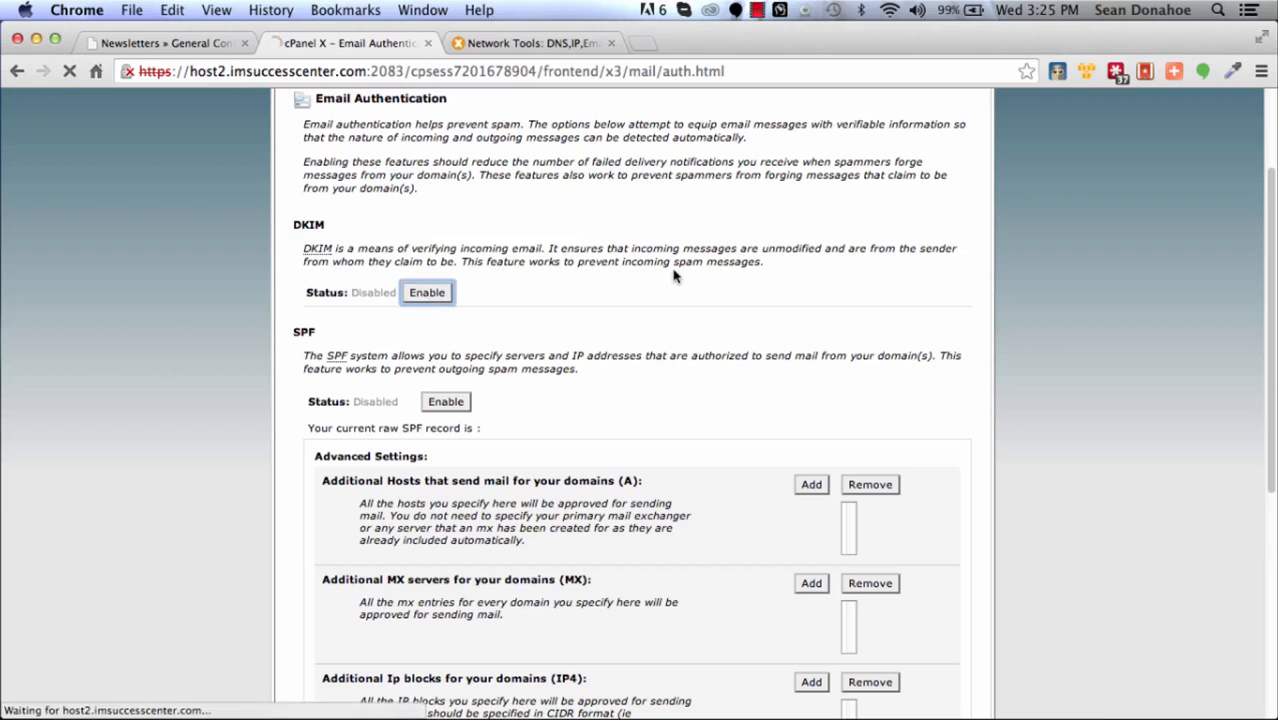
click(428, 292)
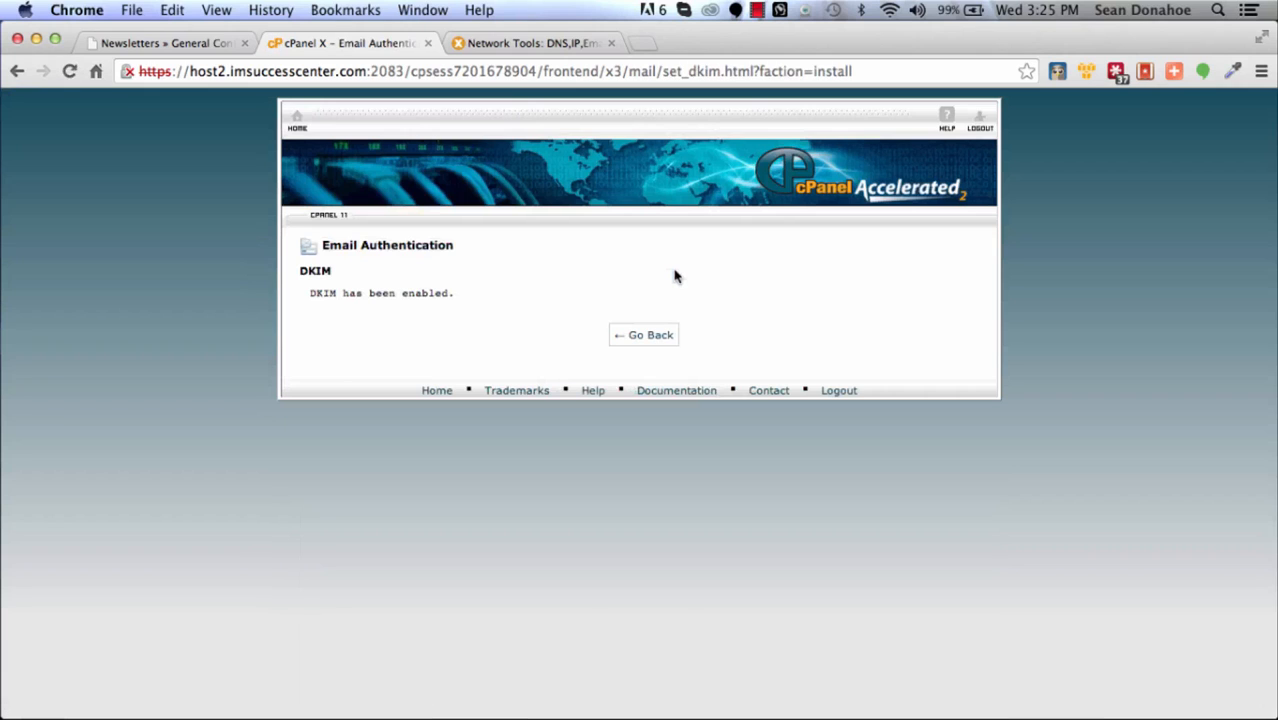
click(642, 336)
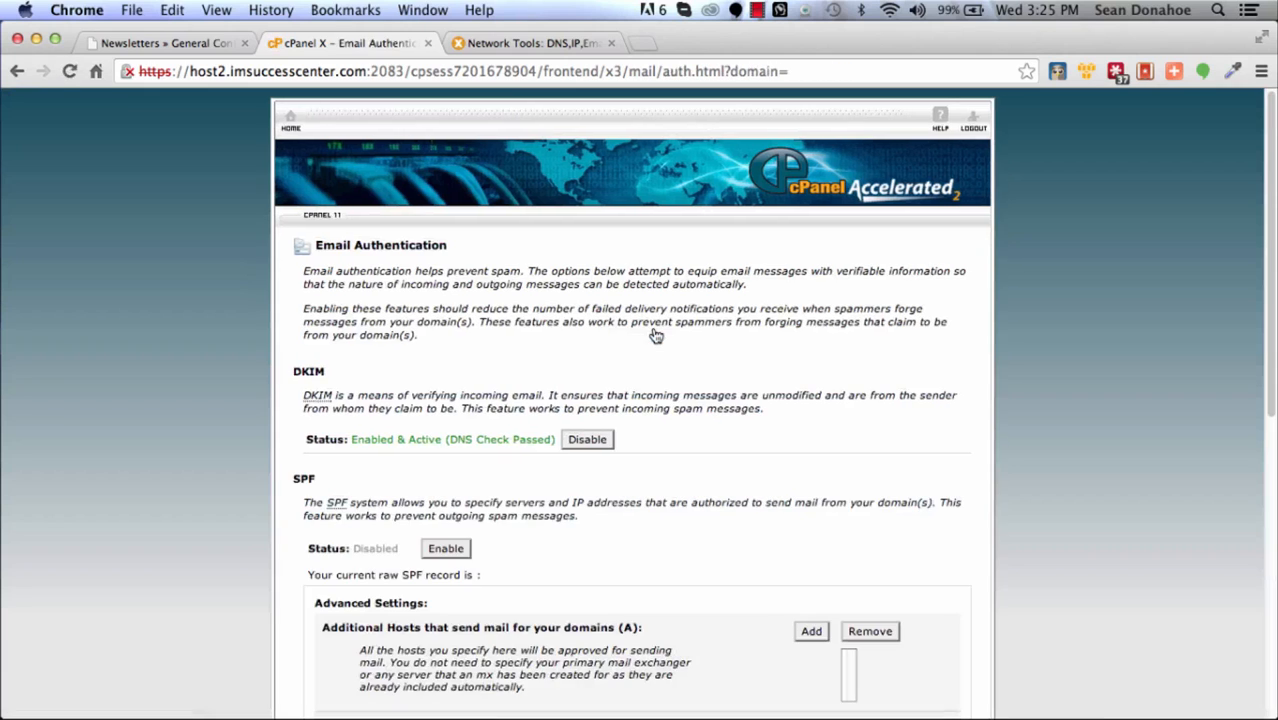
- Tick All Entry (ALL) in SPF Advanced Settings, keeping Overwrite Existing Entries on
scroll(down, 3)
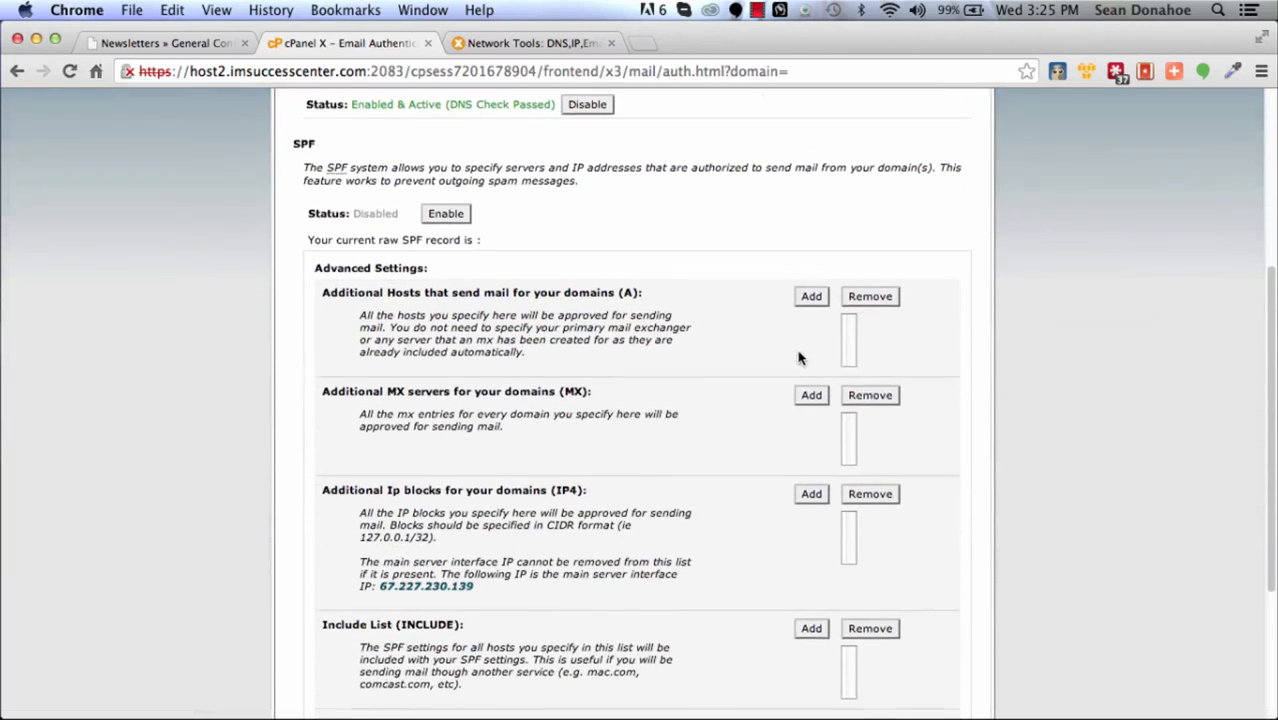
scroll(up, 3)
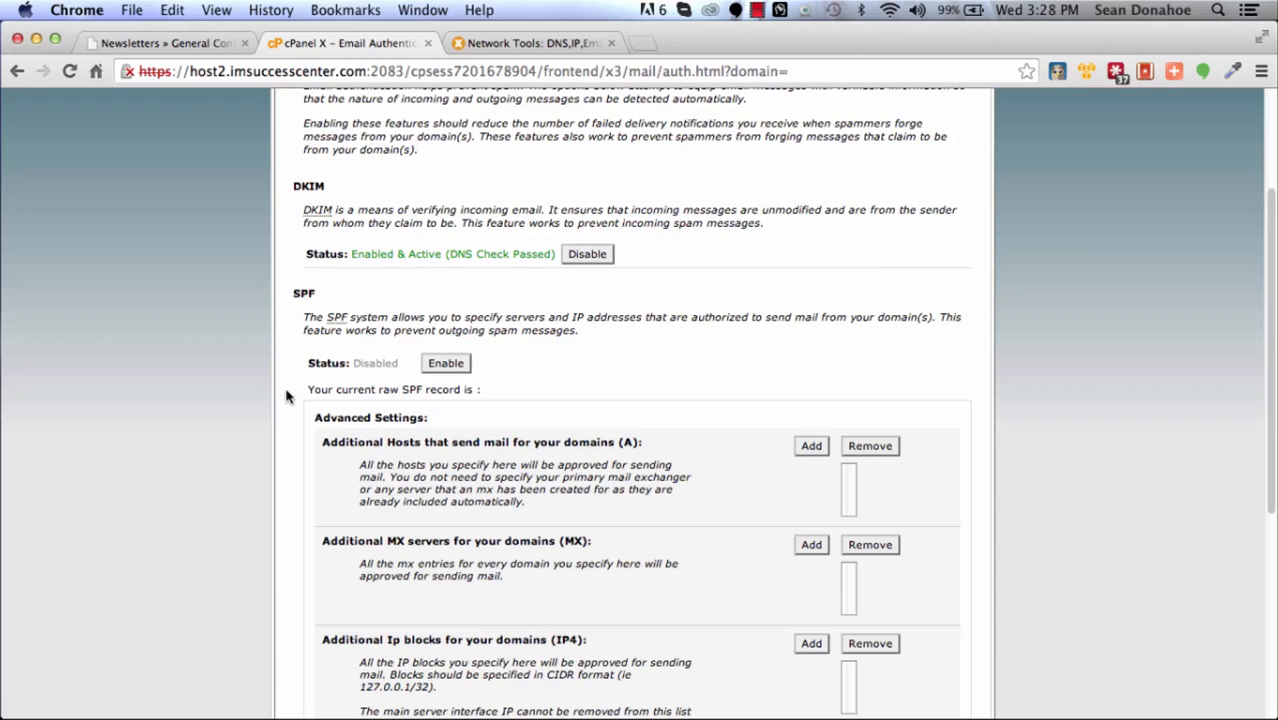
scroll(down, 3)
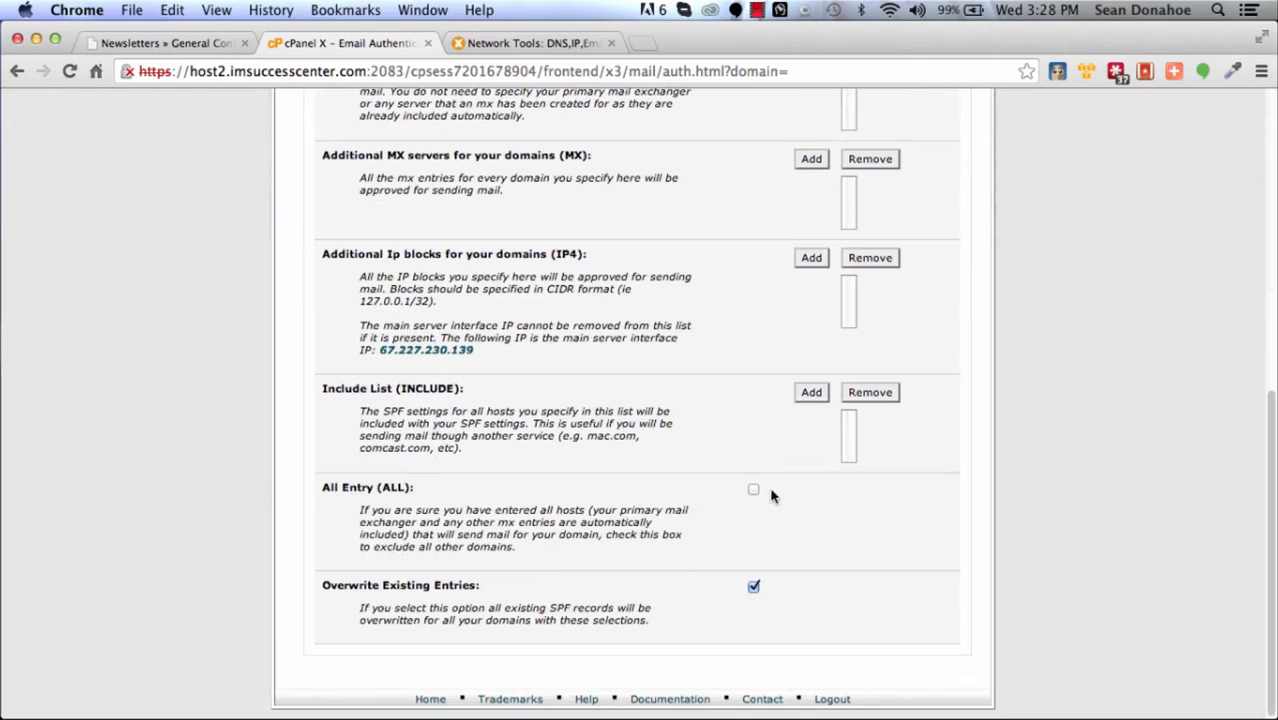
click(752, 488)
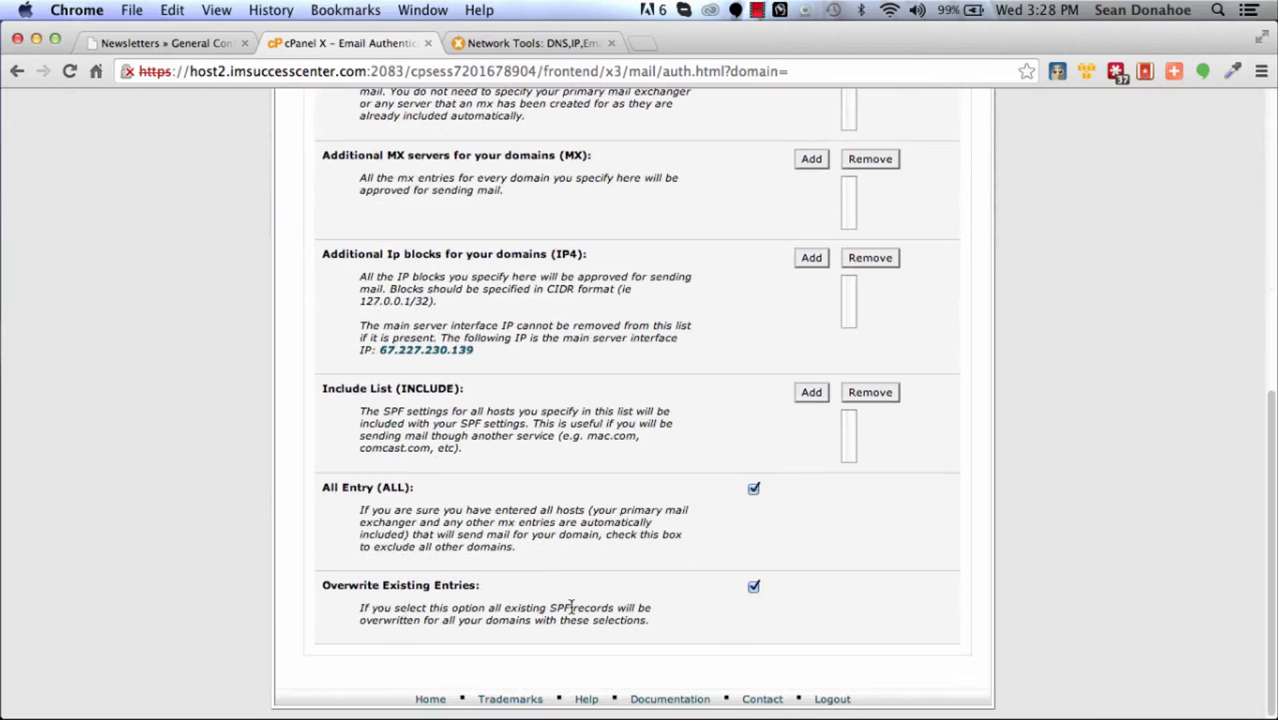
scroll(up, 3)
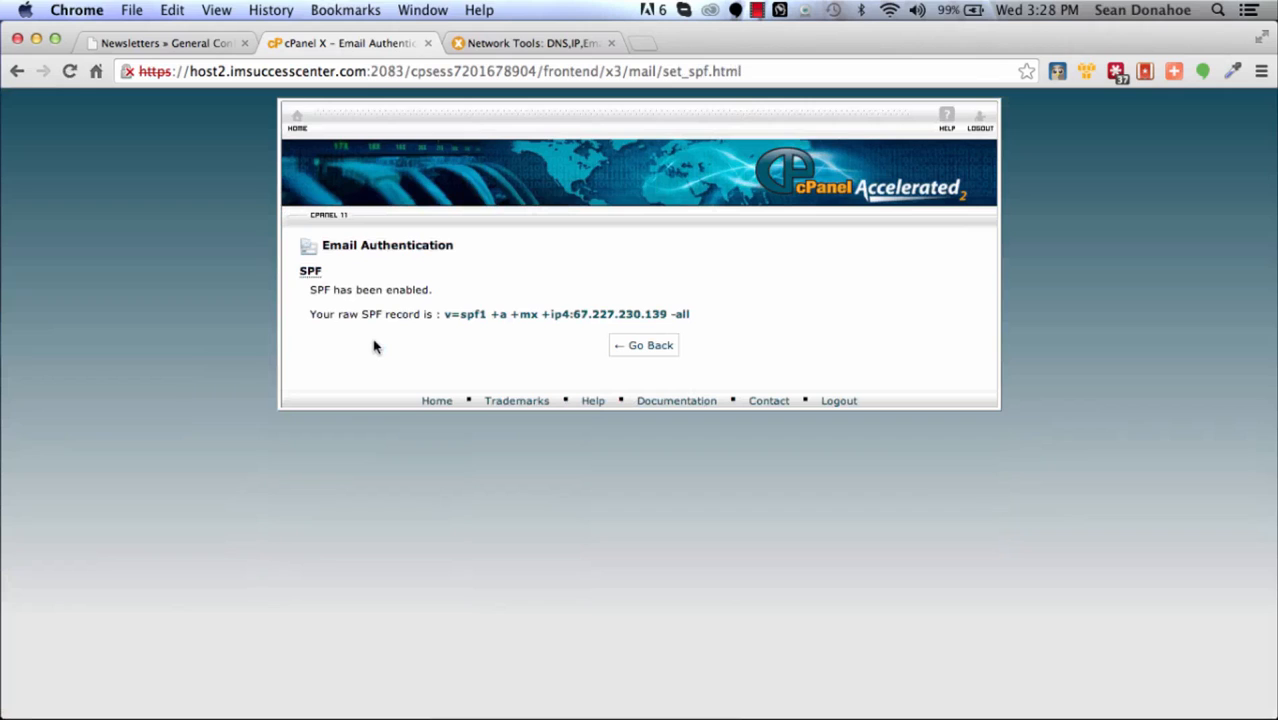
mouse_move(548, 314)
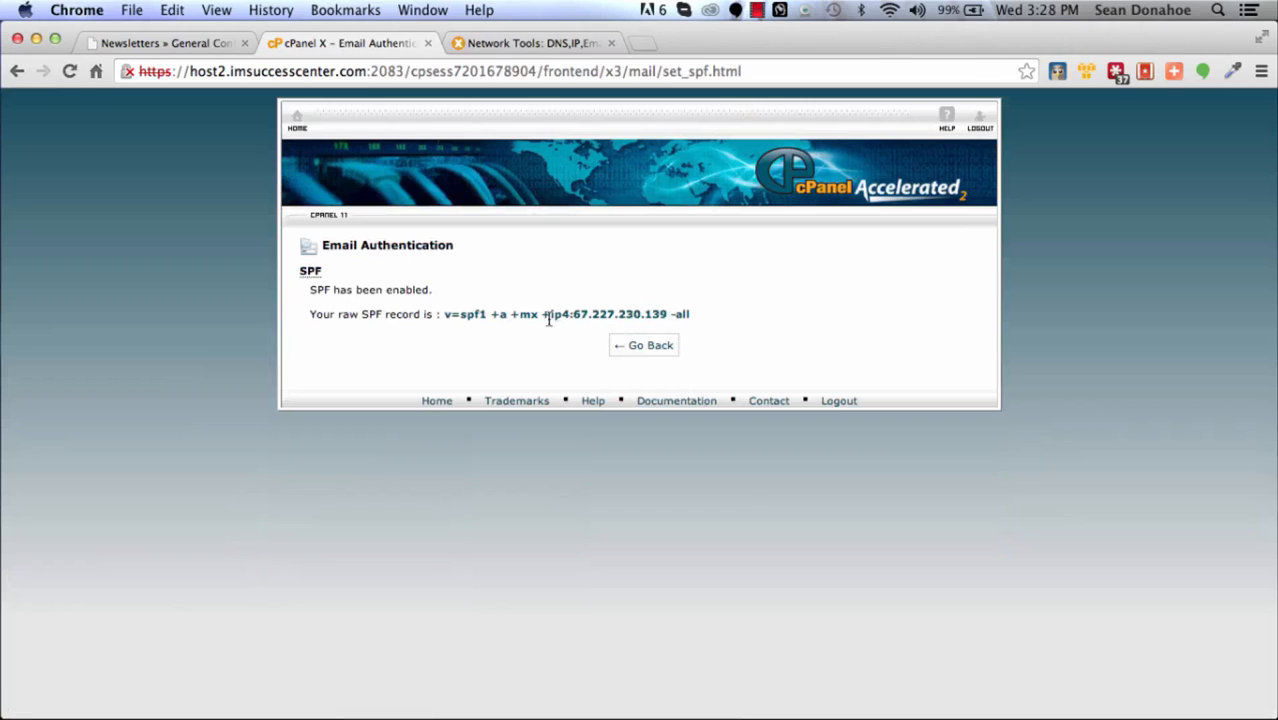
mouse_move(476, 312)
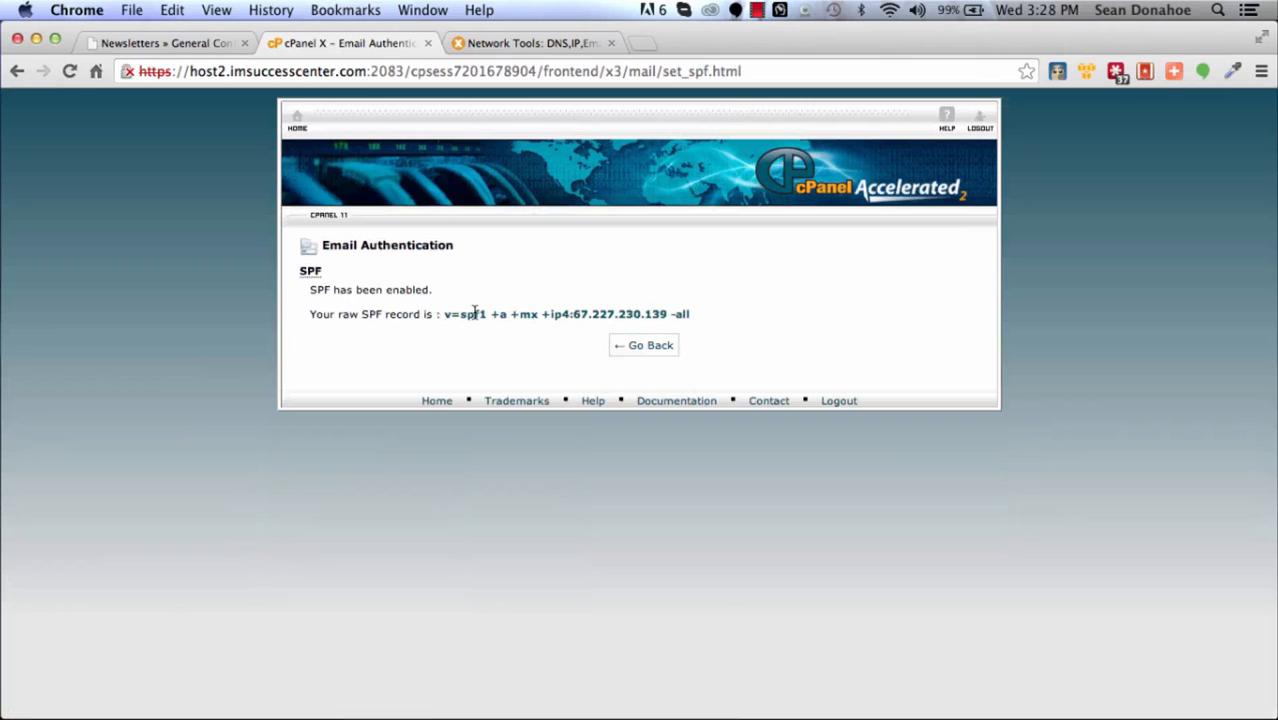
drag(442, 314, 690, 314)
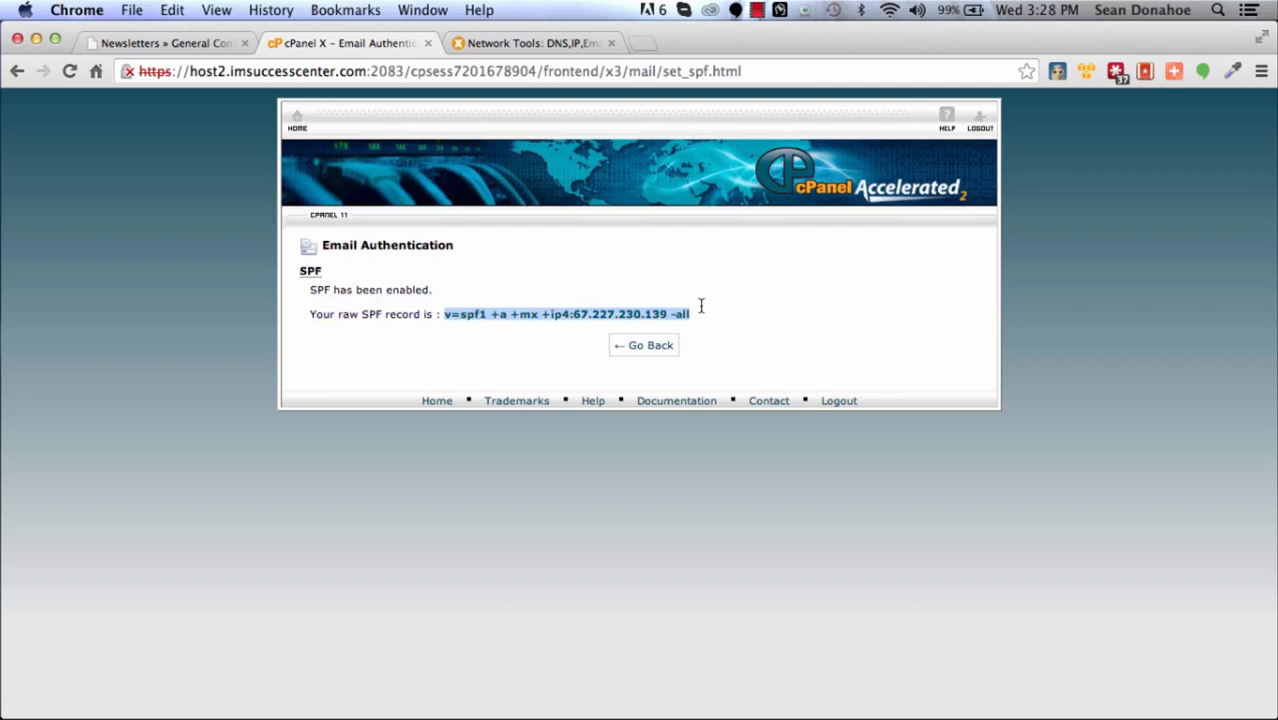
mouse_move(910, 328)
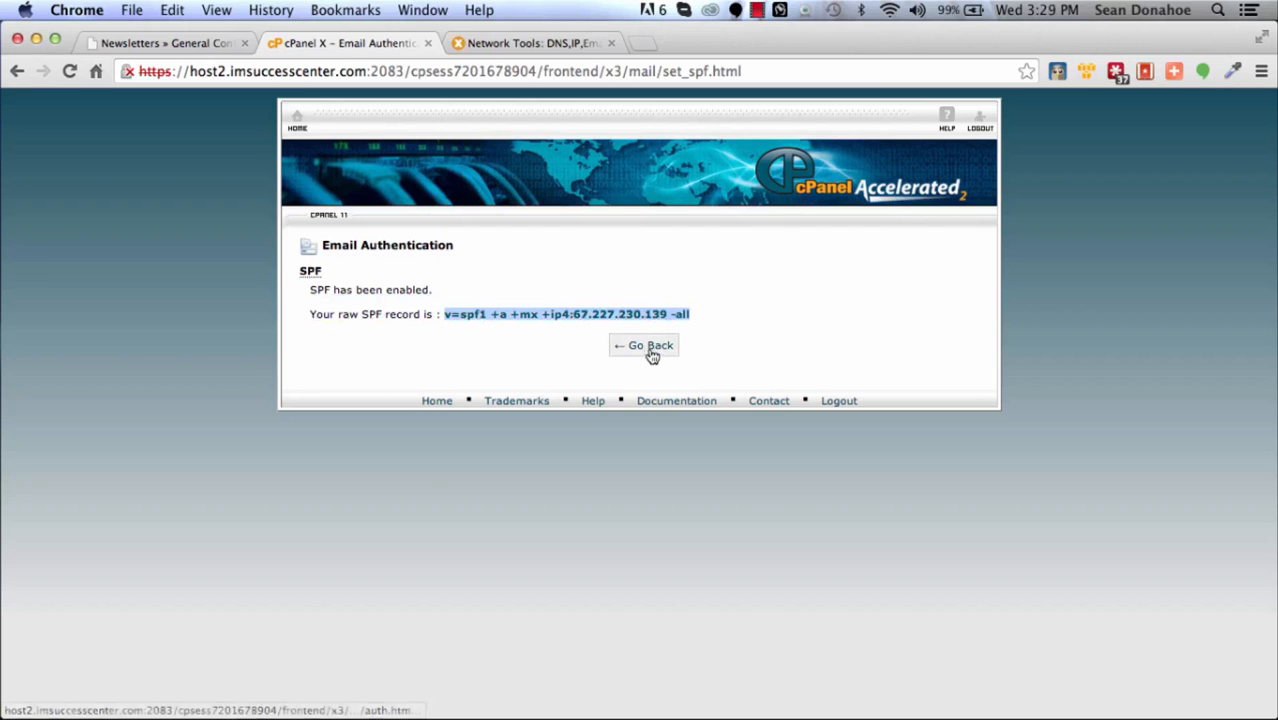
- Return from the SPF confirmation to Email Authentication showing SPF active with 67.227.230.139
click(644, 344)
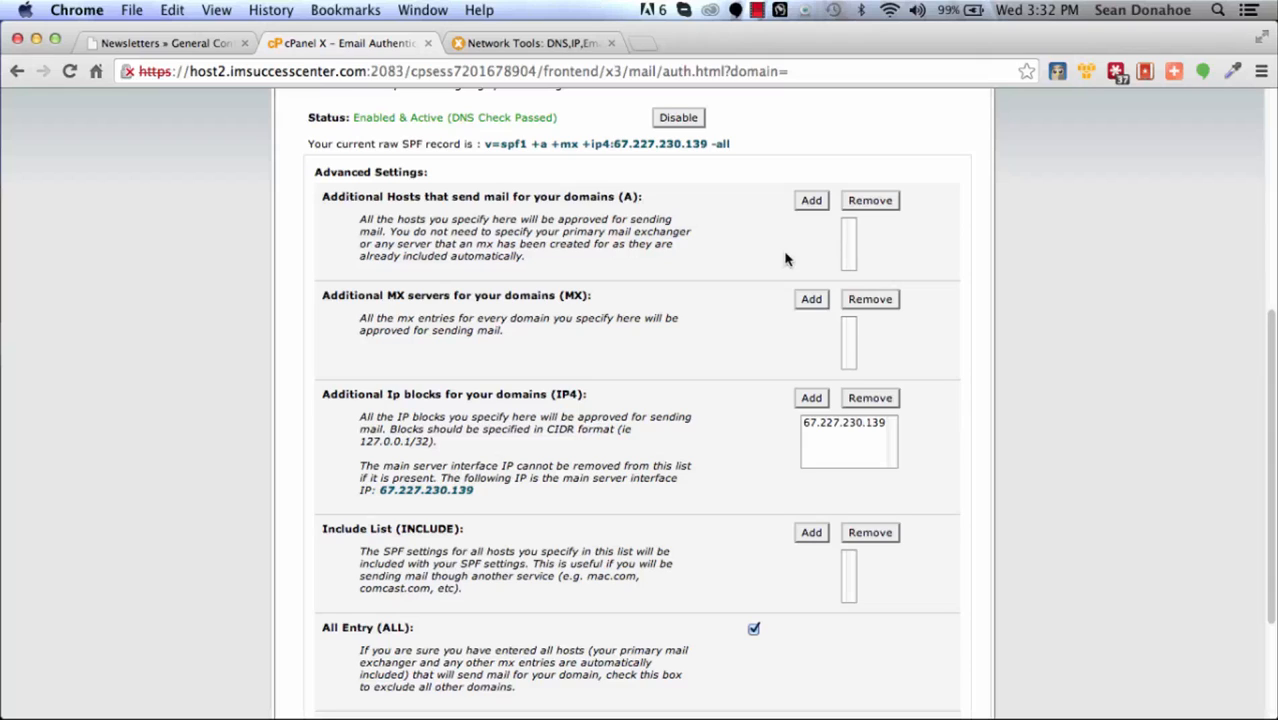
mouse_move(838, 160)
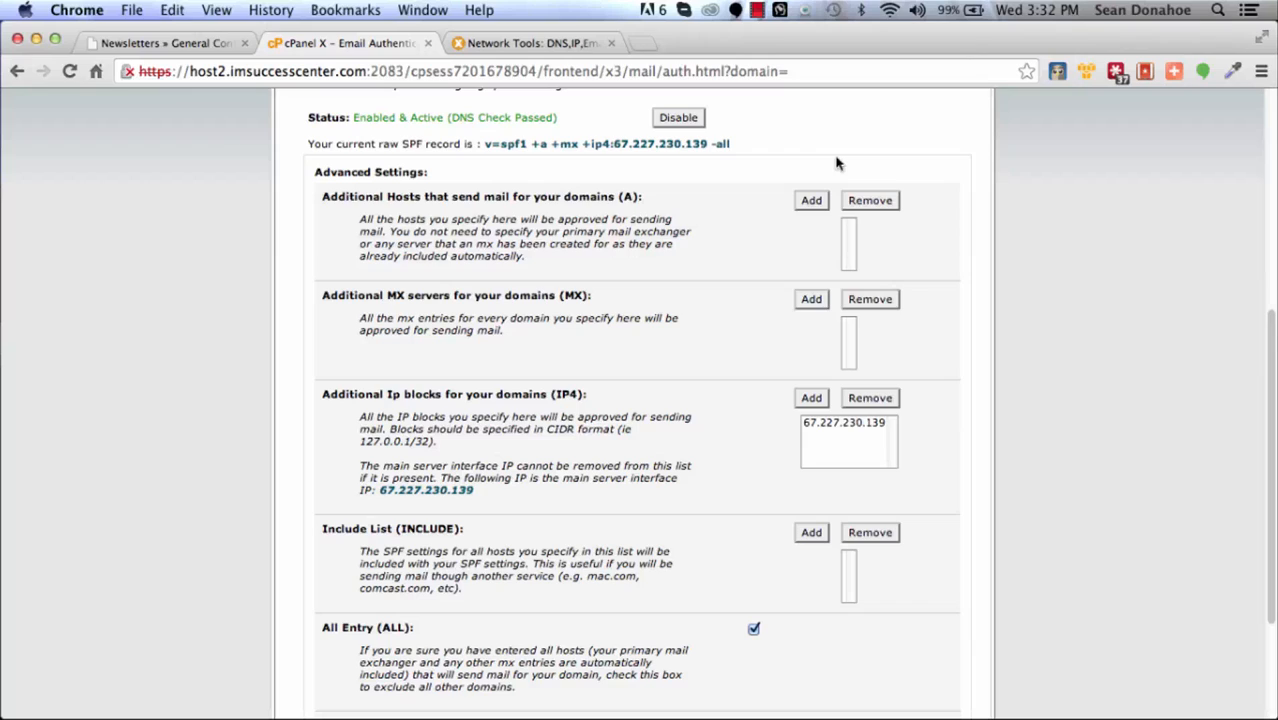